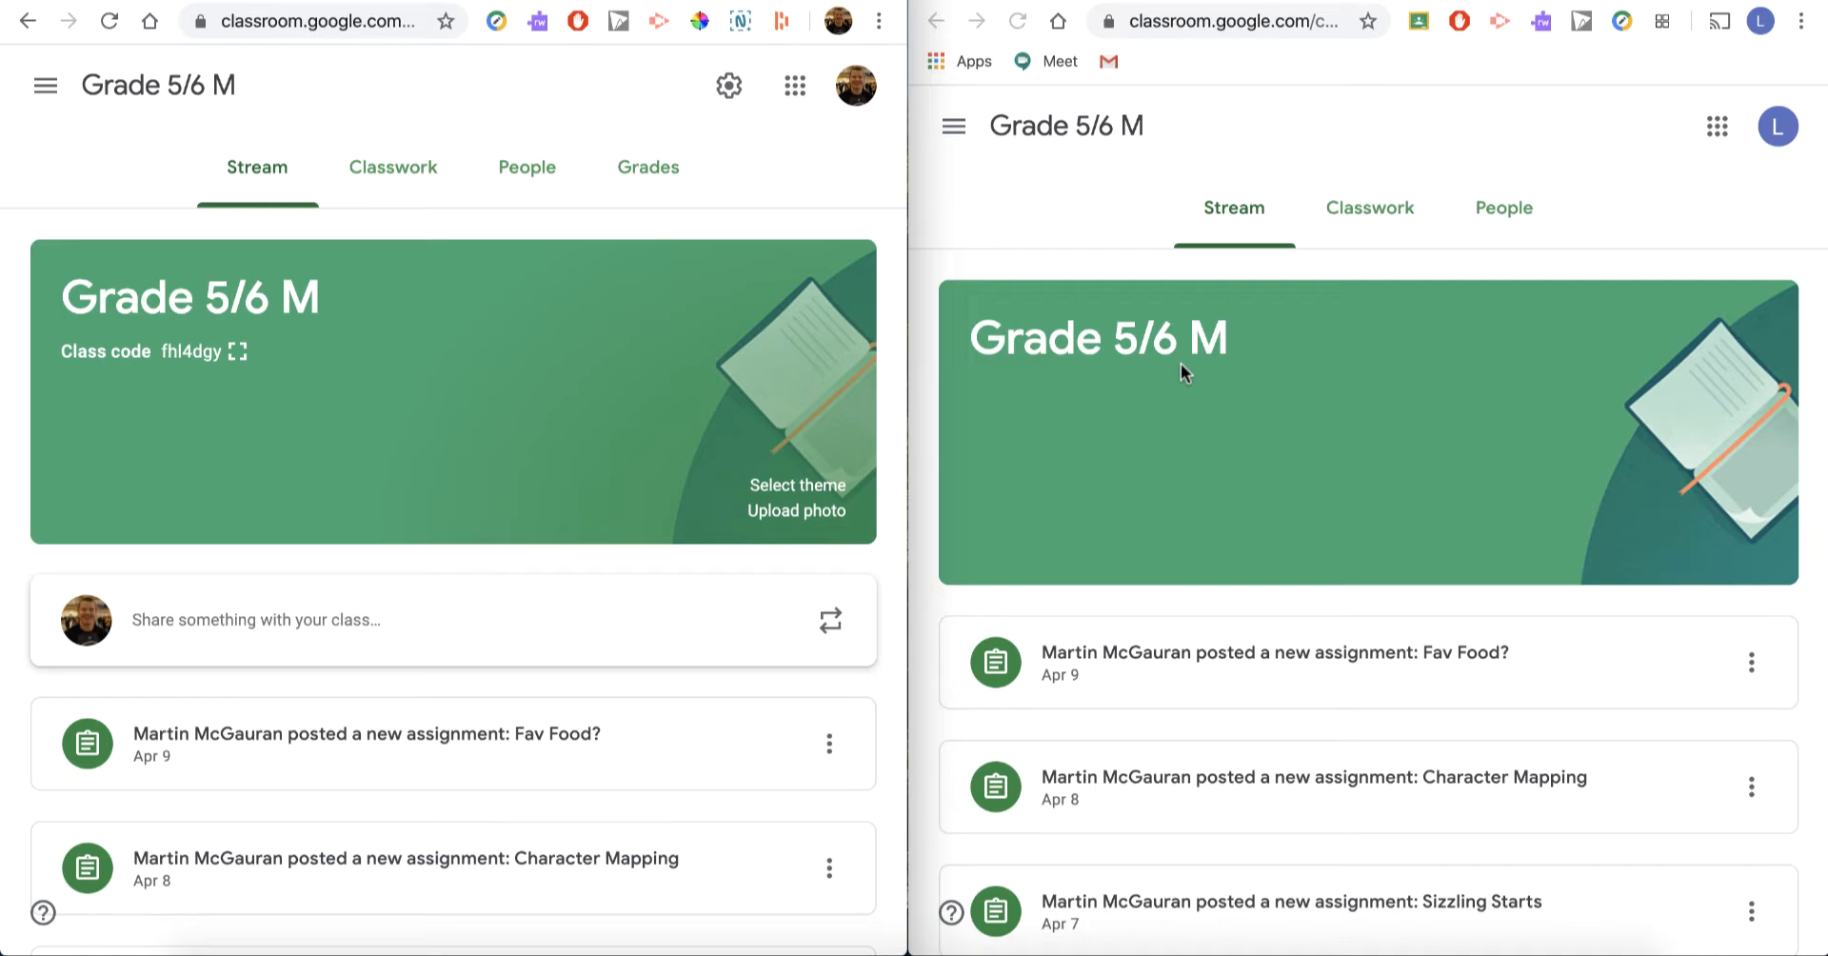
mouse_move(582, 237)
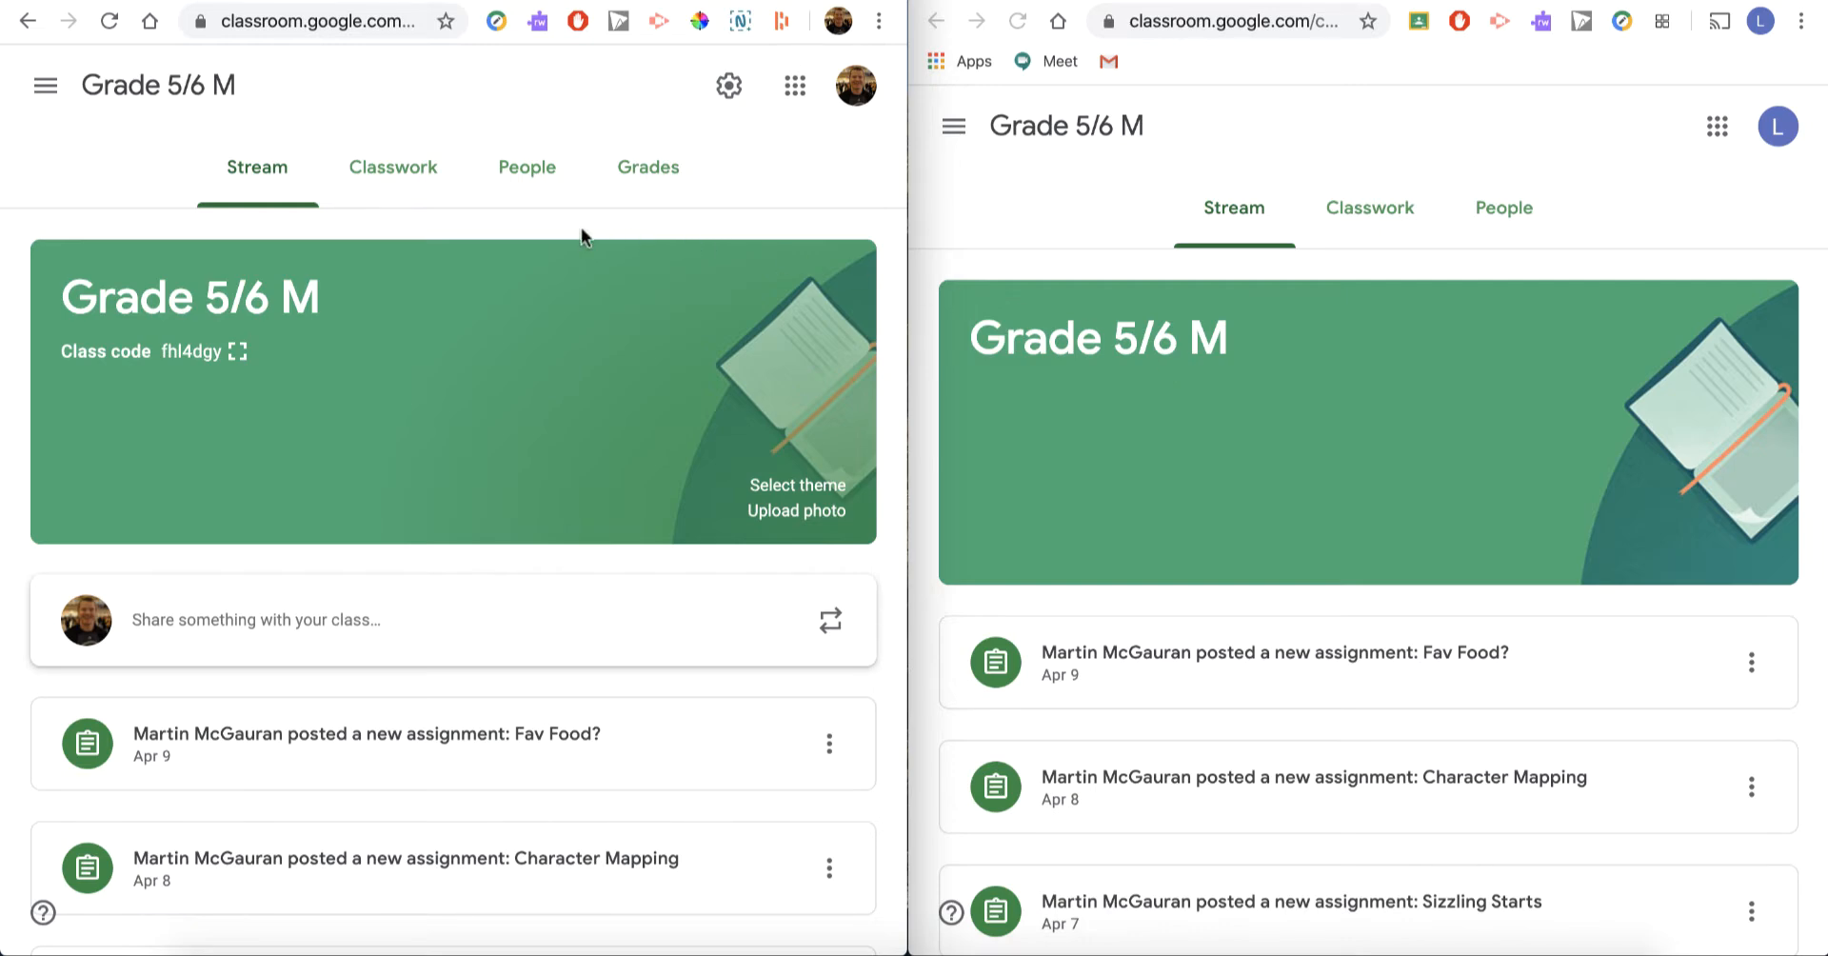
mouse_move(443, 316)
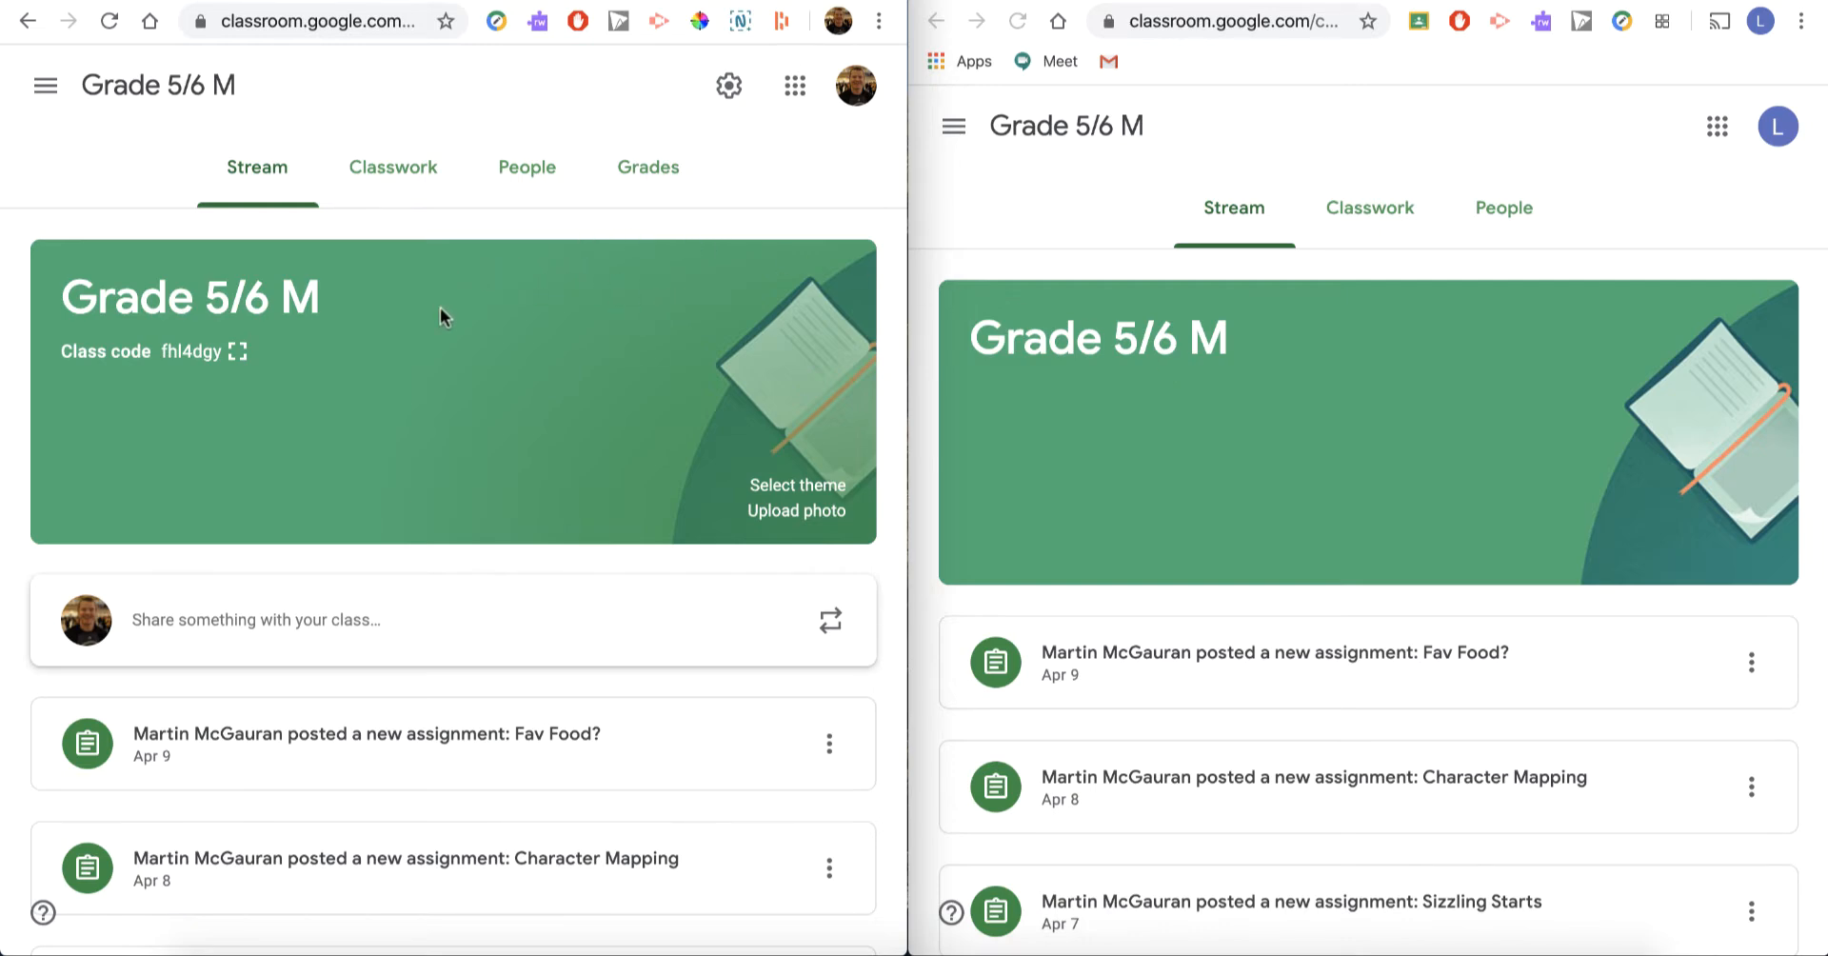
mouse_move(1251, 303)
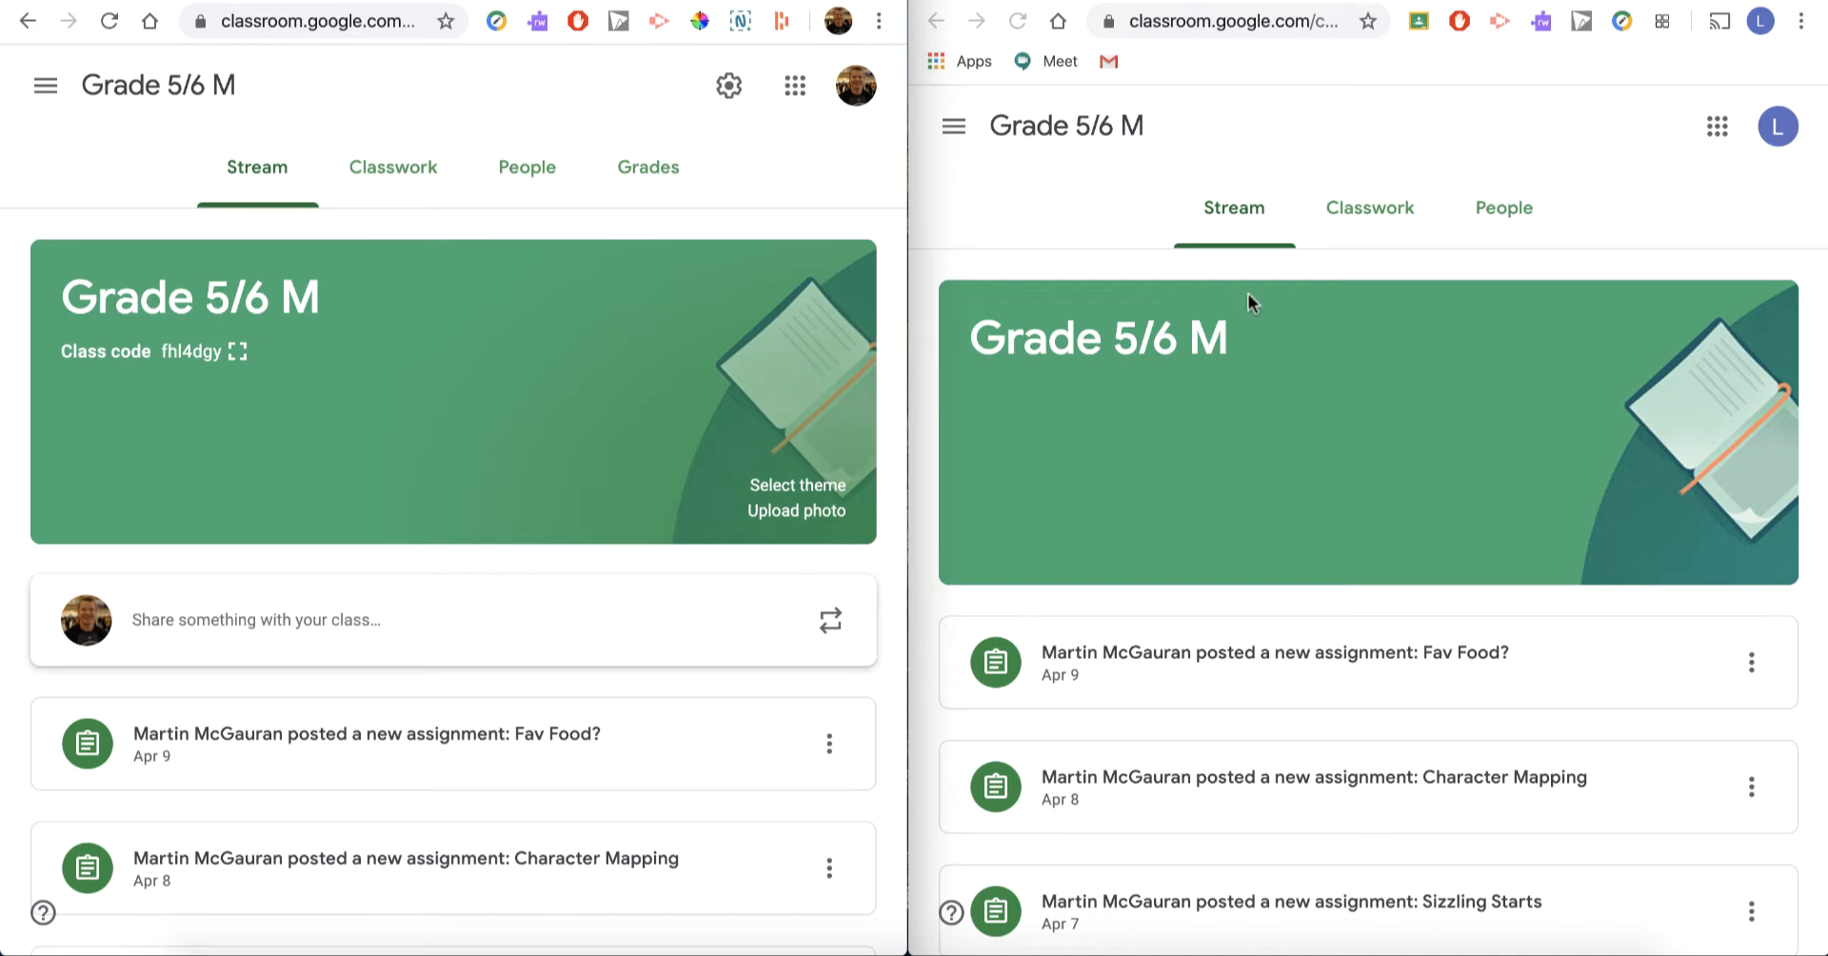
mouse_move(744, 228)
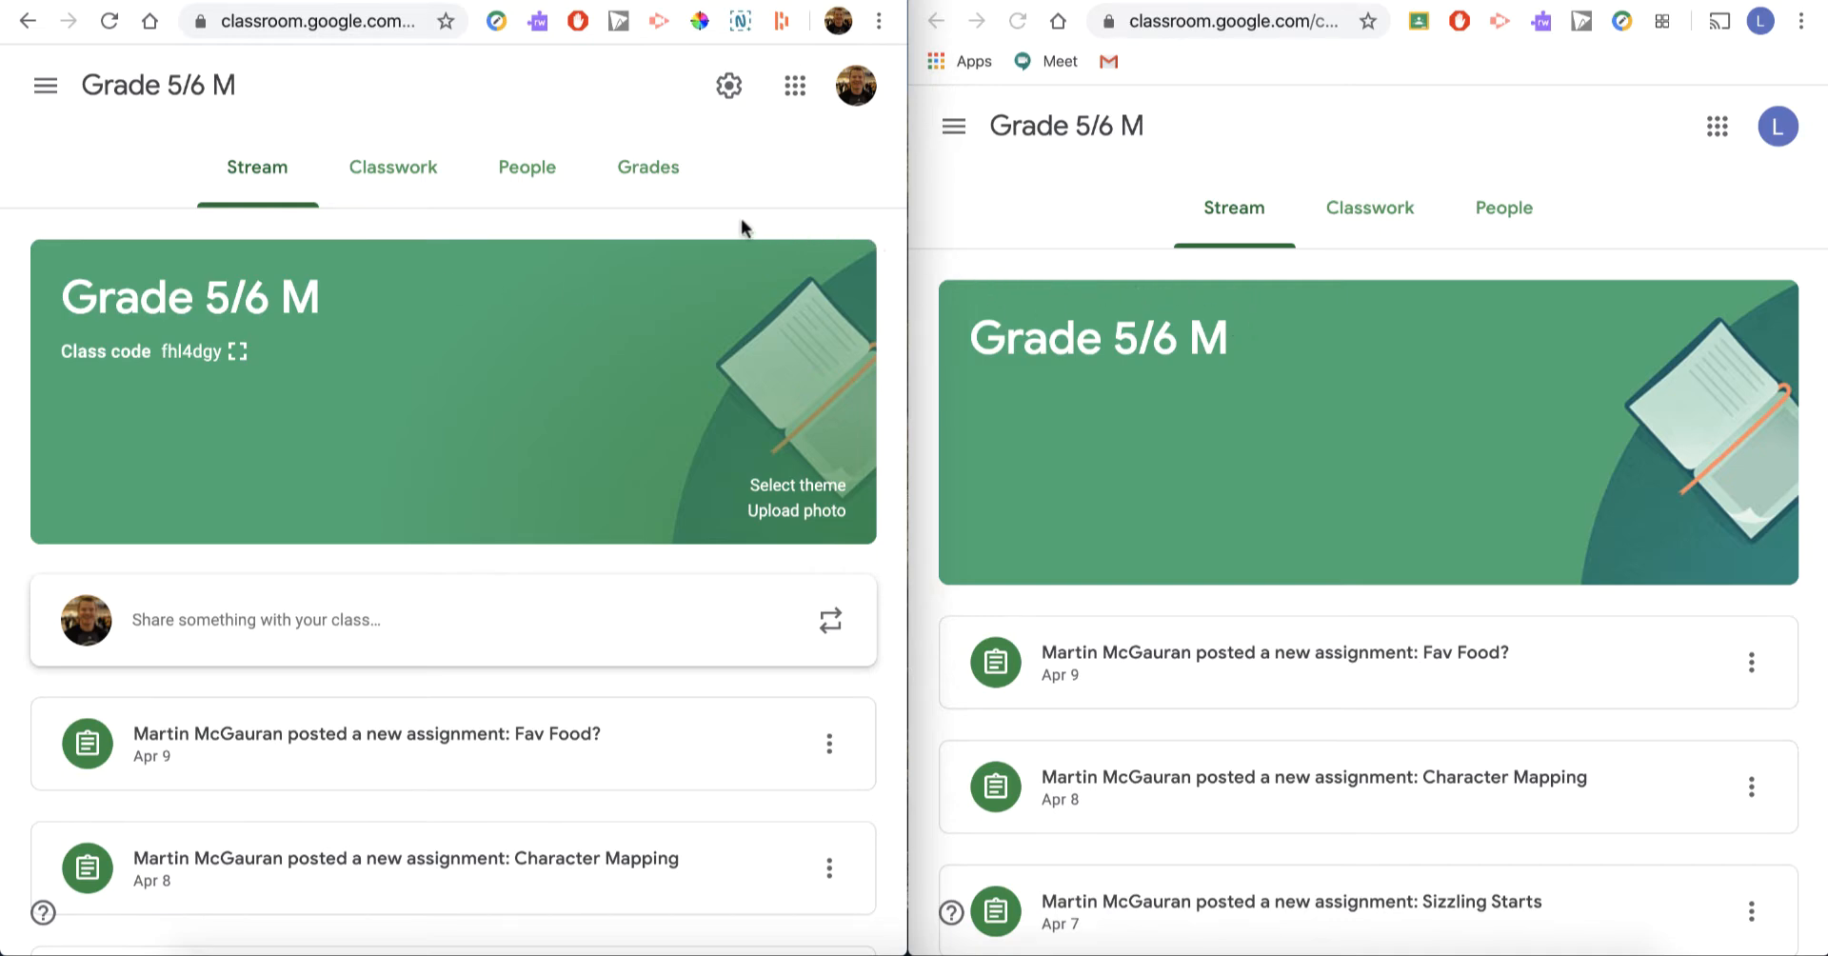
- In Grade 5/6 M class settings, generate a Meet link visible to students and save
click(728, 84)
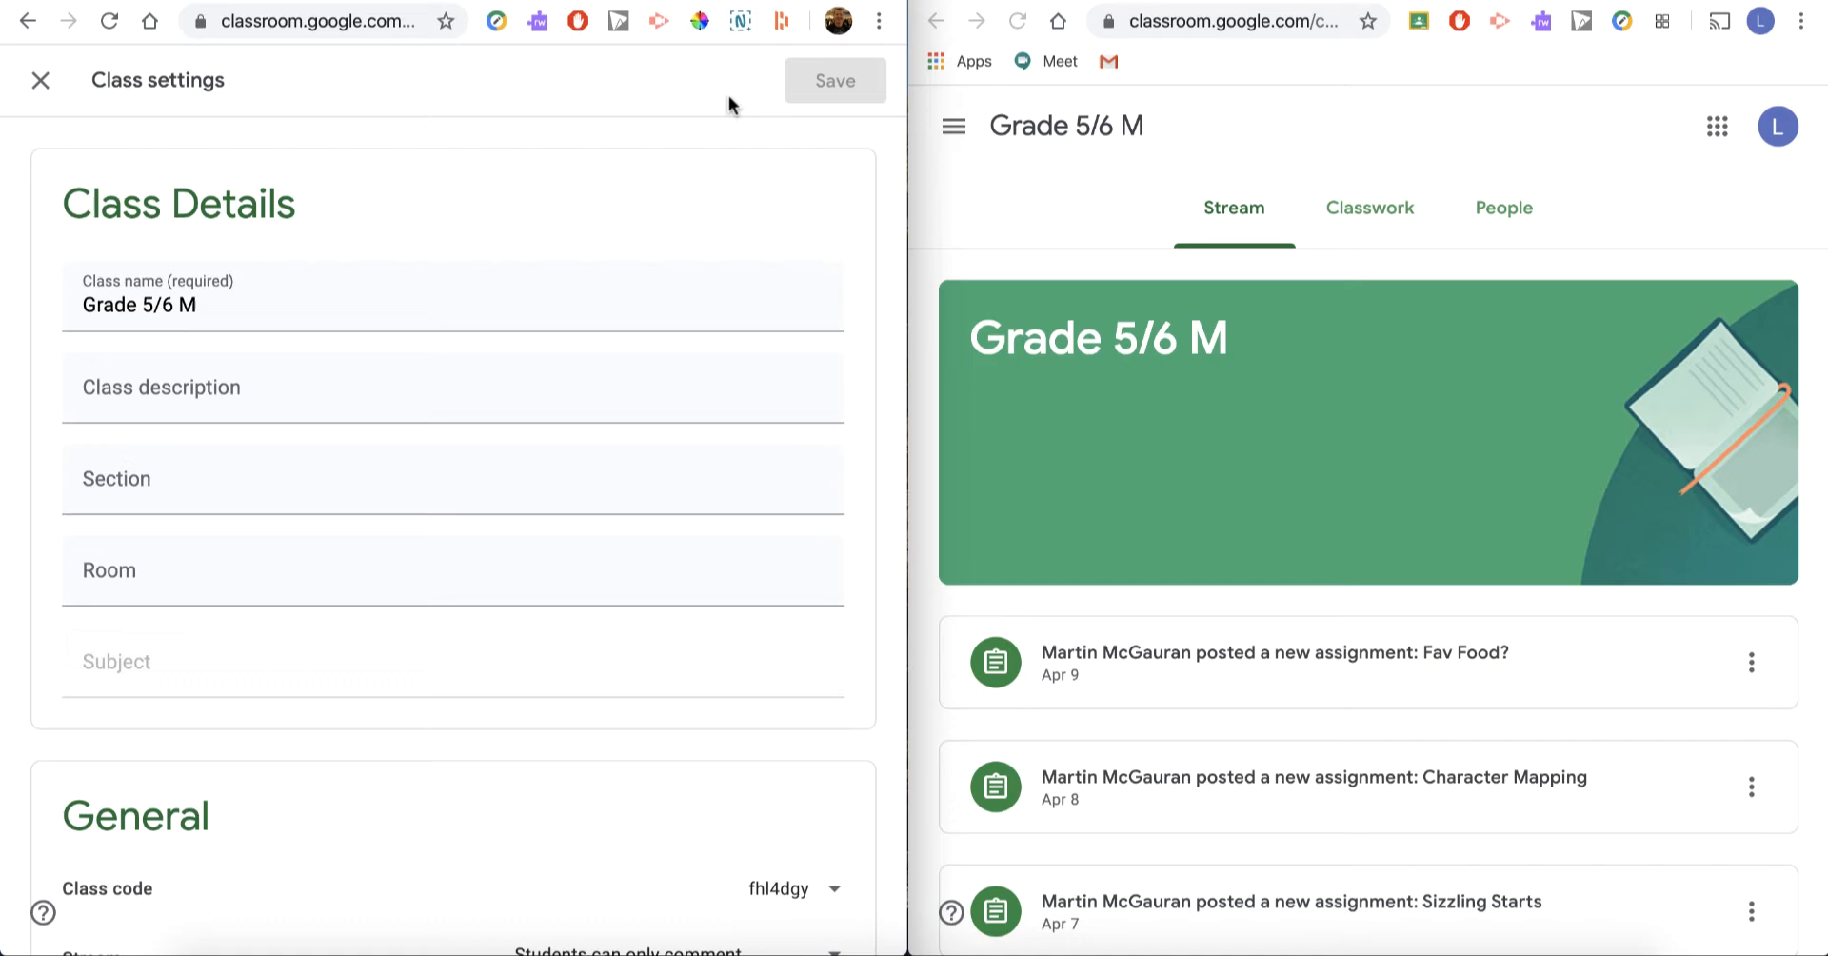
scroll(down, 3)
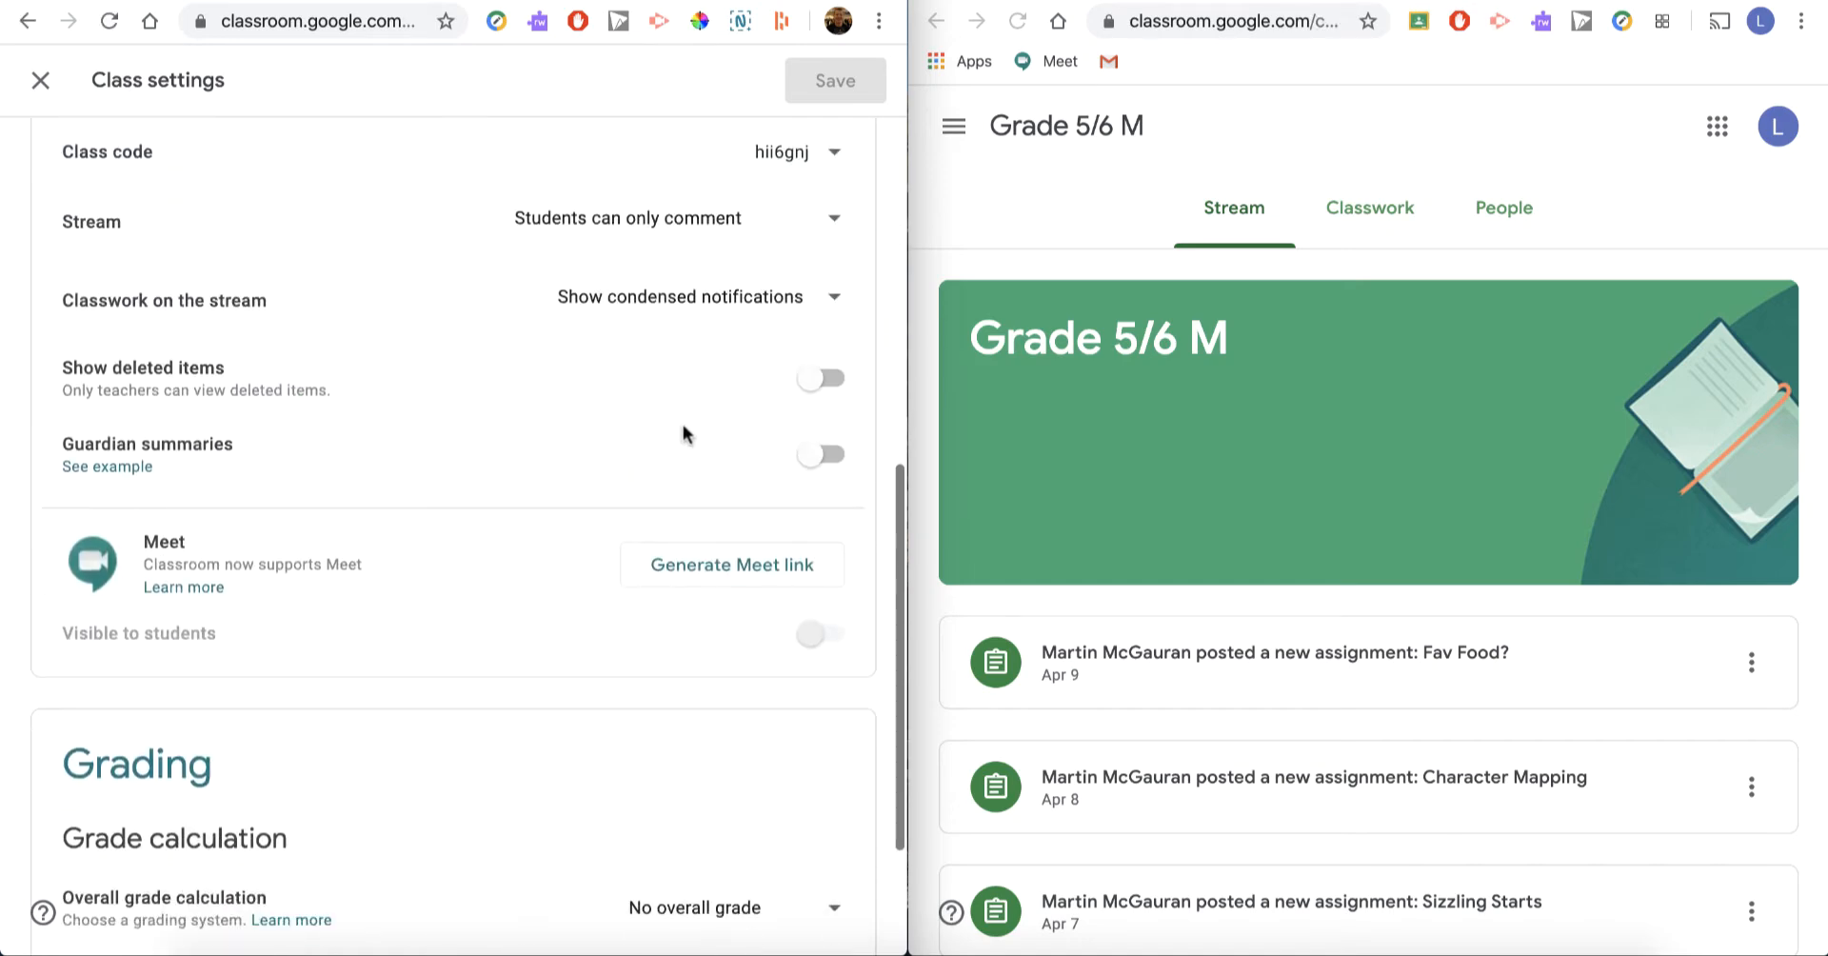
click(731, 565)
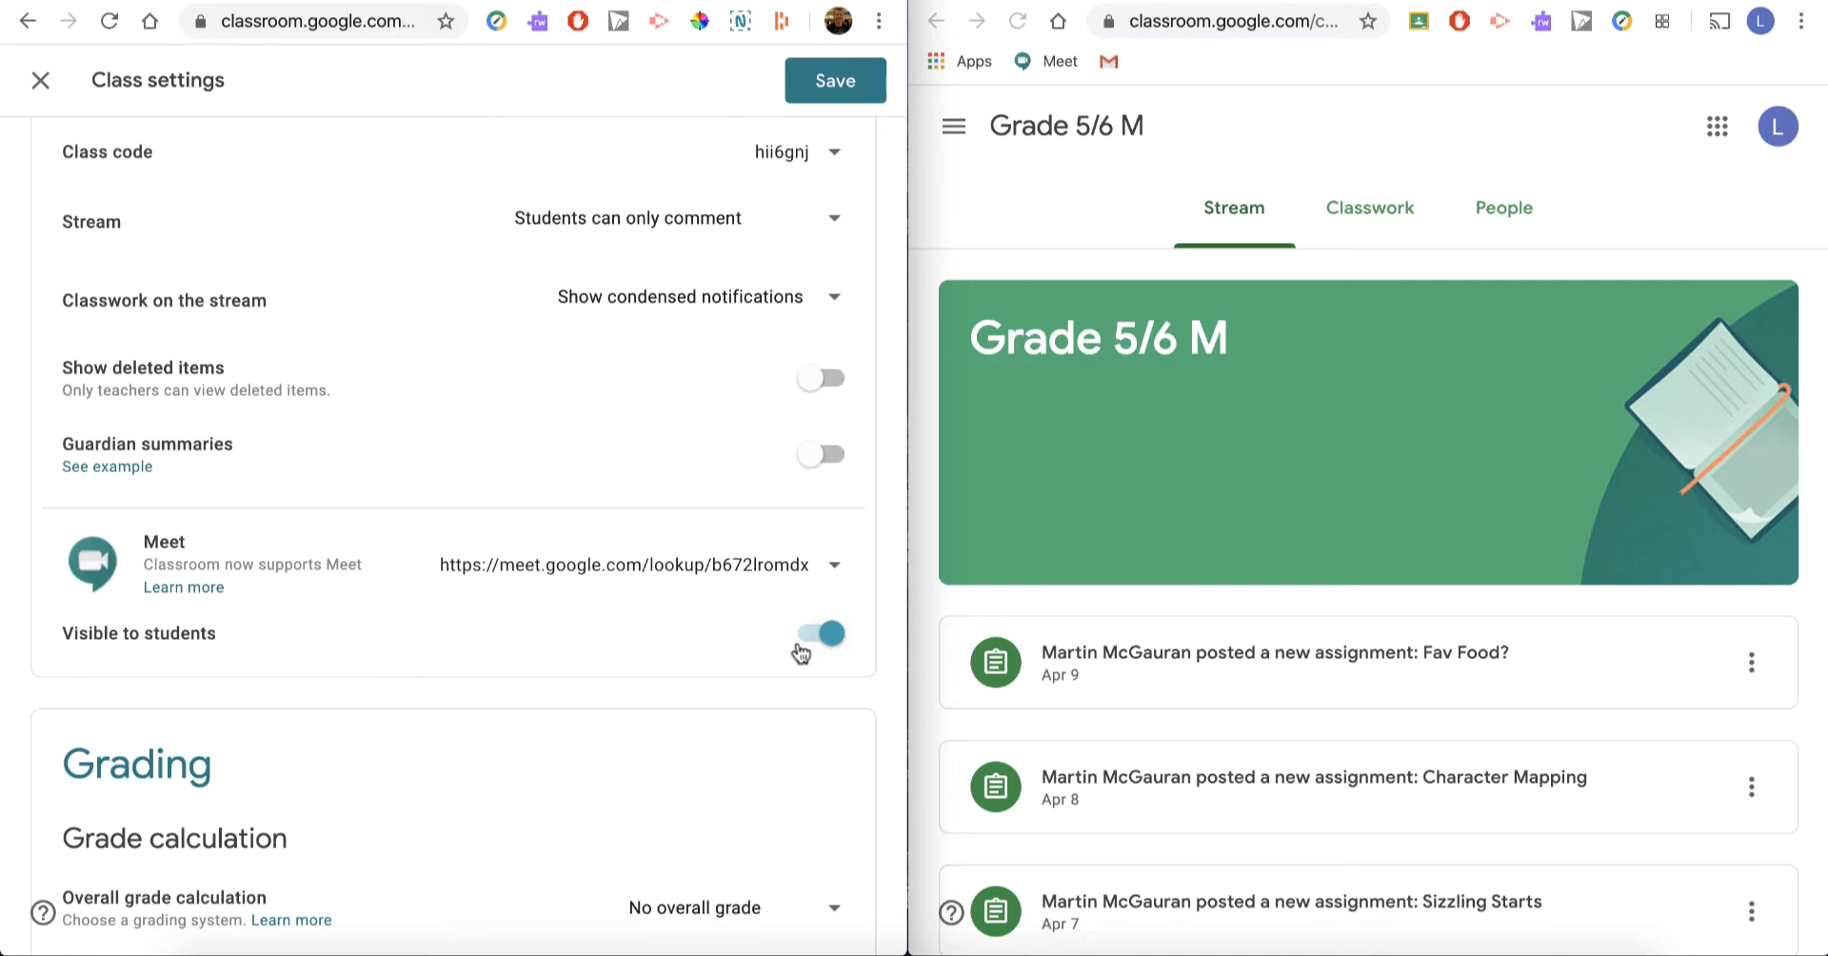
scroll(down, 3)
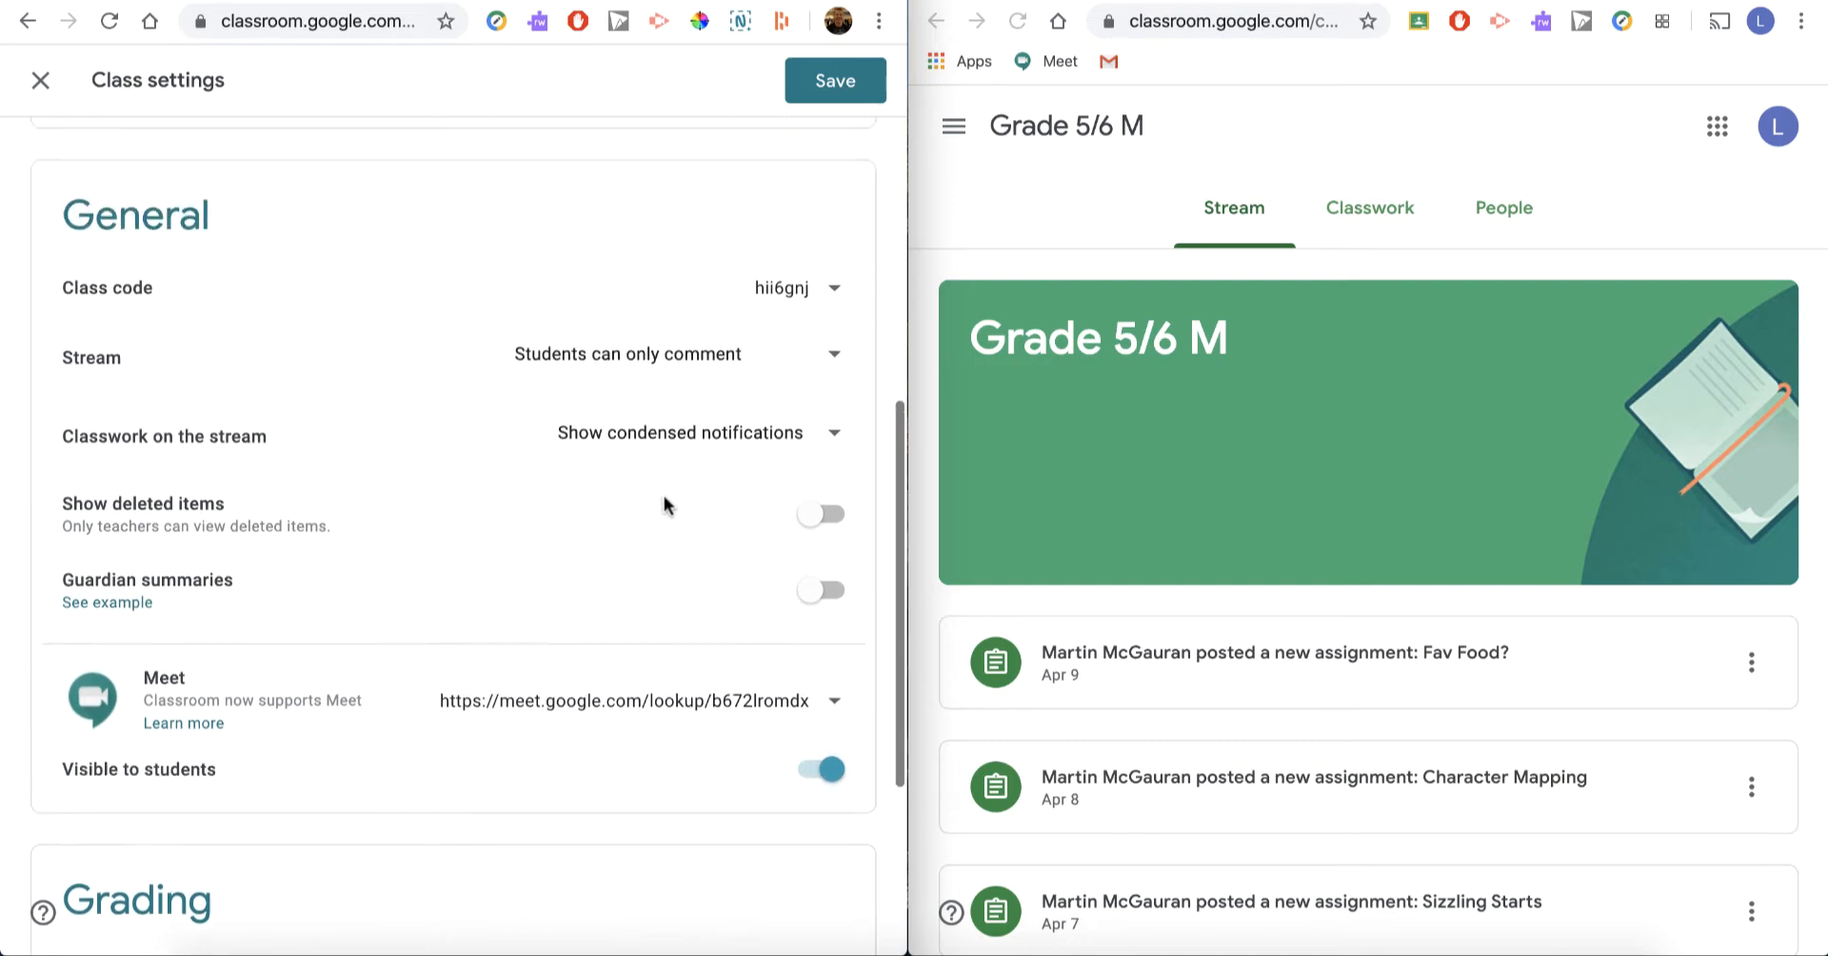
click(834, 80)
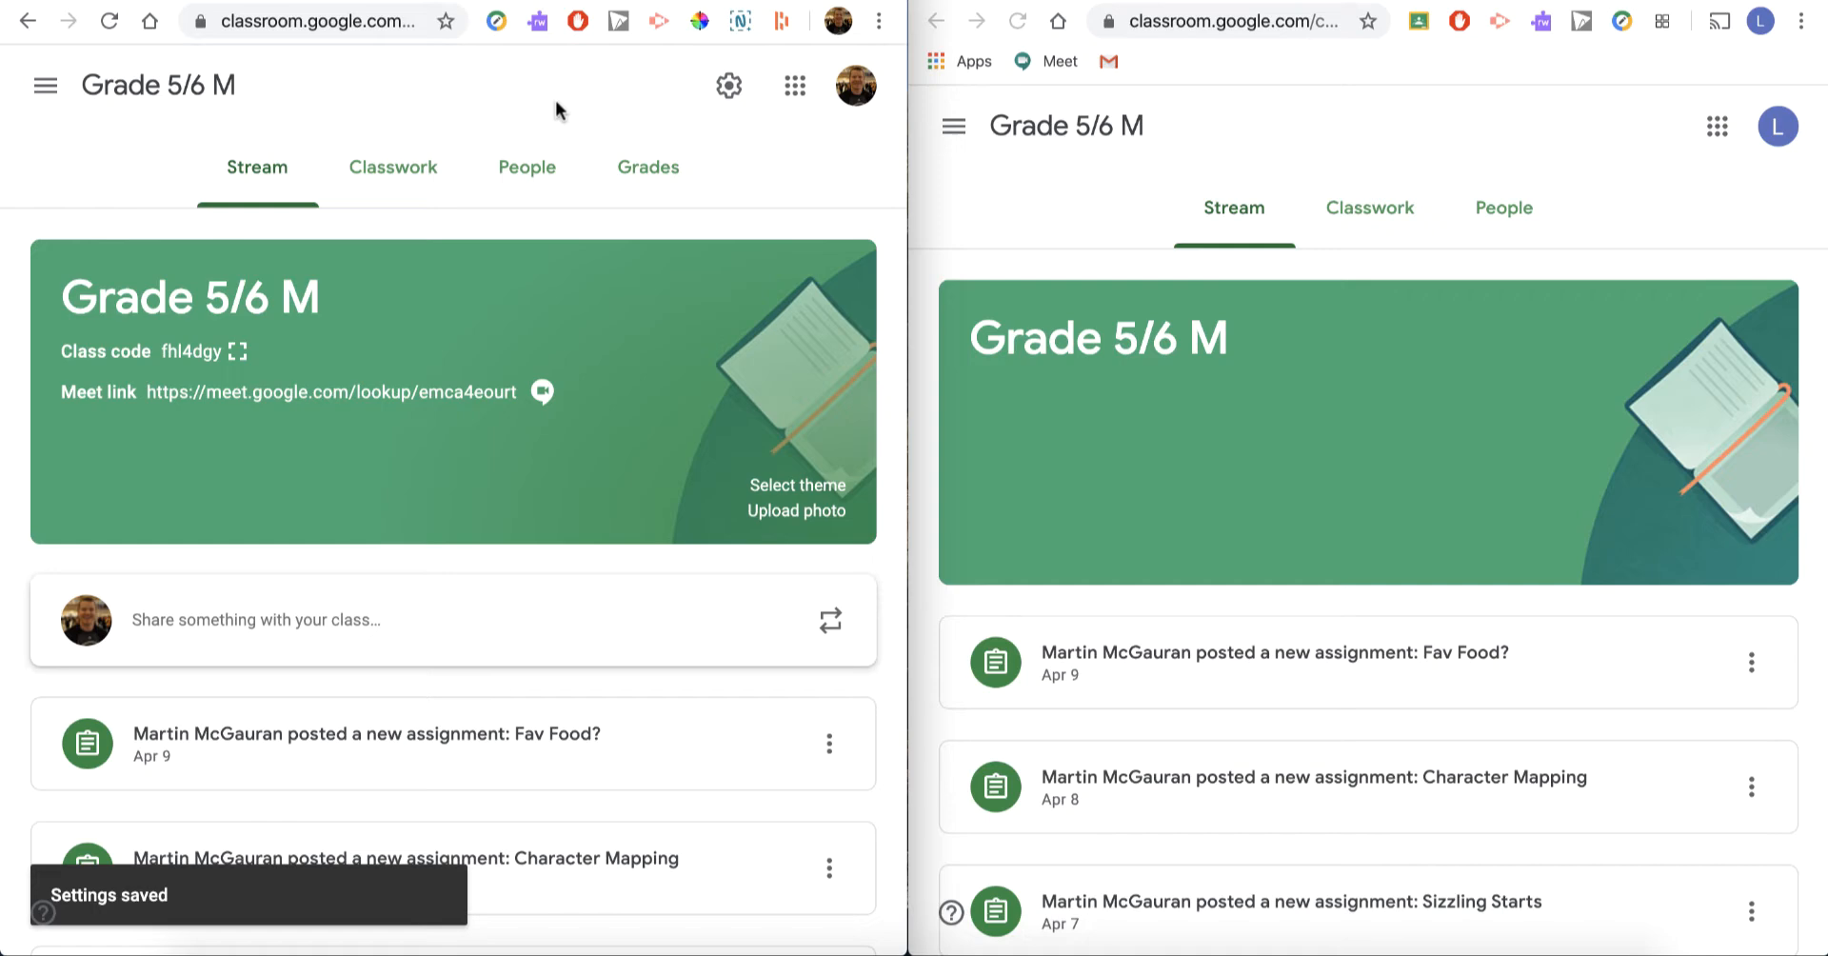
mouse_move(196, 427)
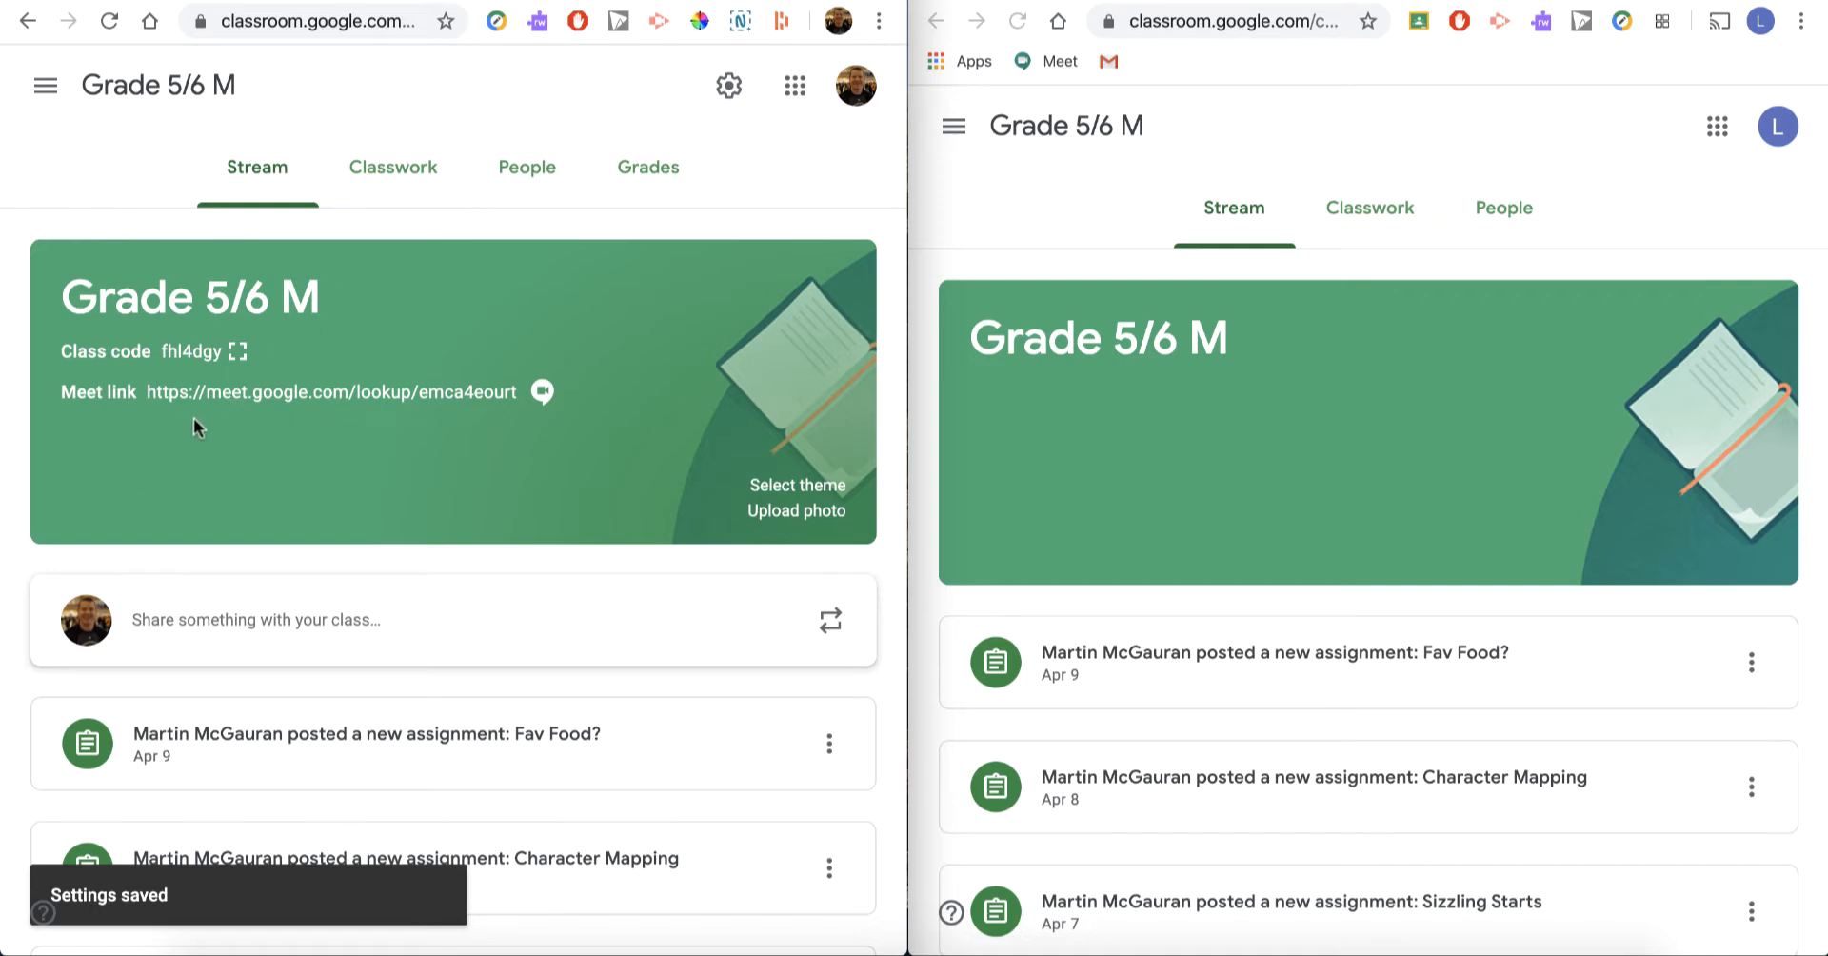
mouse_move(1101, 436)
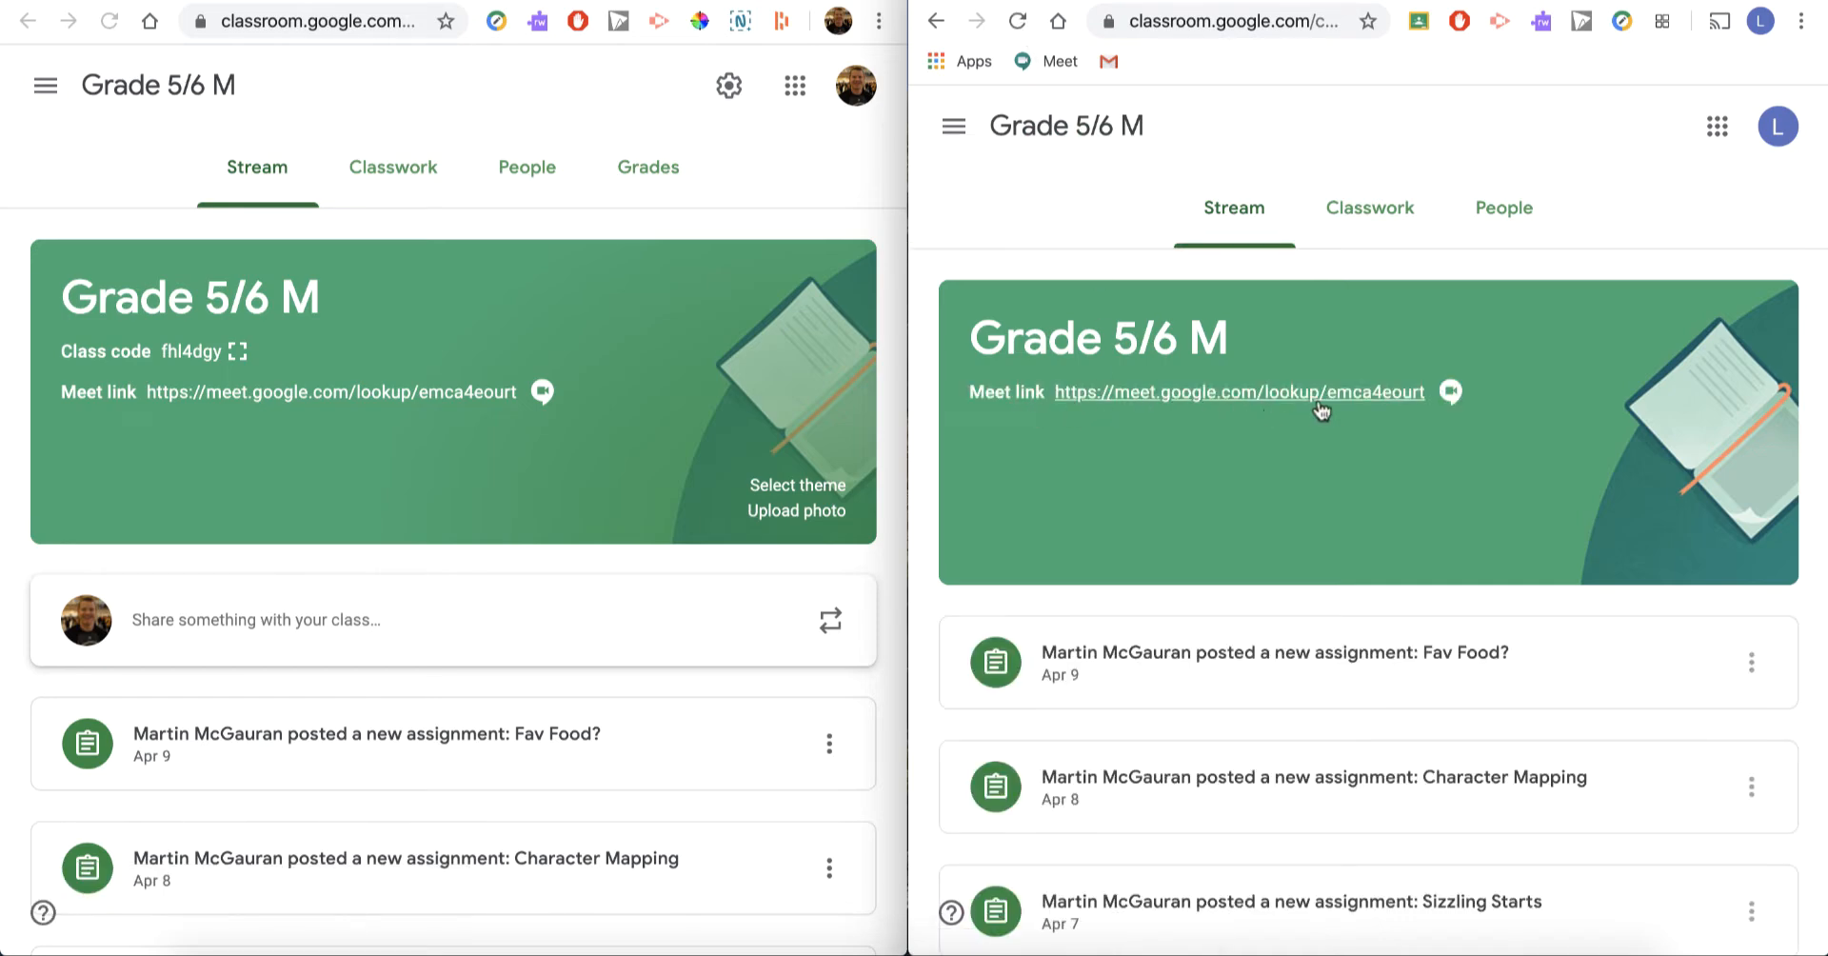
mouse_move(1187, 423)
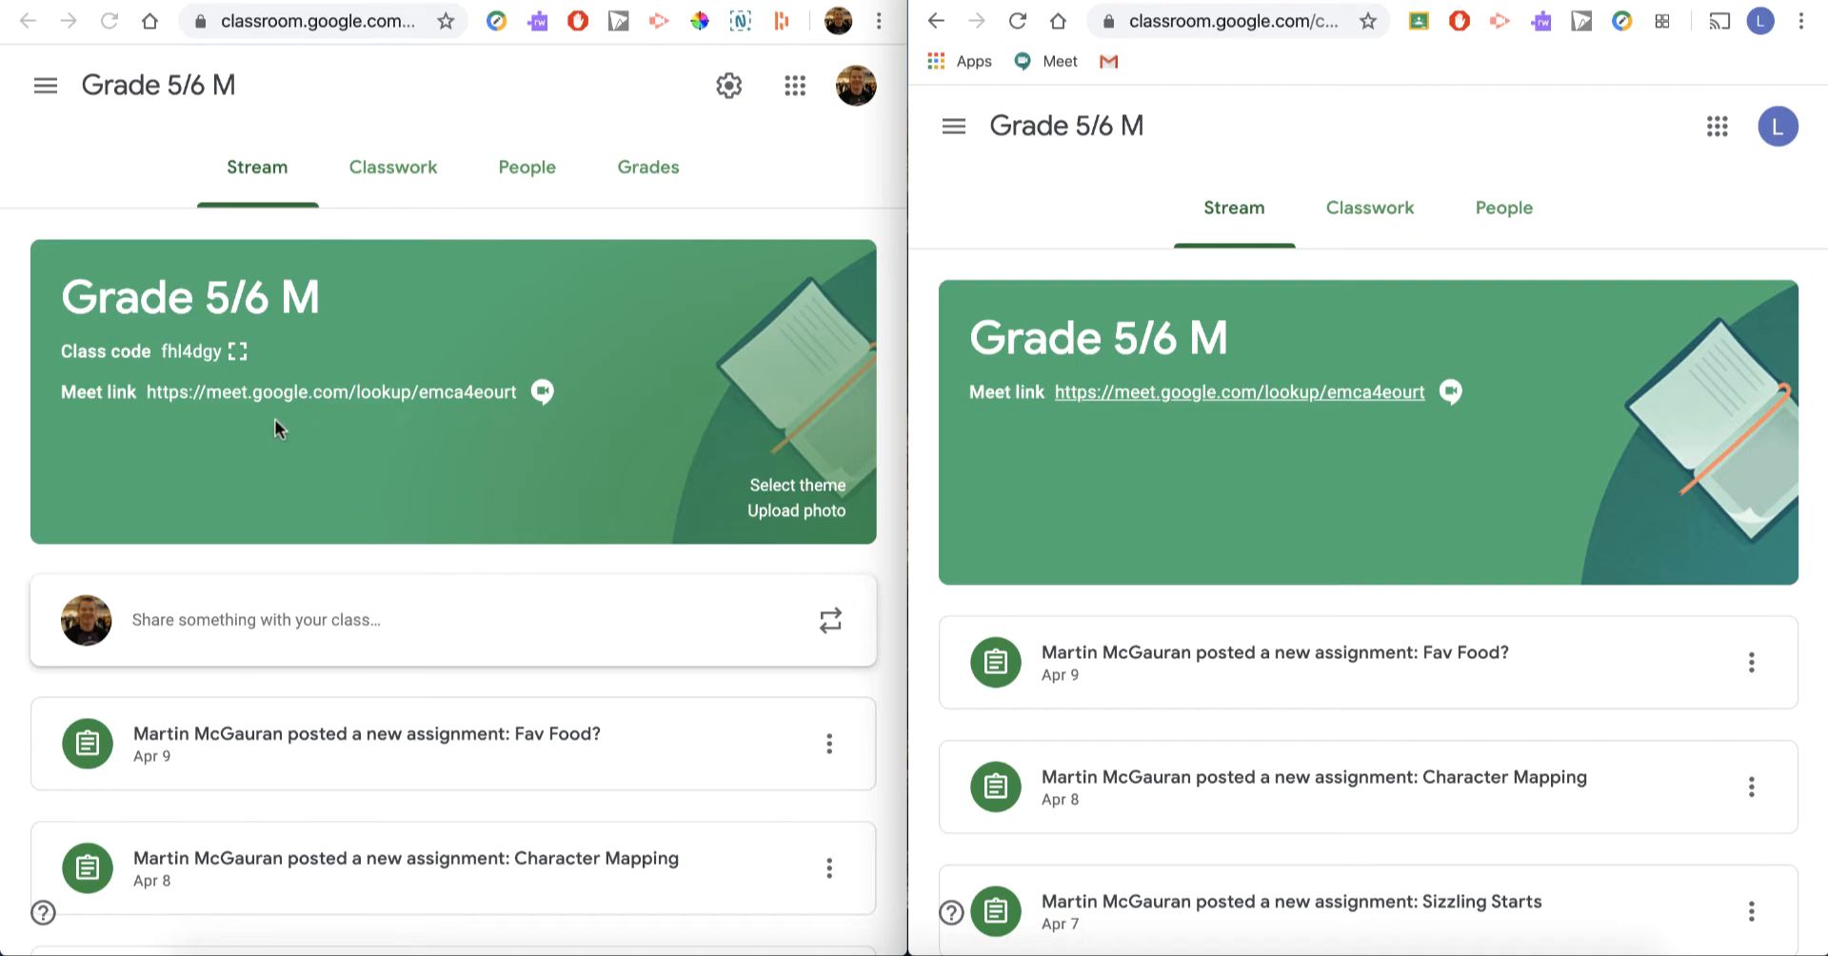
mouse_move(1138, 457)
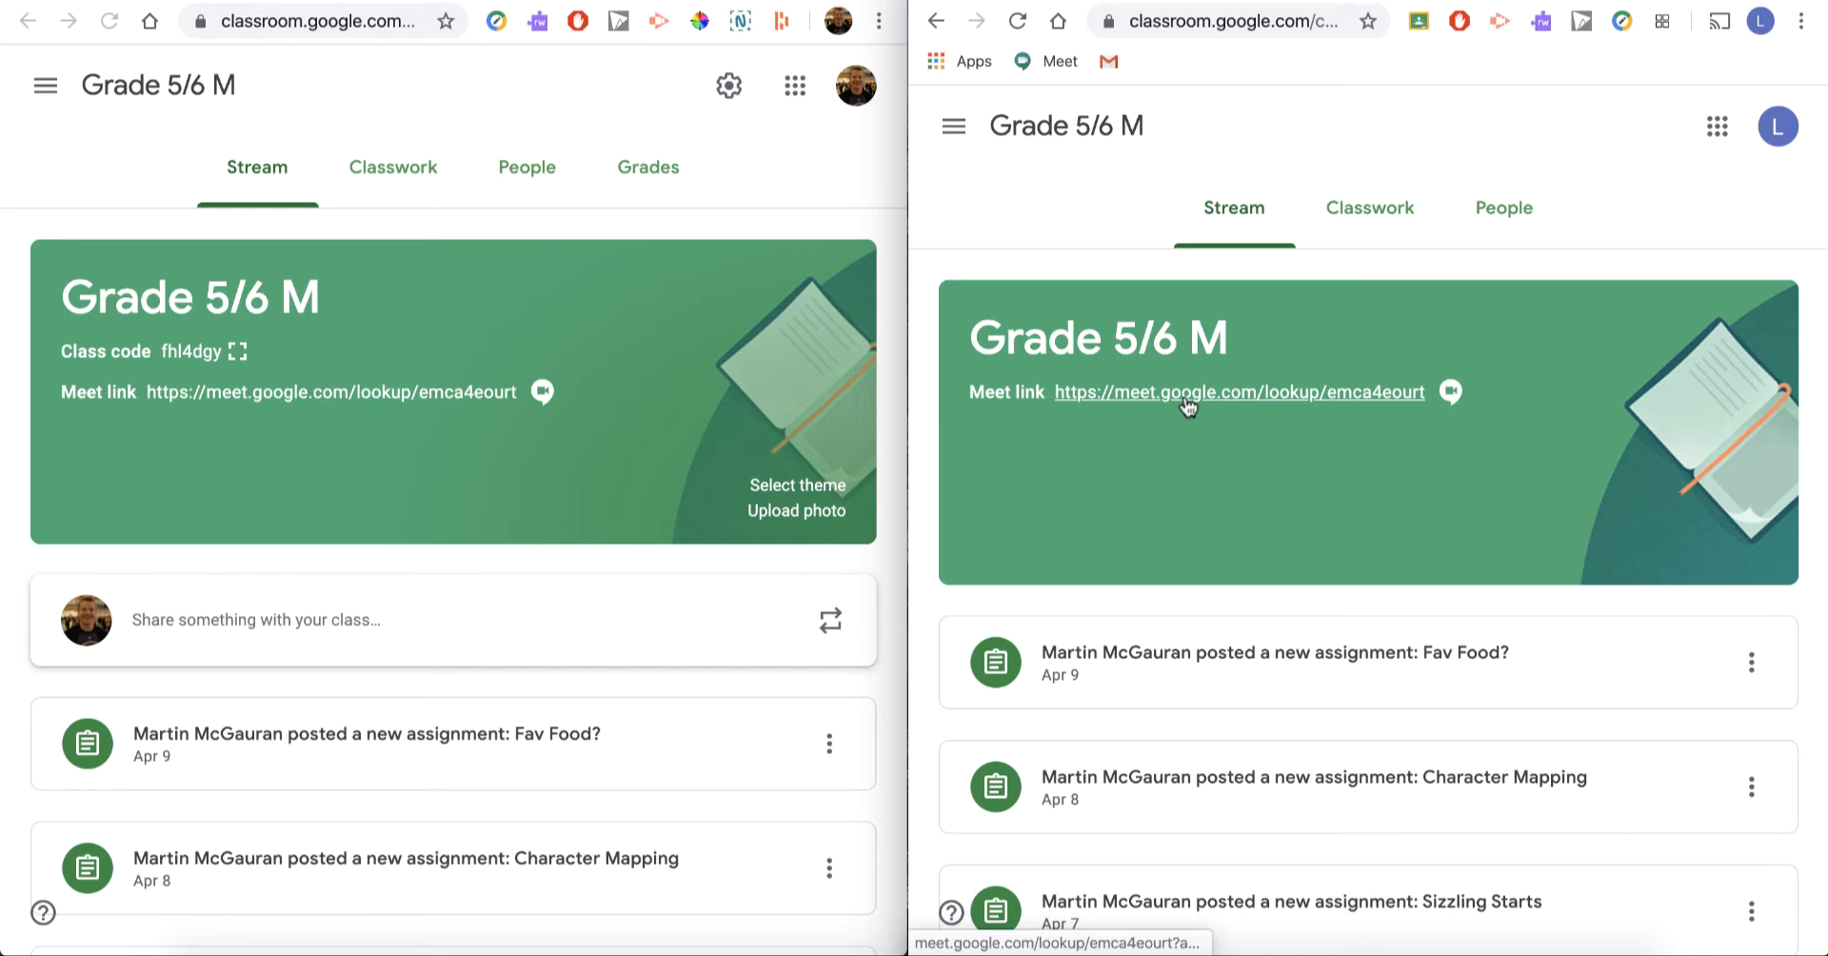
- Open the class Meet link from the student's Grade 5/6 M stream banner
click(1238, 391)
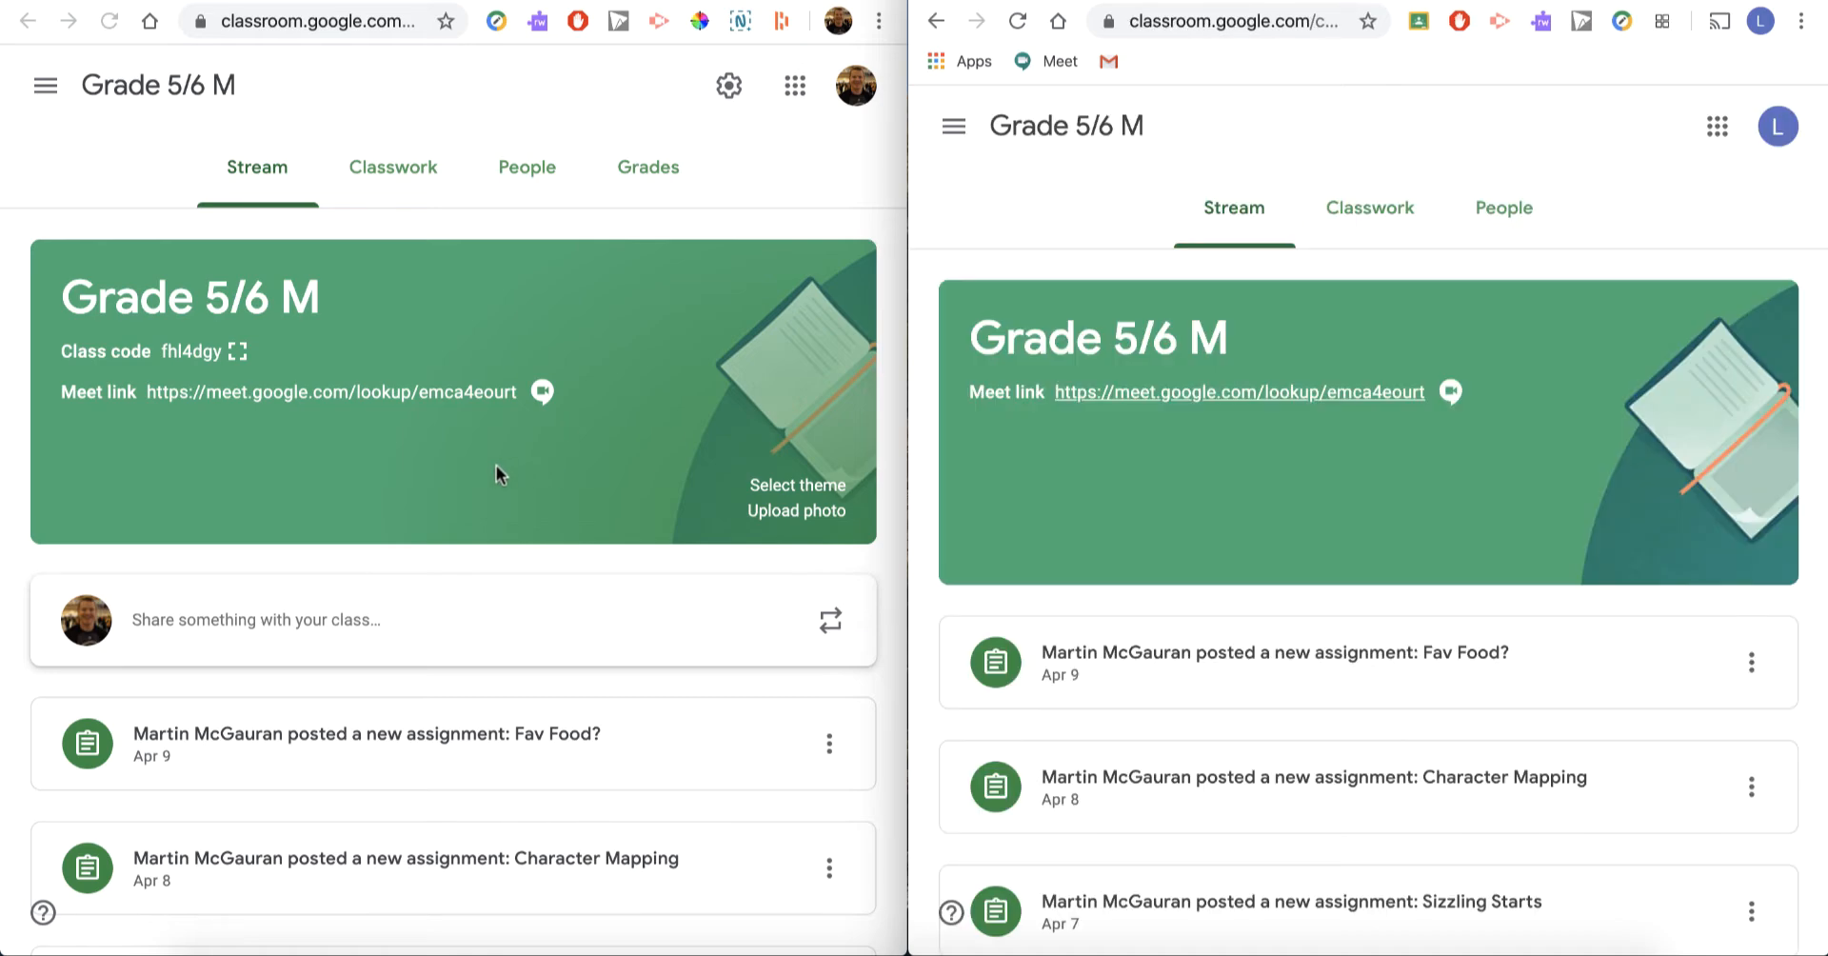
mouse_move(377, 400)
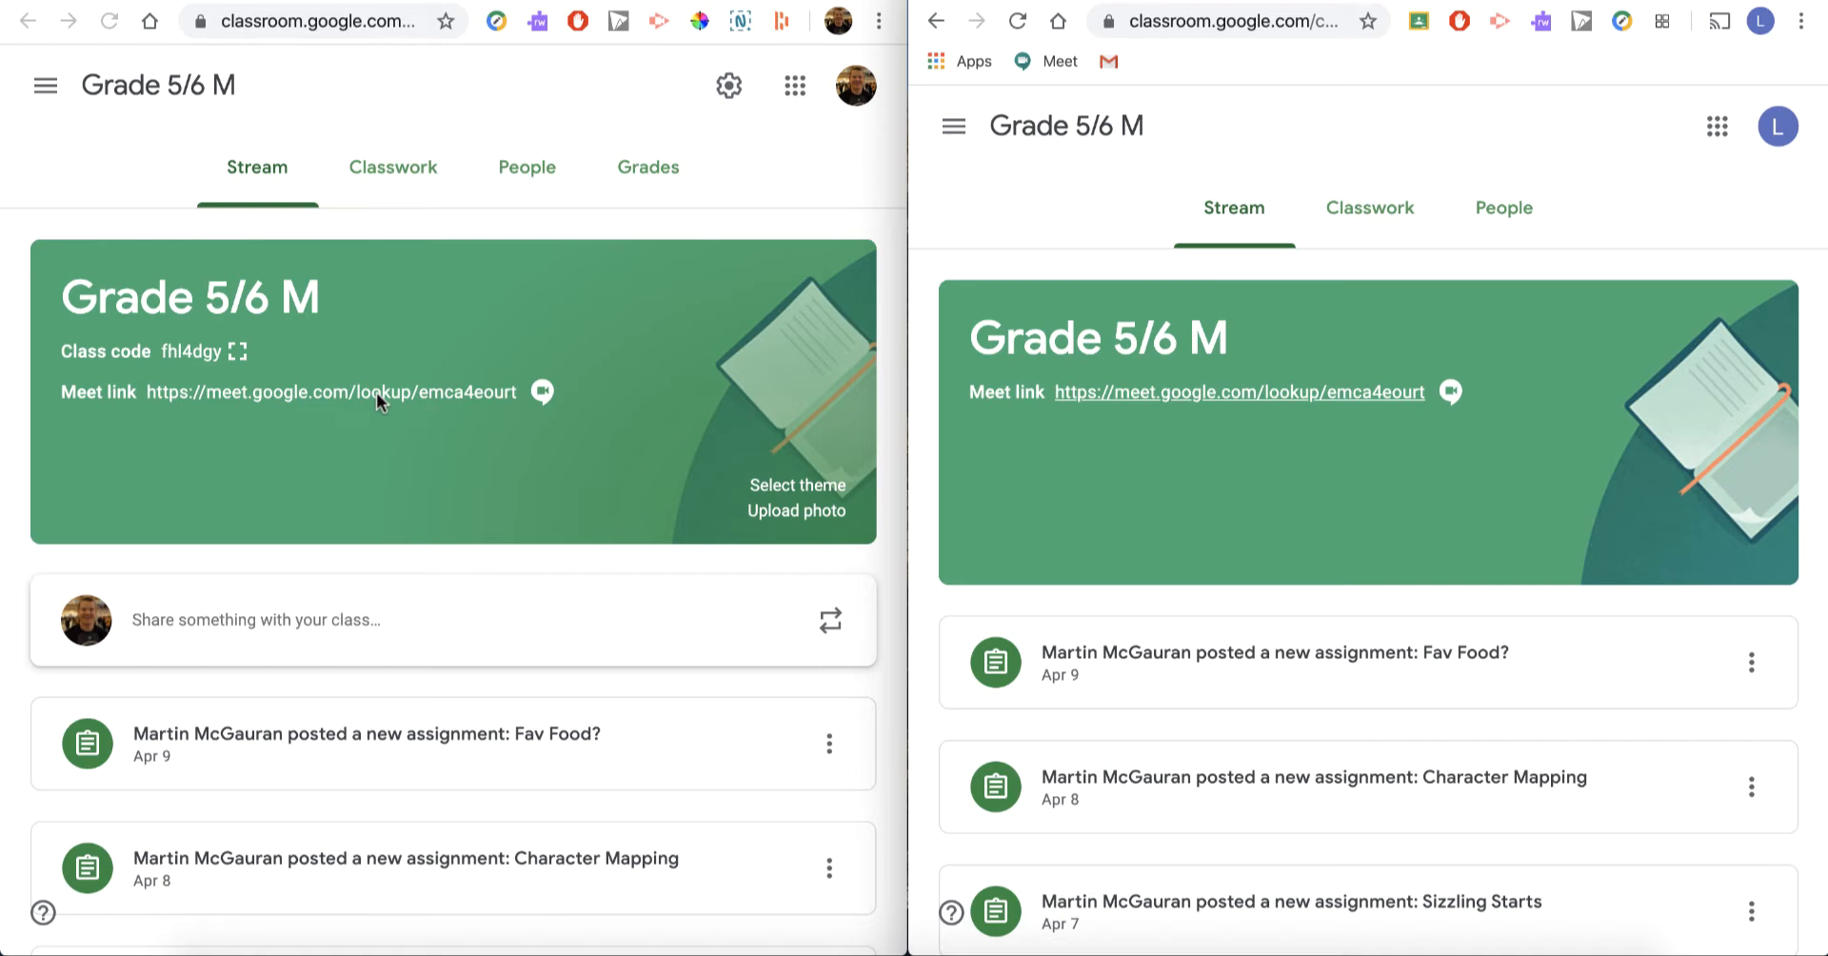
- Open meeting emca4eourt as teacher, join it as student, and dismiss the joining info
click(327, 391)
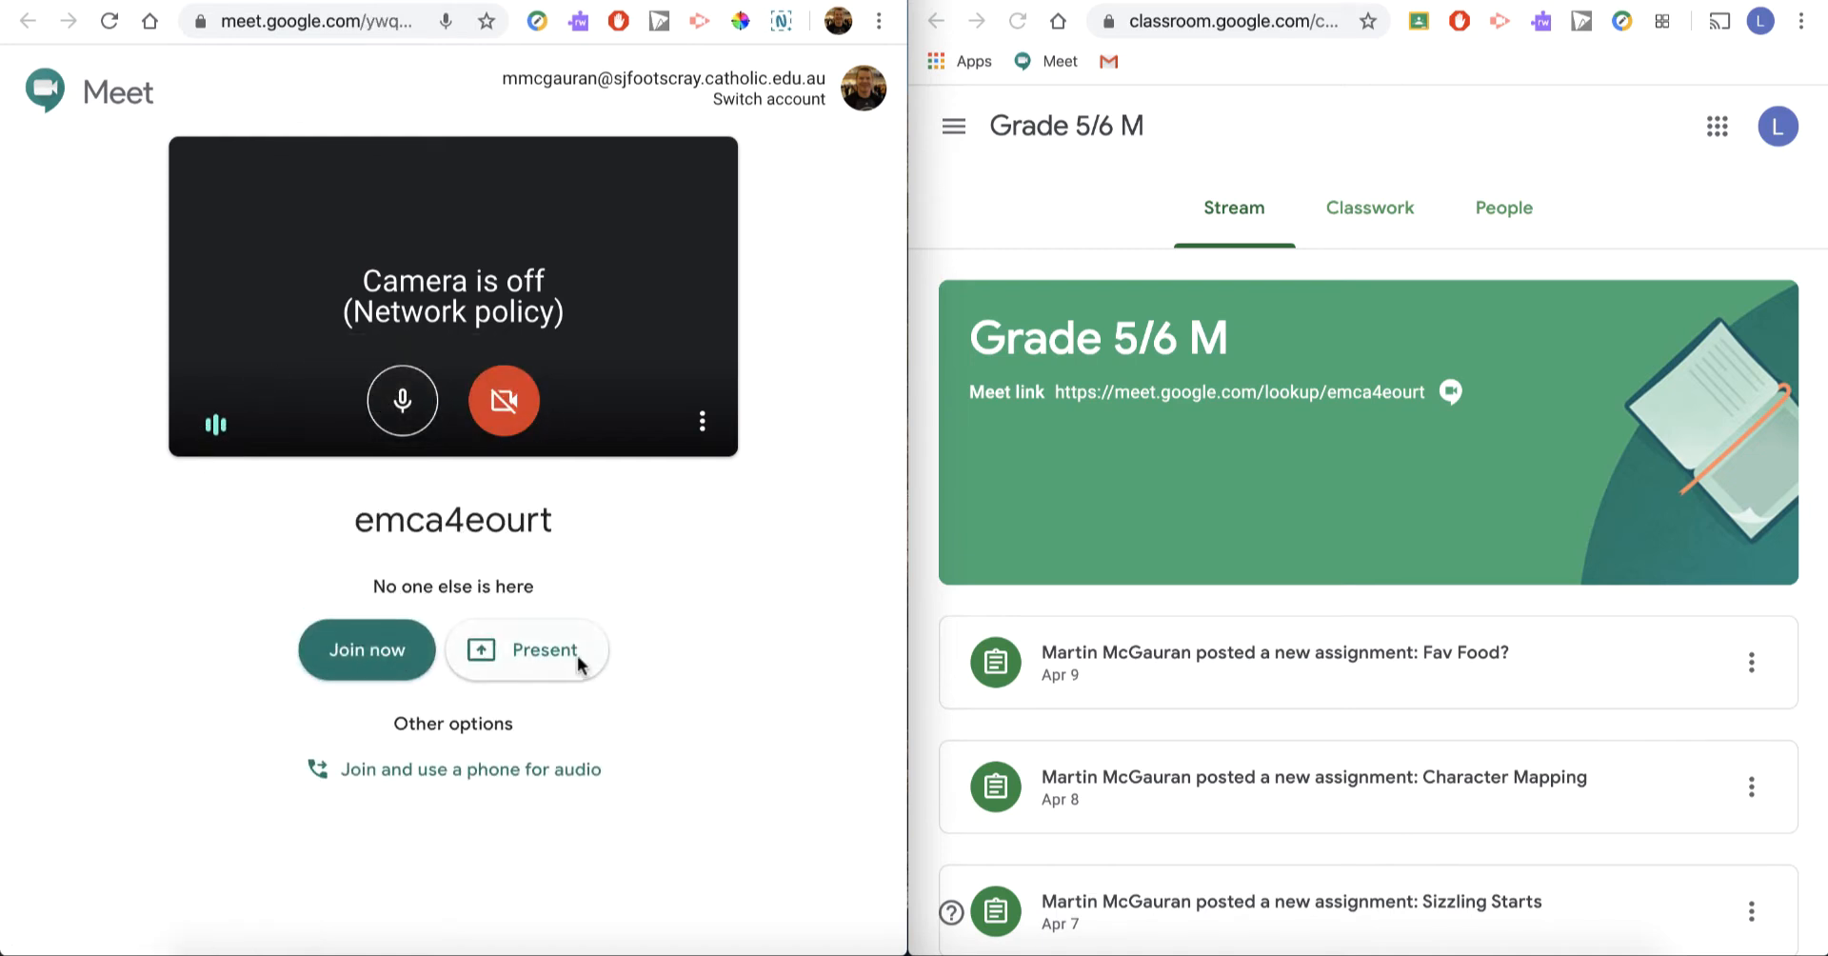
mouse_move(743, 633)
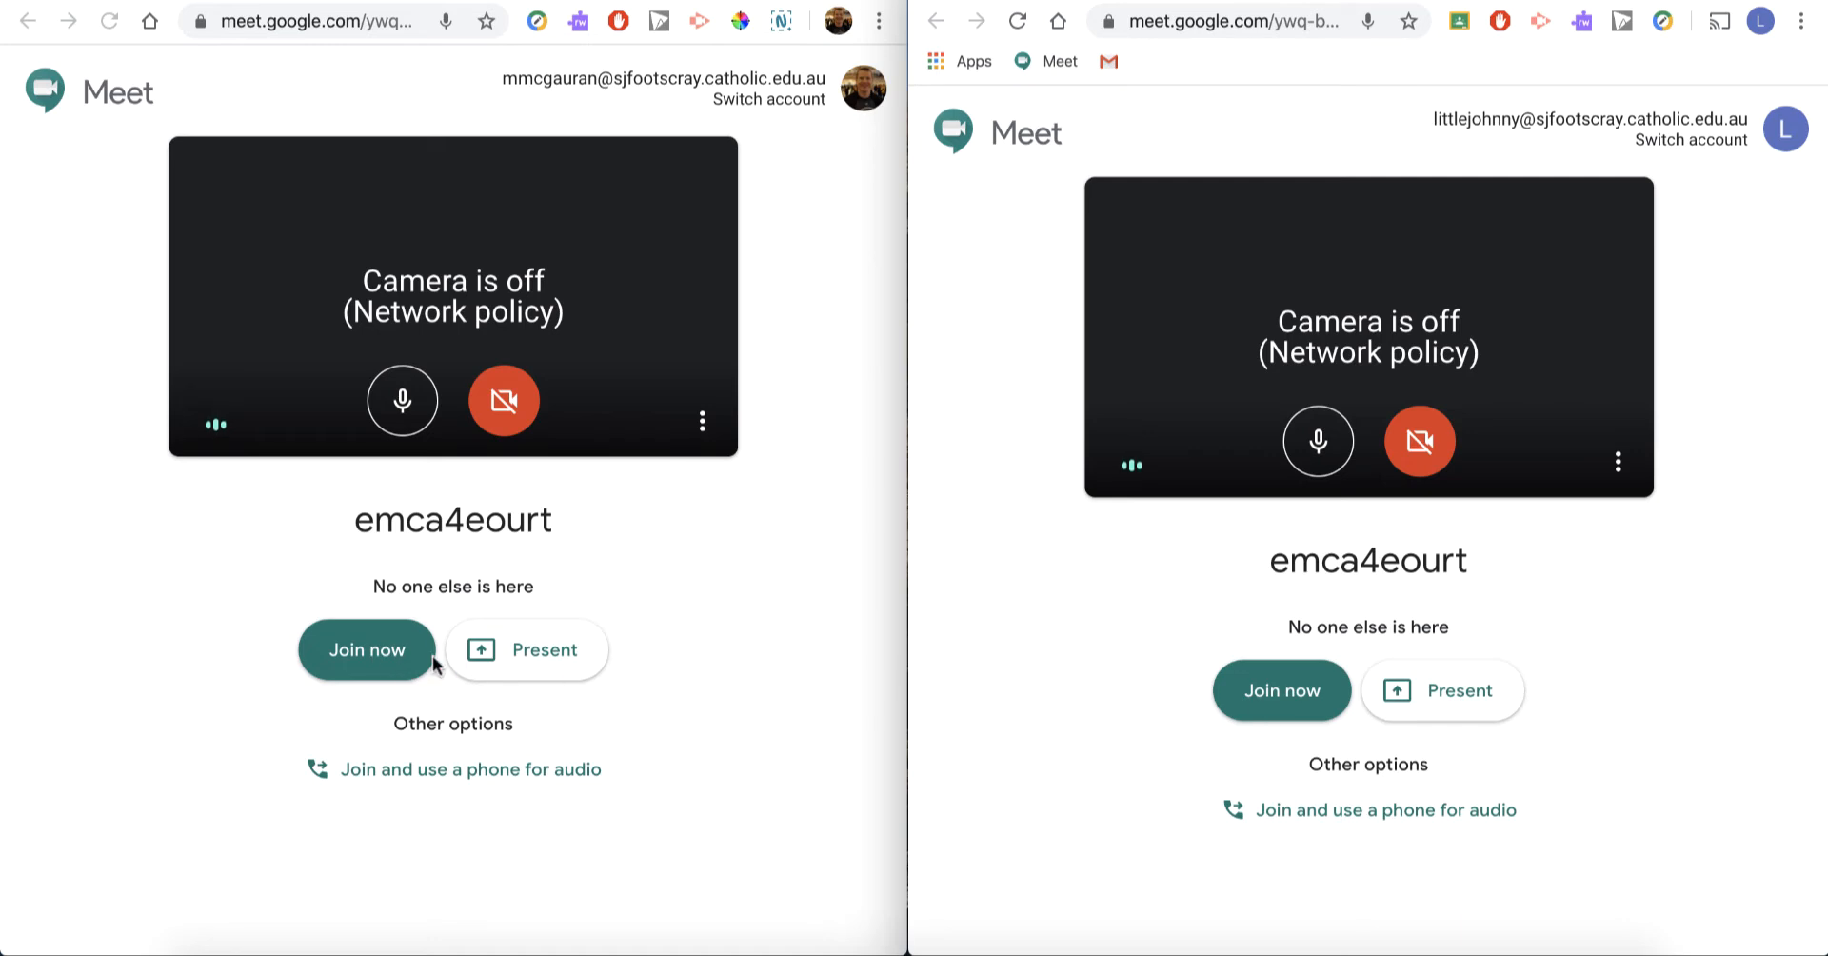
click(1280, 689)
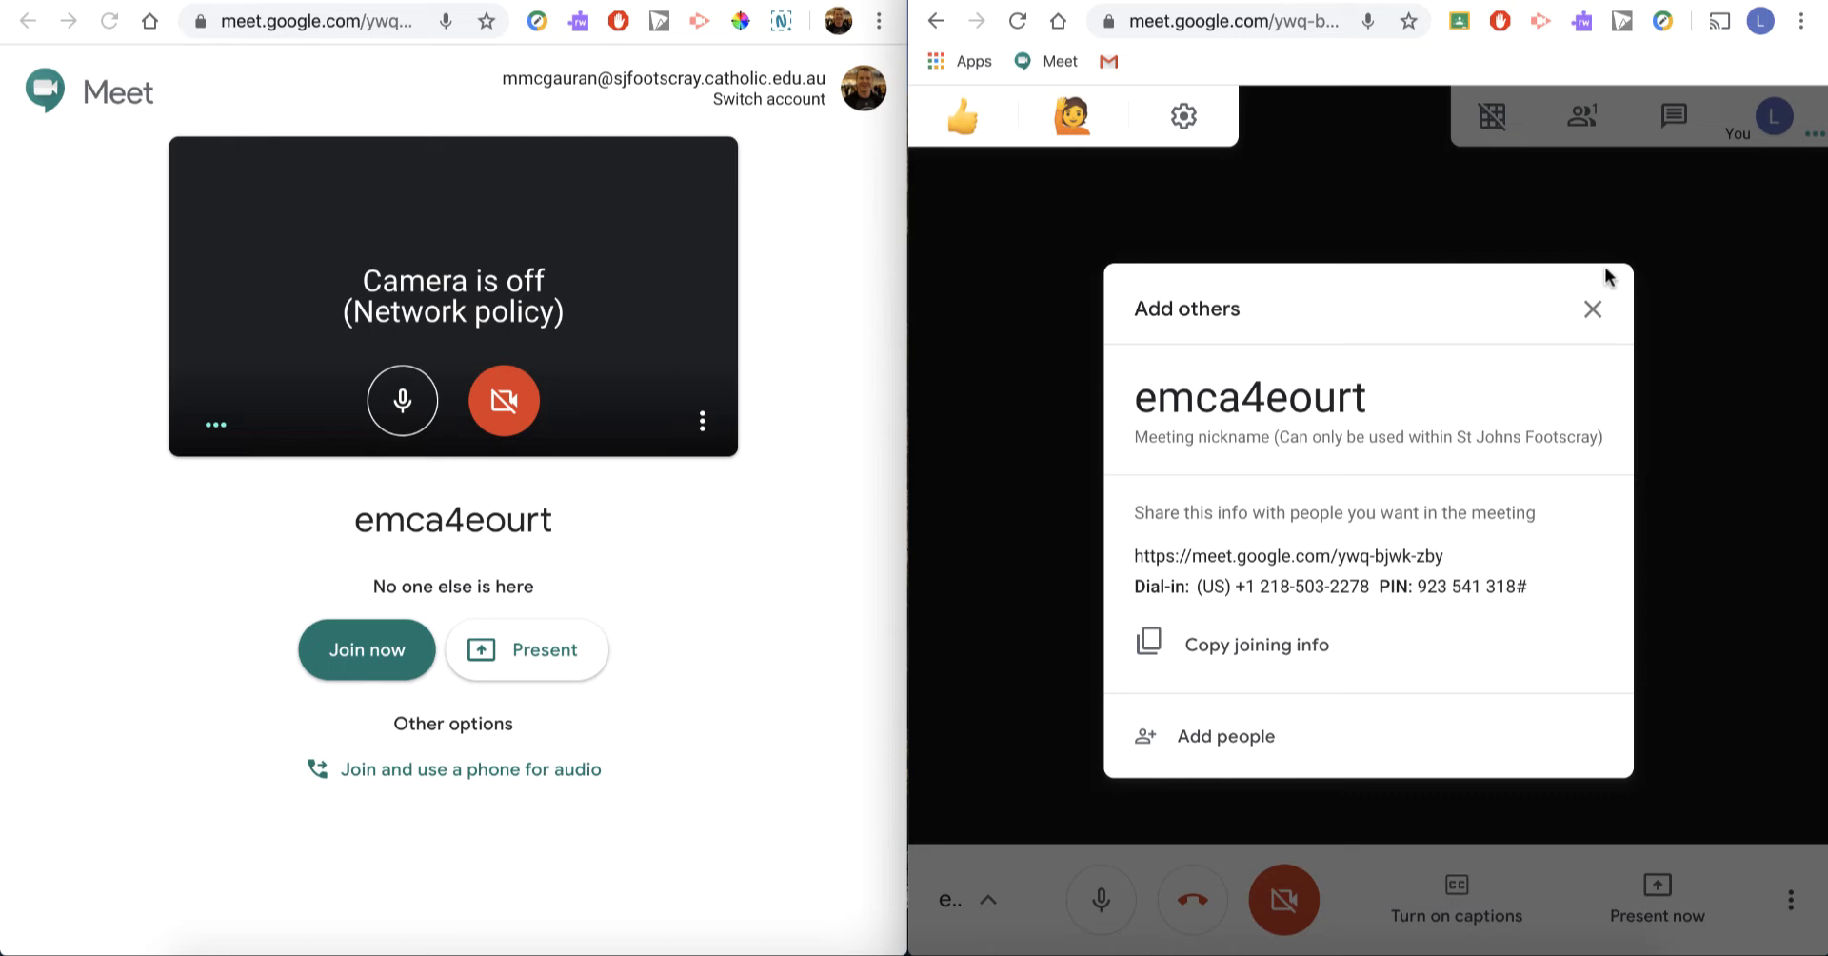
click(1591, 309)
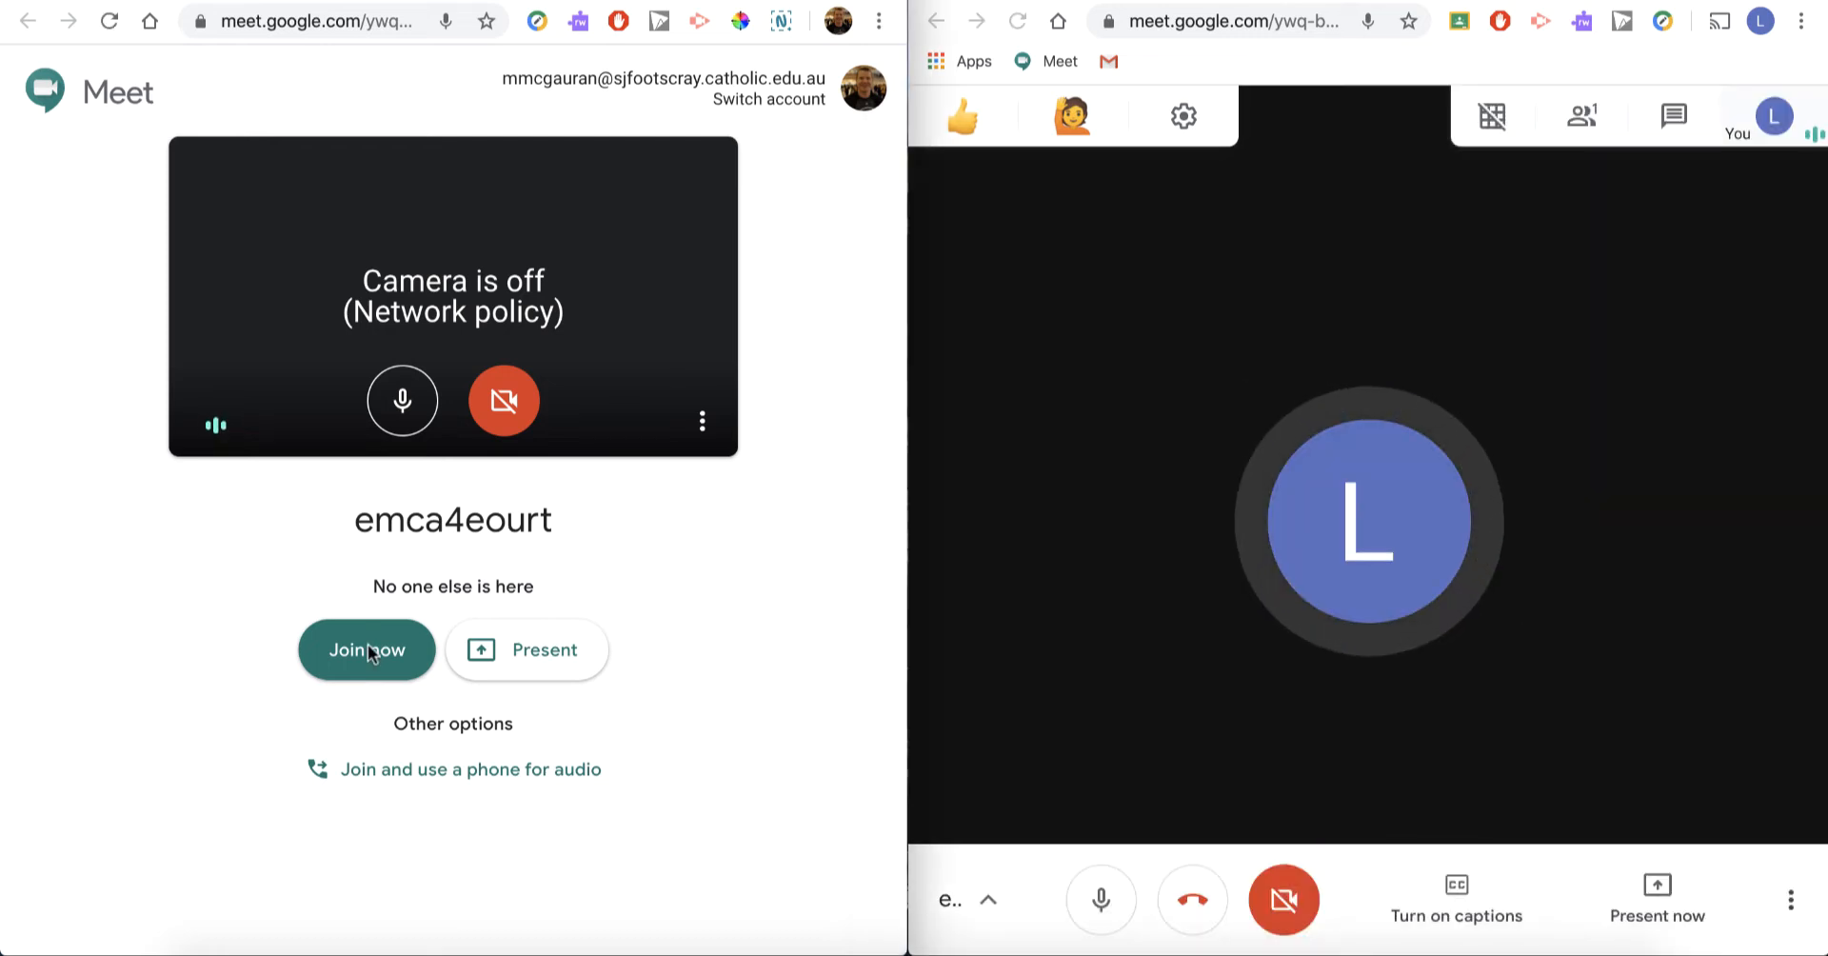
- Join the teacher into the Meet call, then leave the call
click(366, 649)
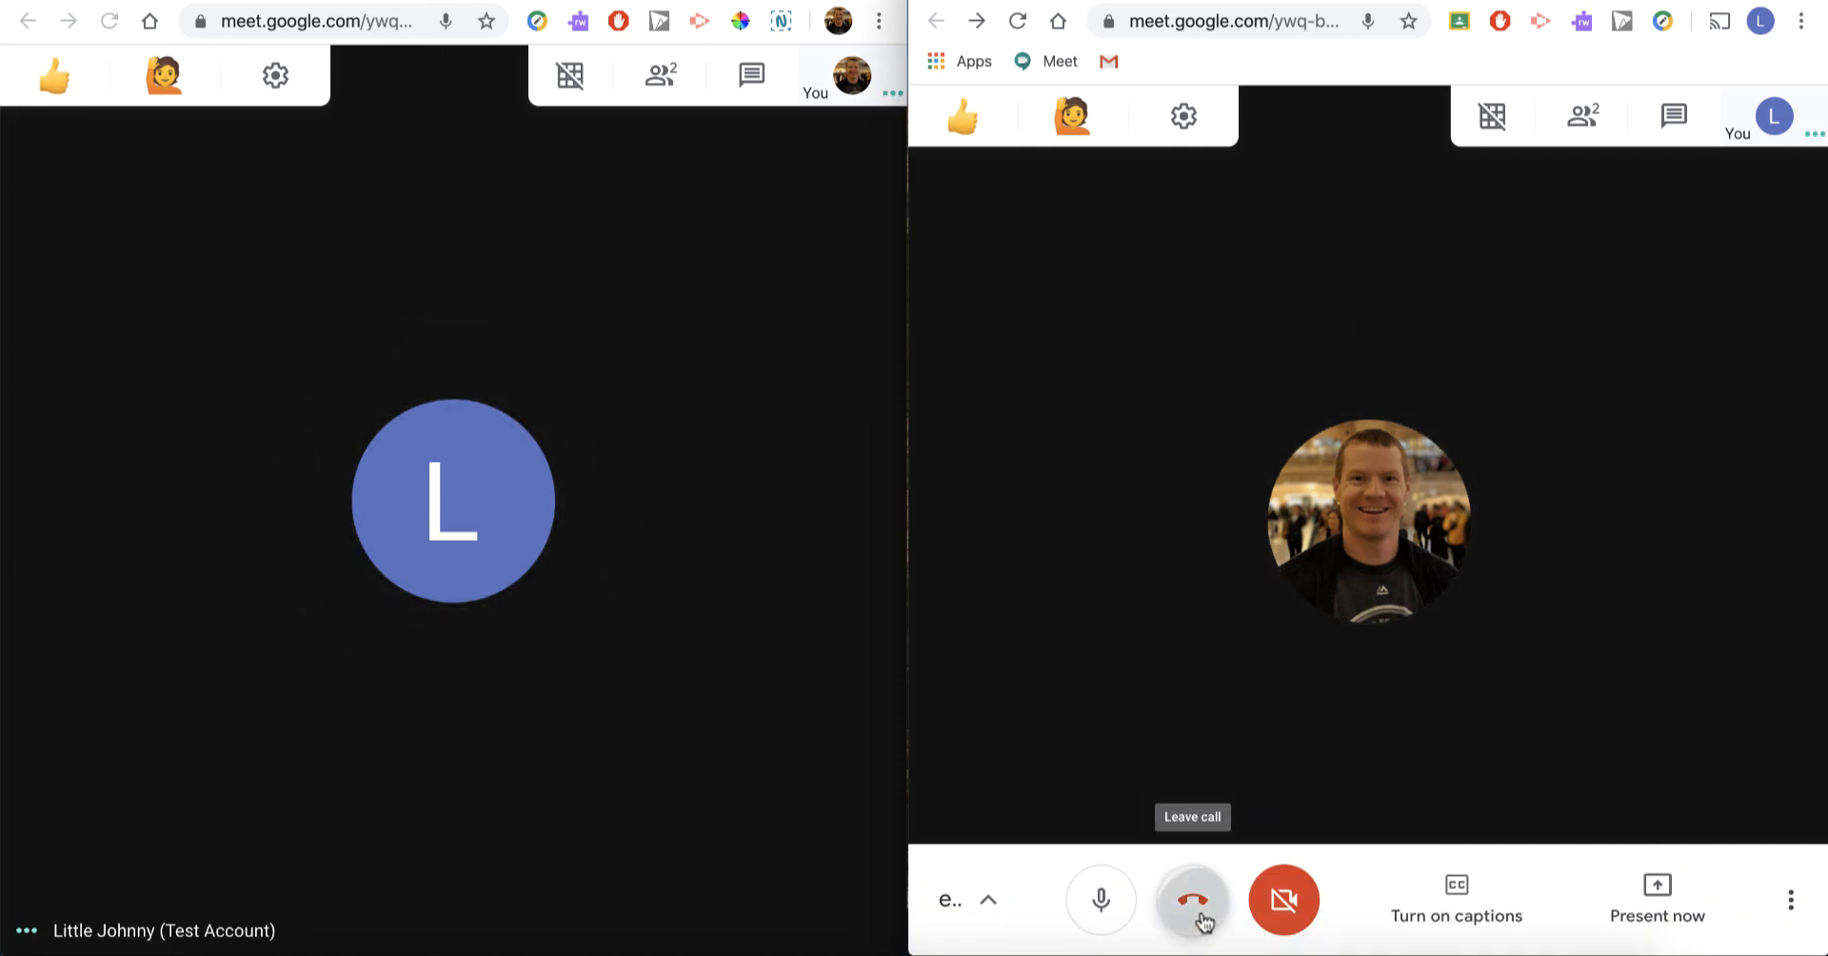
click(1191, 899)
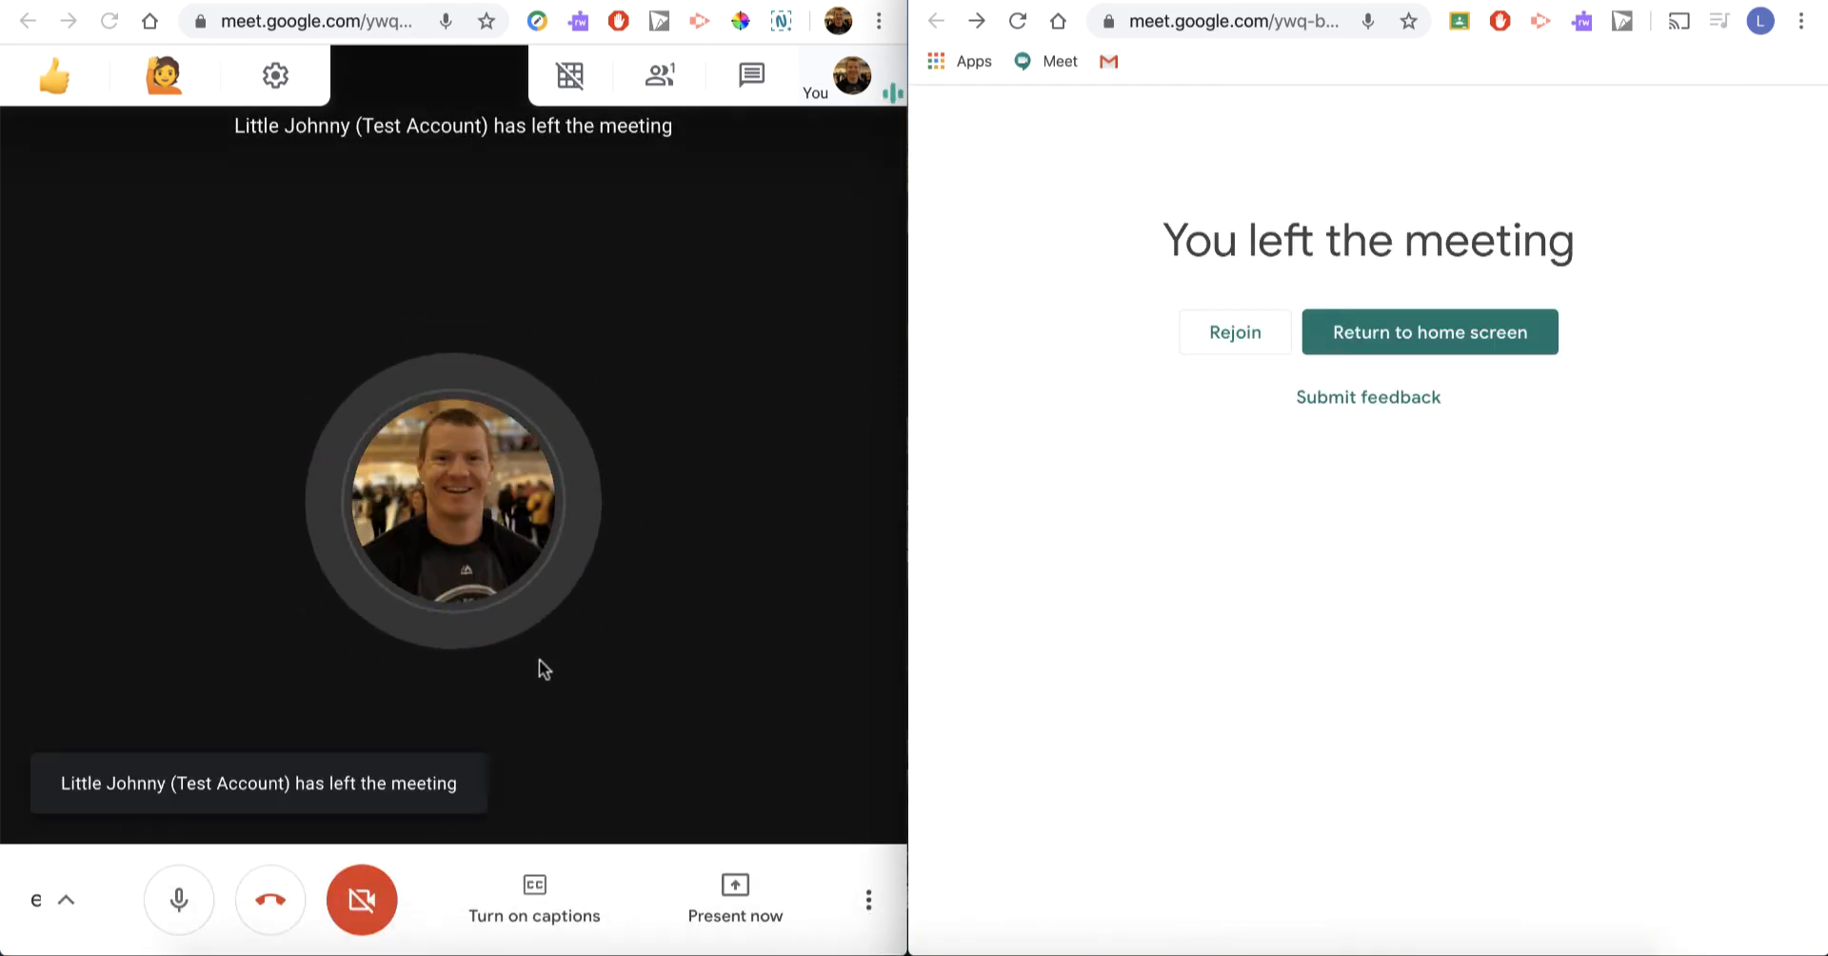
mouse_move(291, 874)
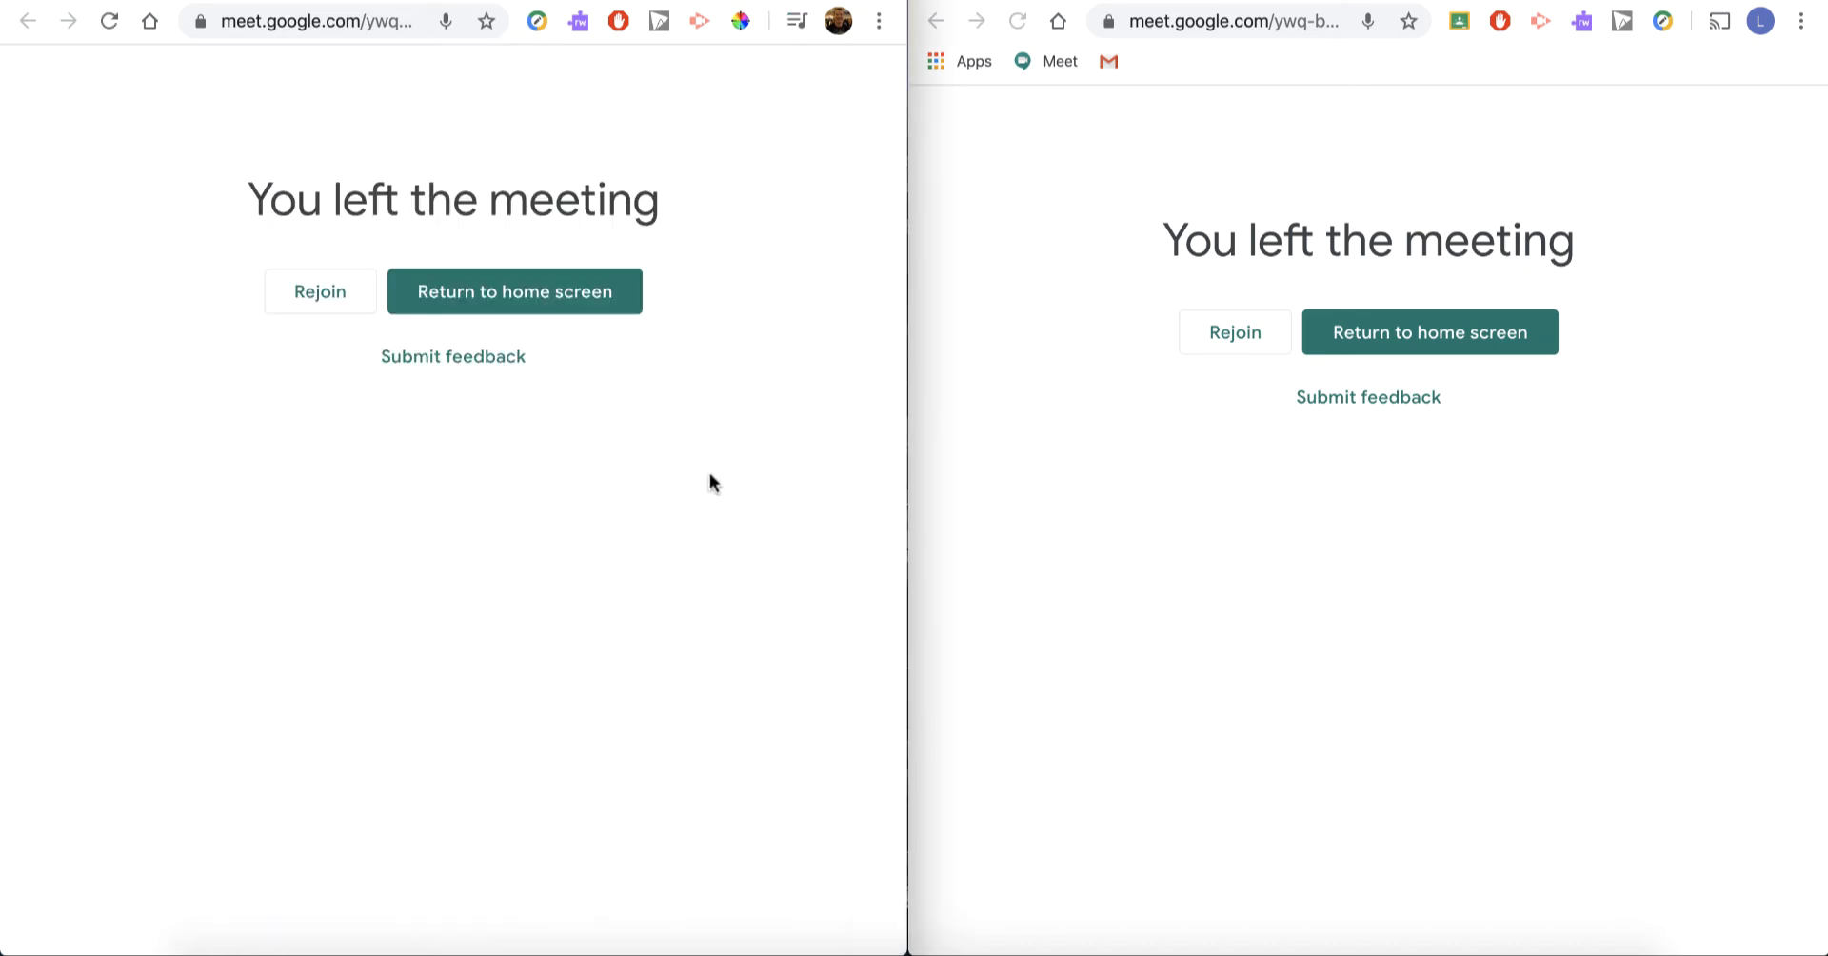
mouse_move(1136, 467)
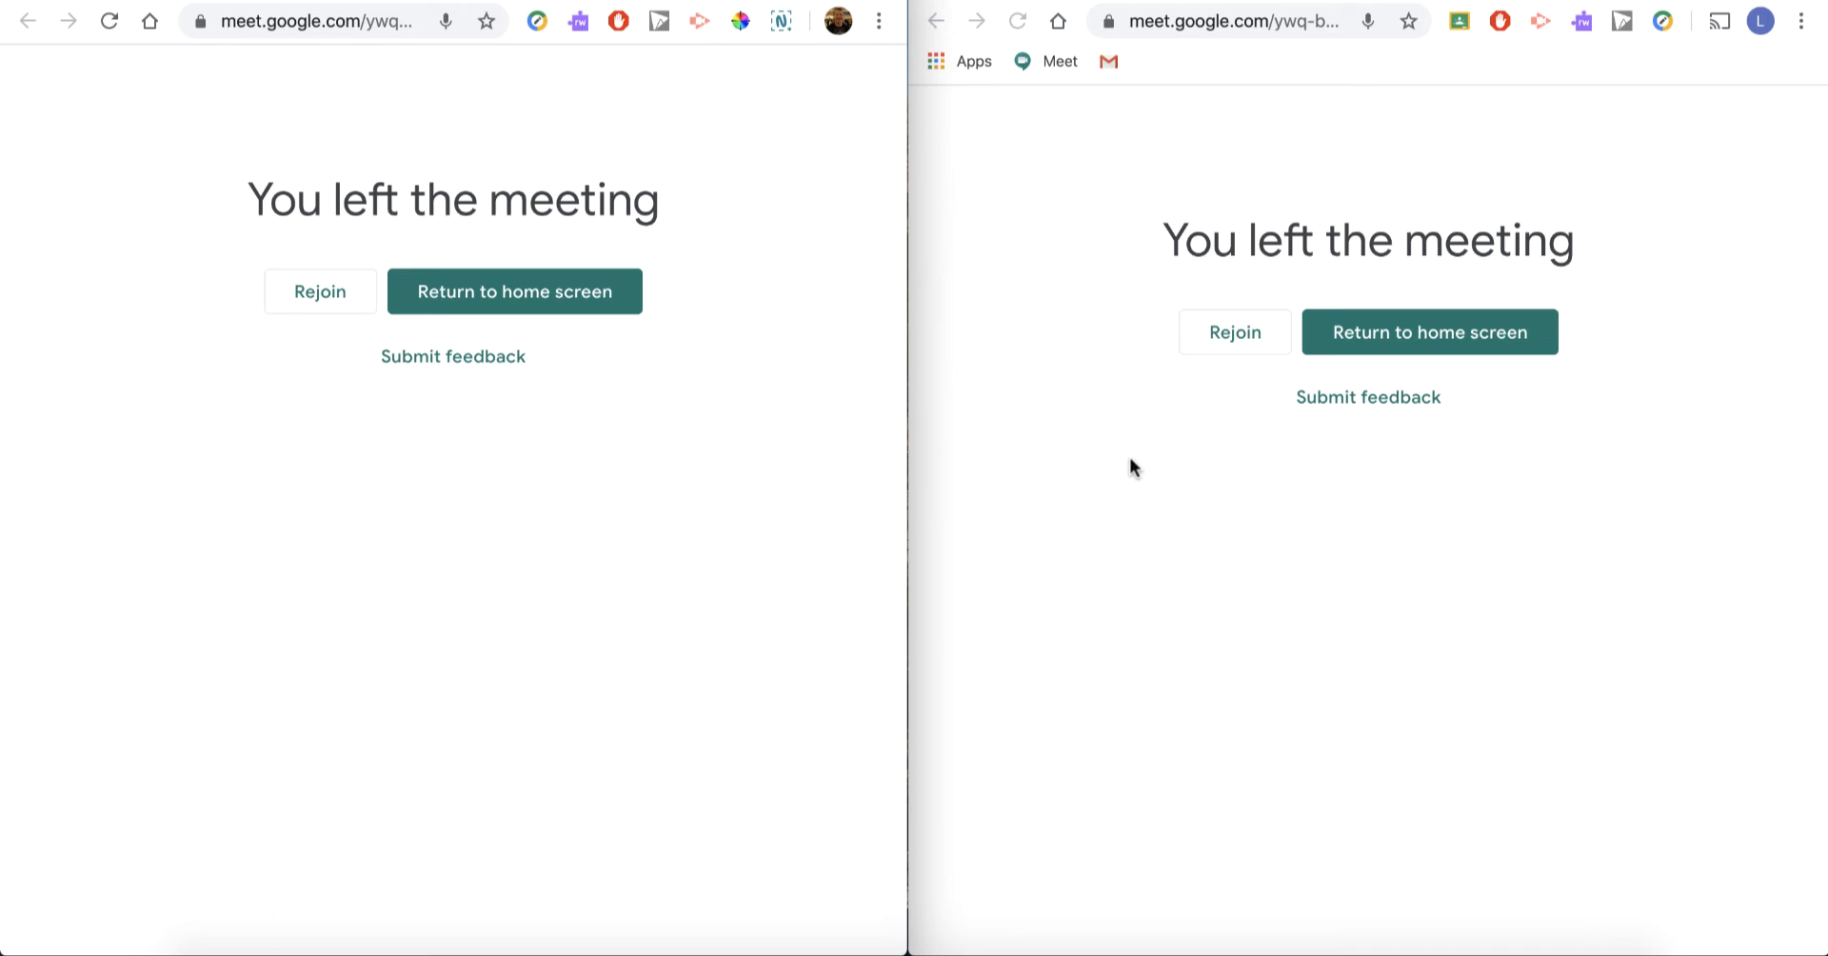
mouse_move(1046, 321)
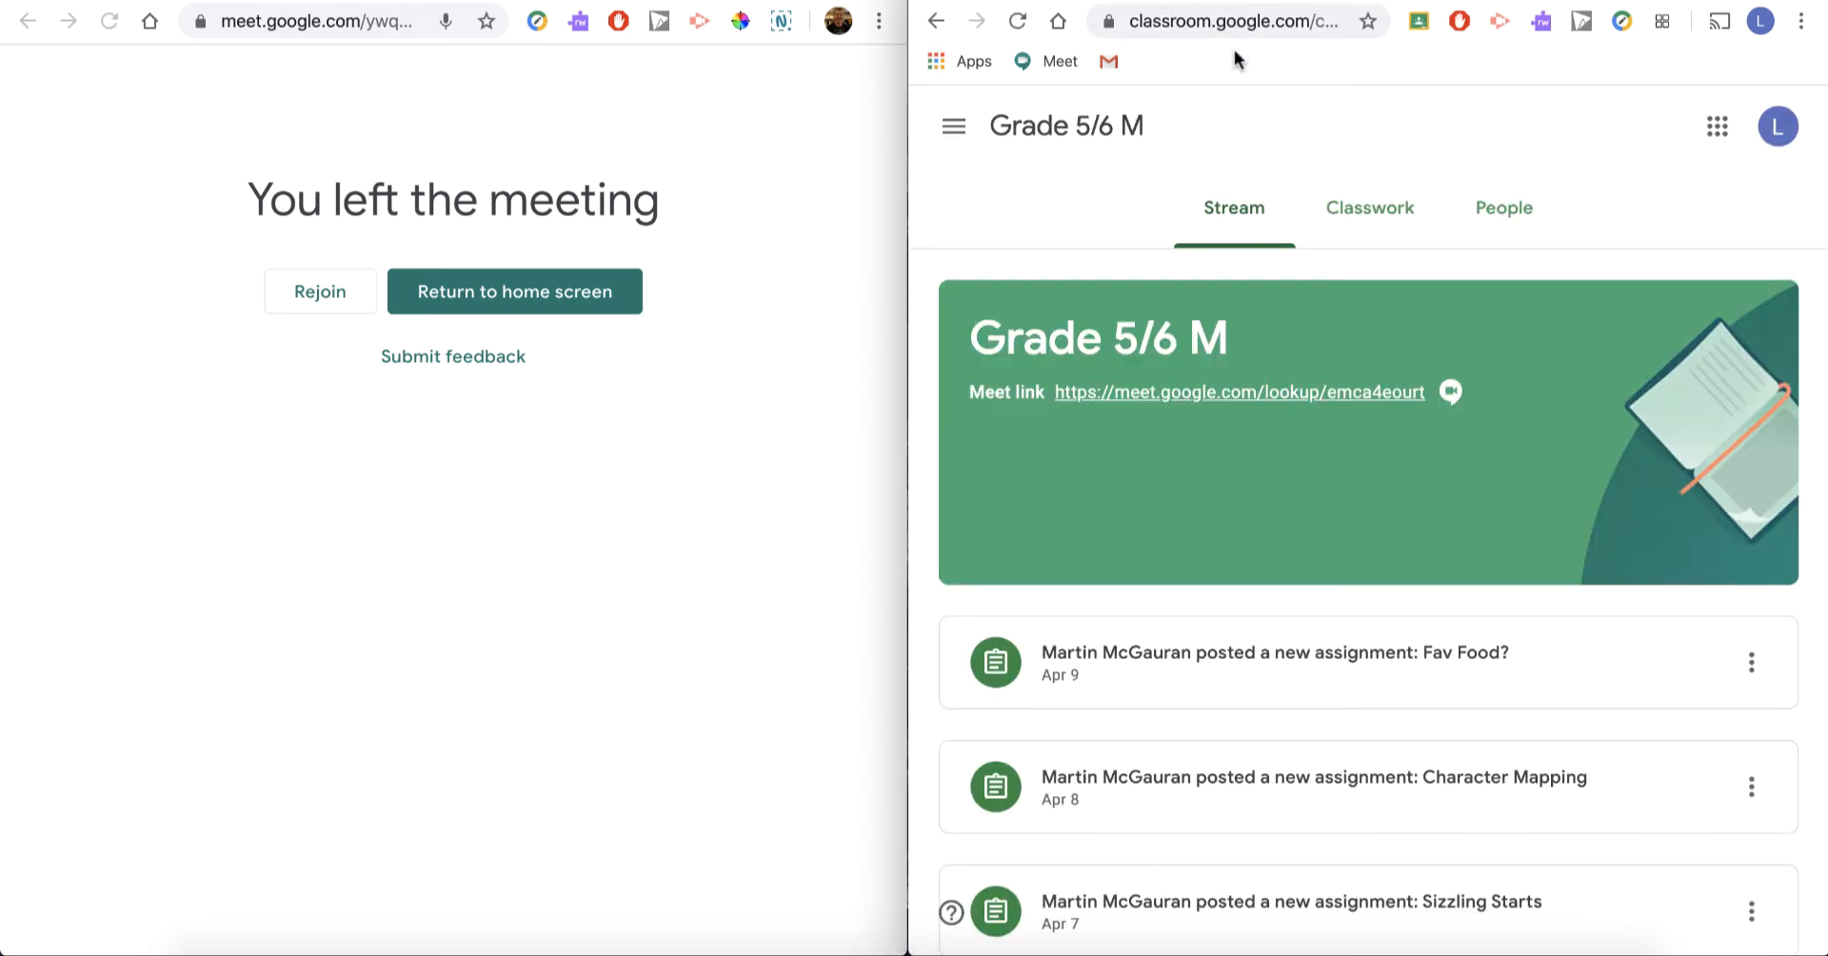
mouse_move(710, 52)
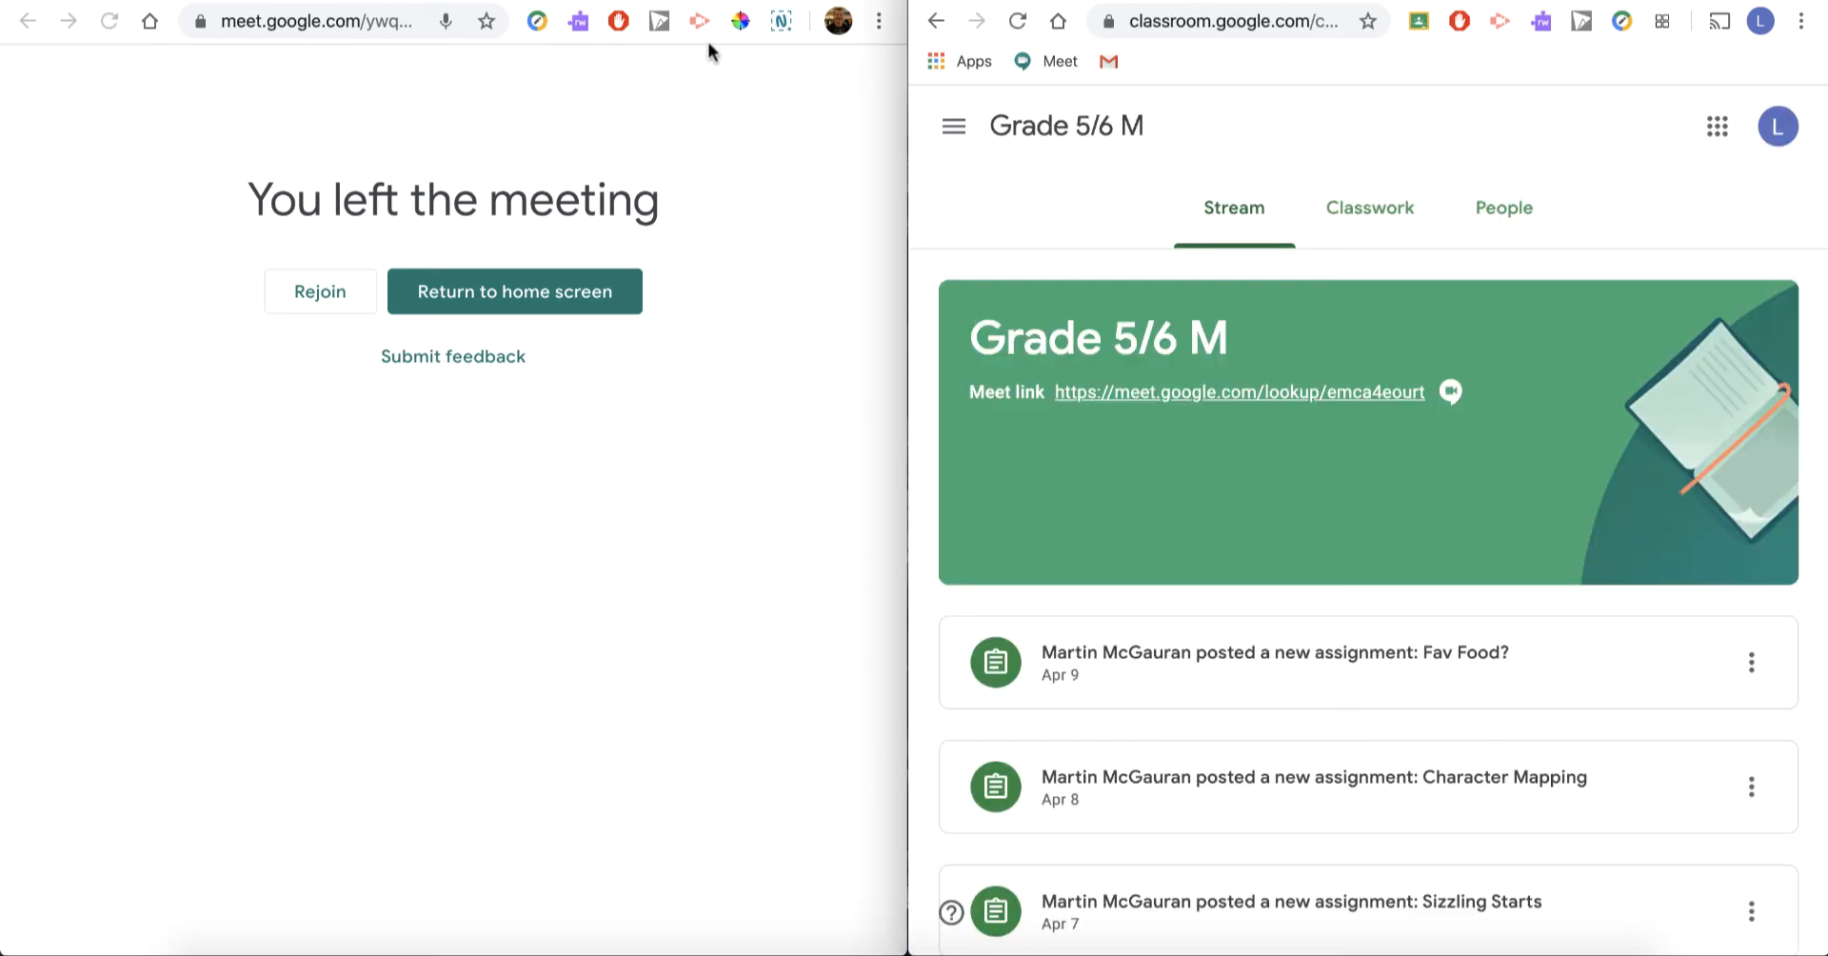
- Return the teacher to the stream; the student's Meet link shows a non-working meeting code
click(513, 291)
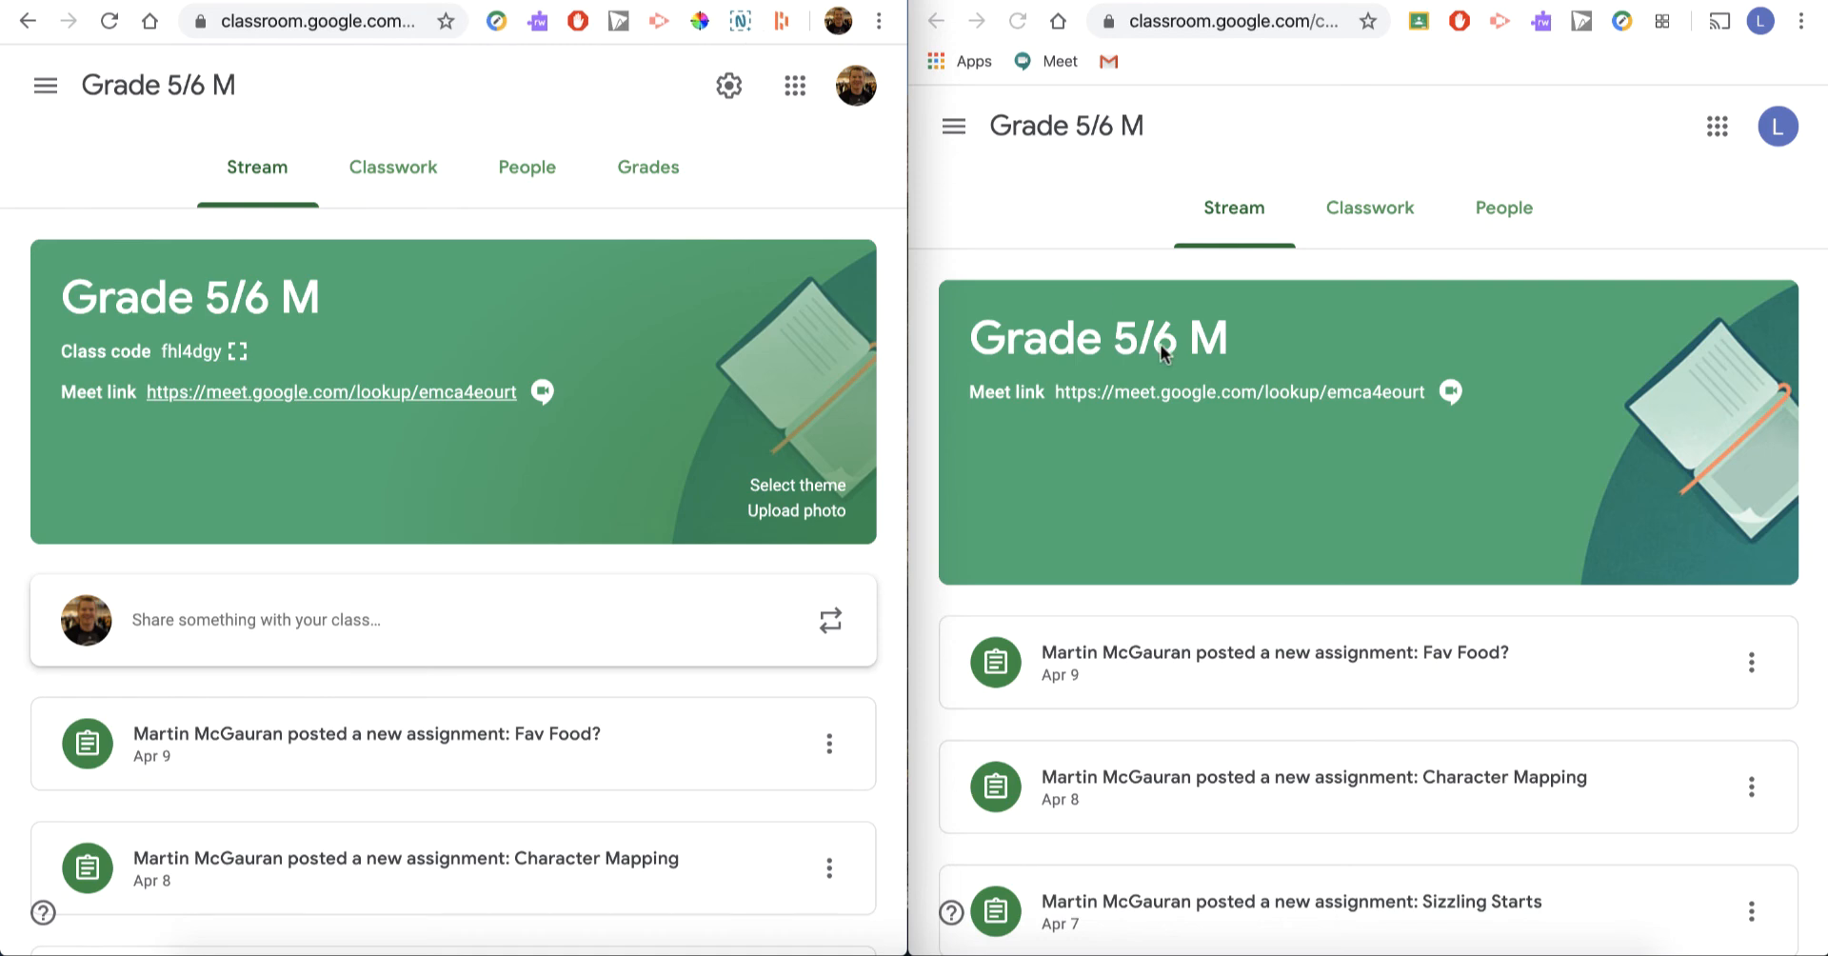
mouse_move(1190, 416)
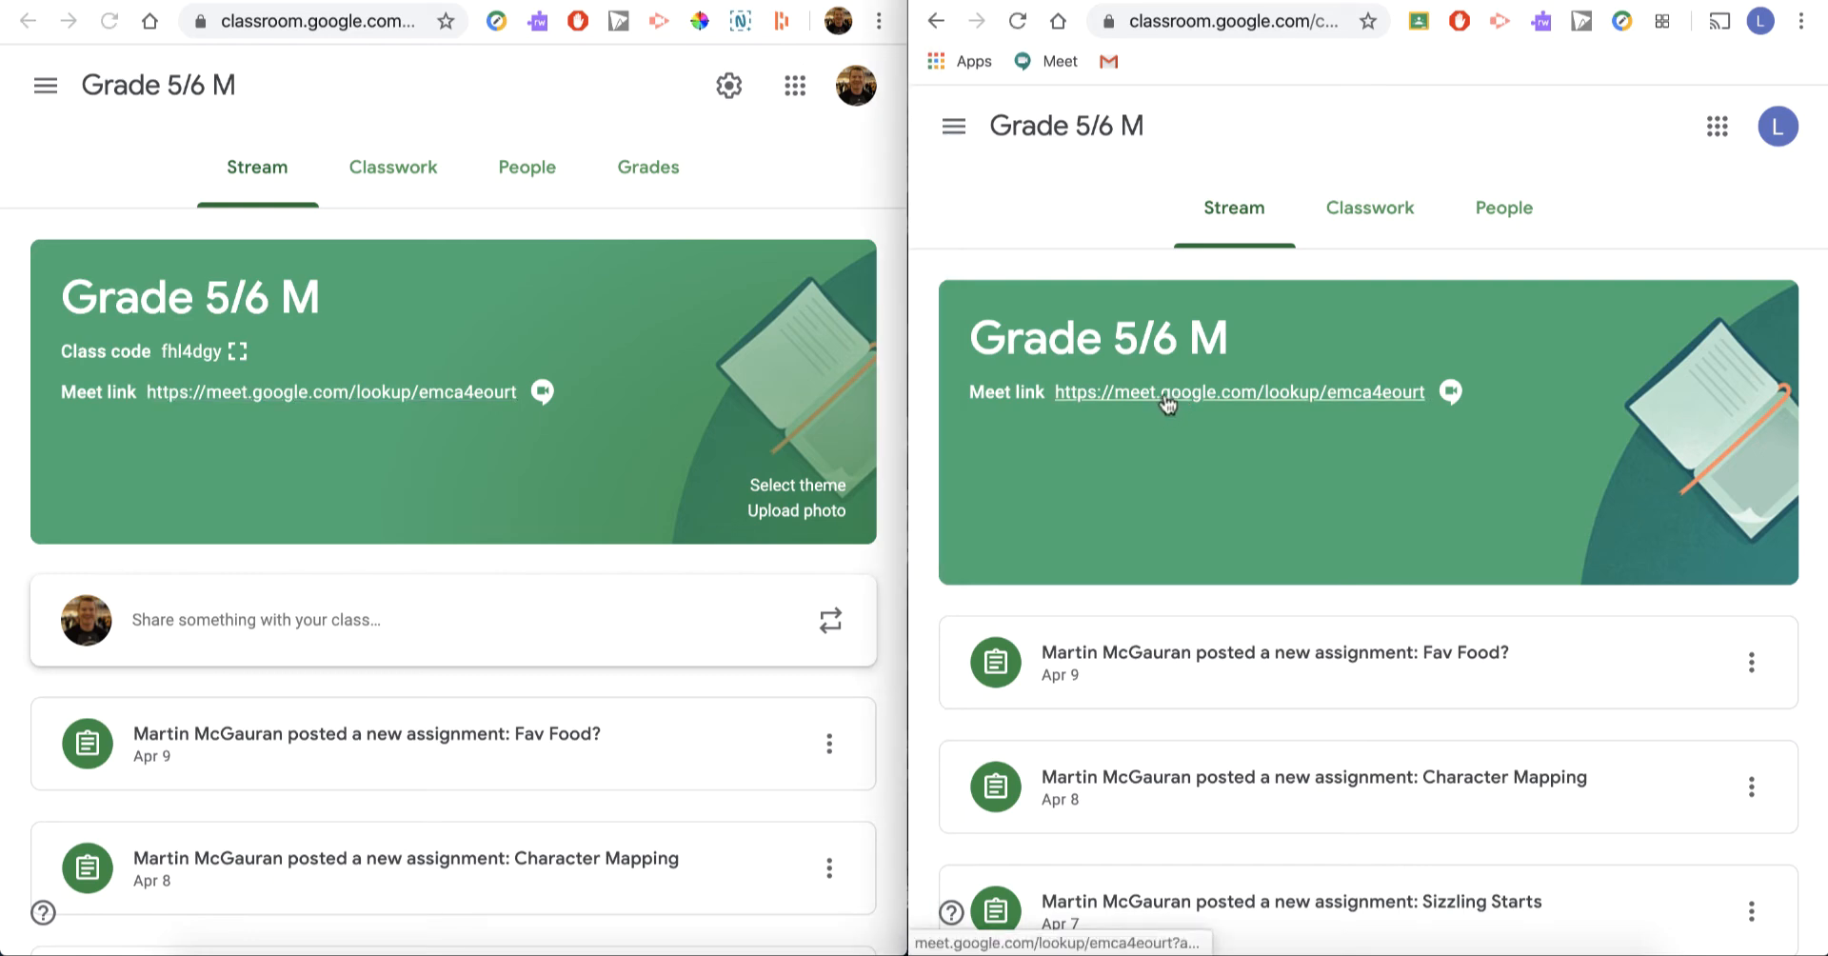
mouse_move(1040, 402)
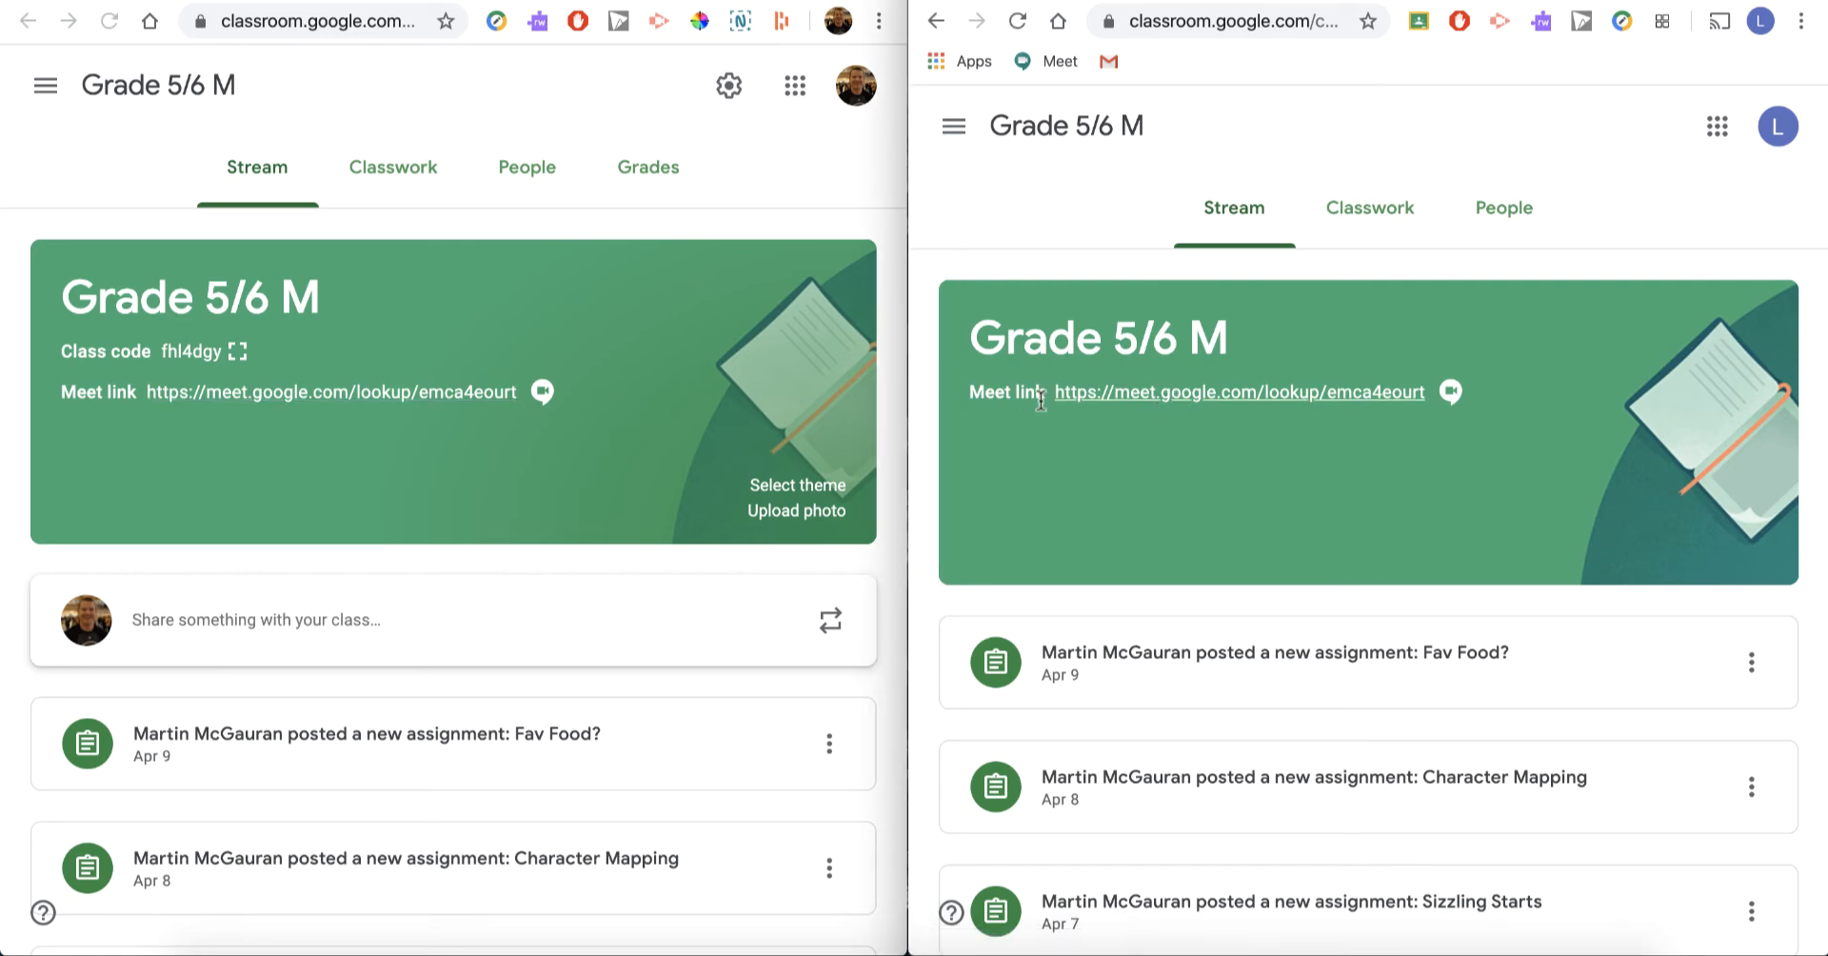
click(1233, 393)
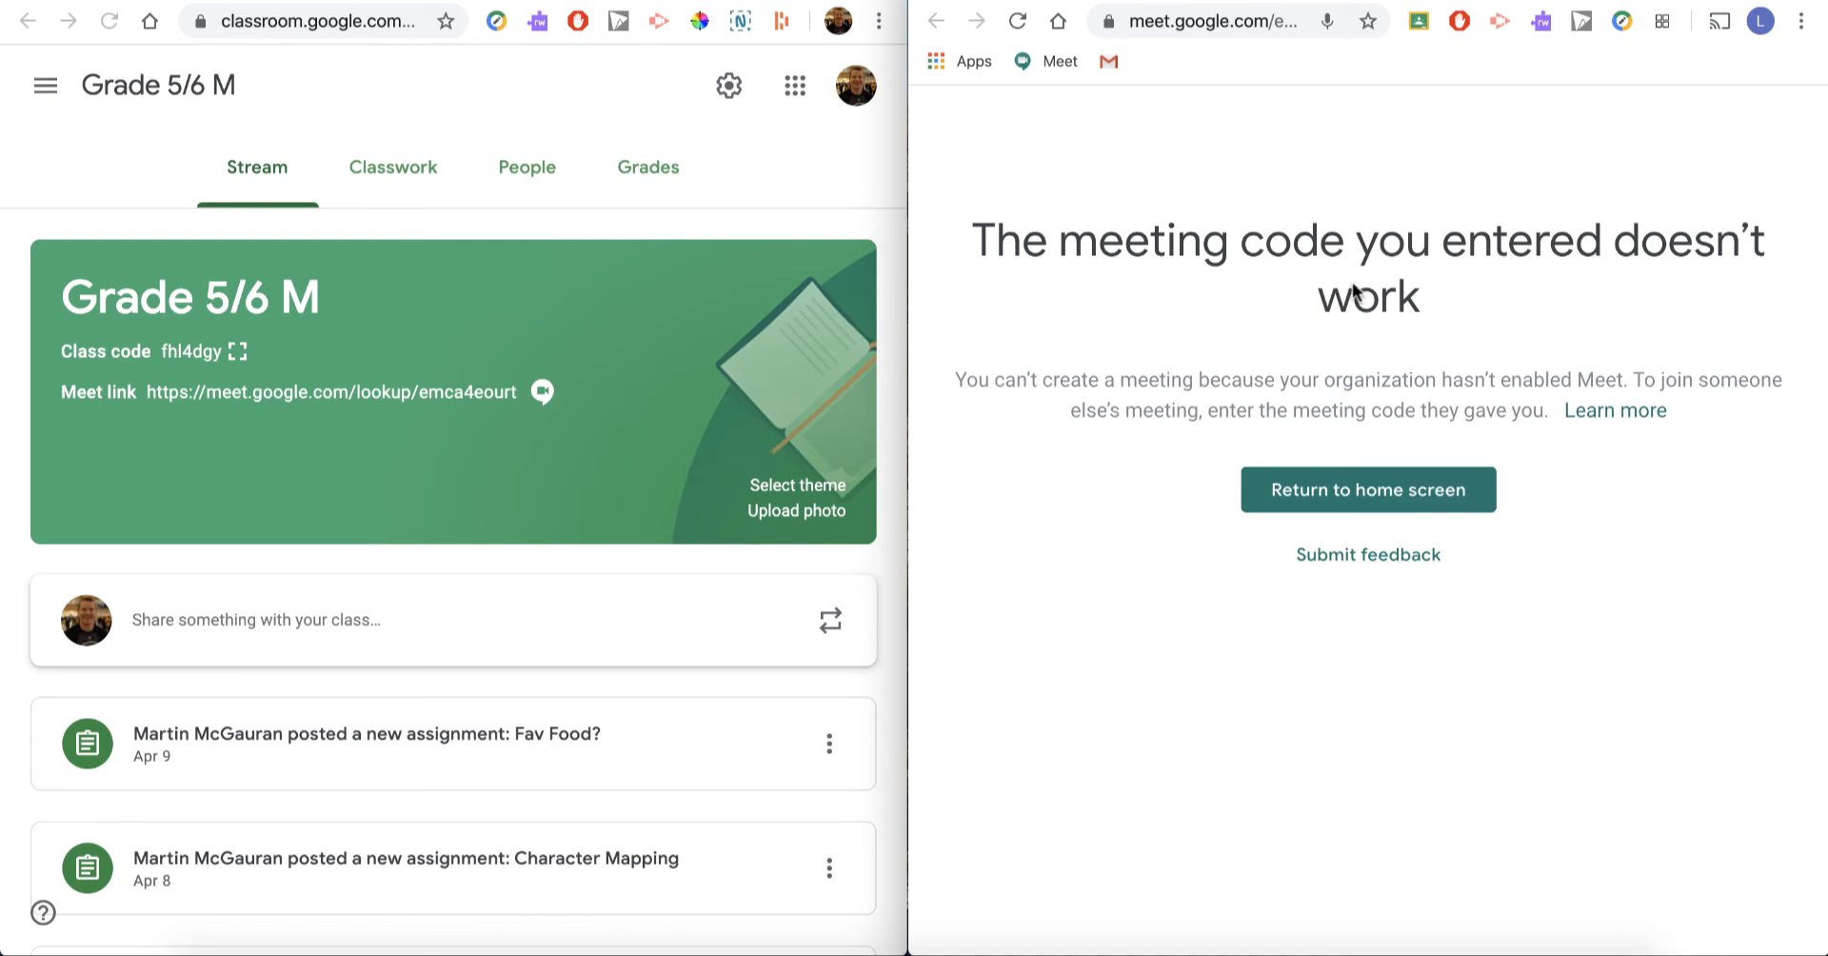
mouse_move(1356, 294)
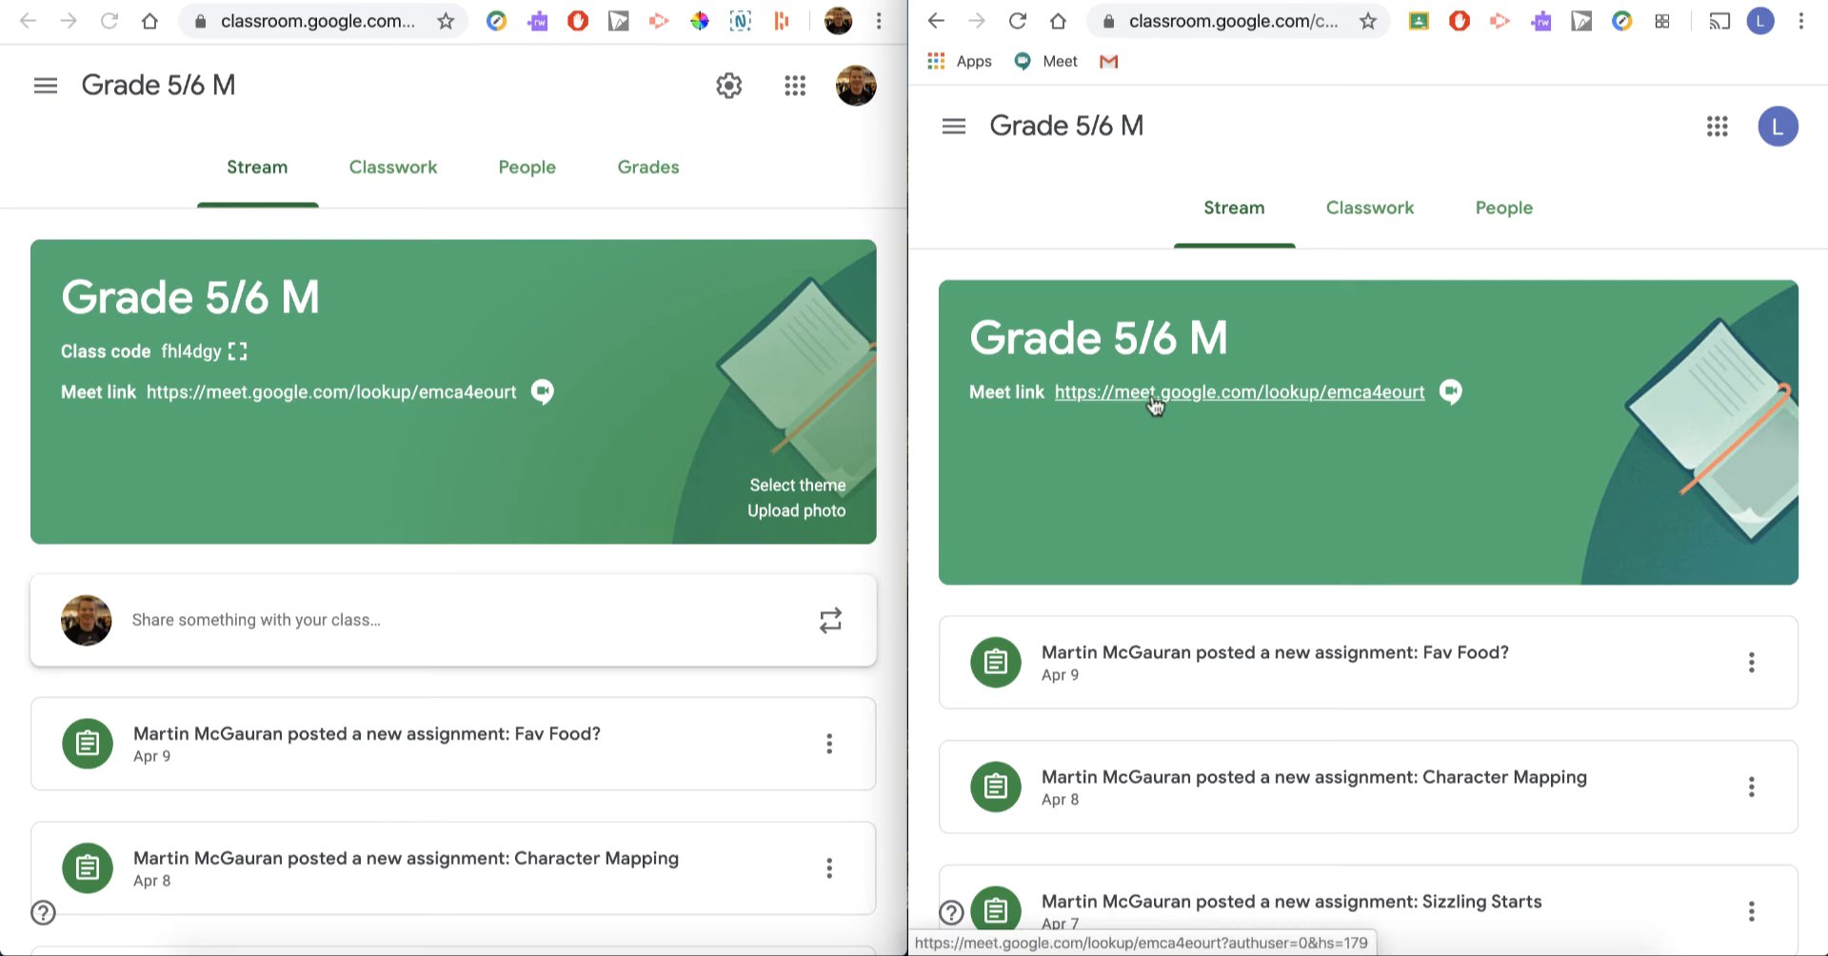
mouse_move(820, 430)
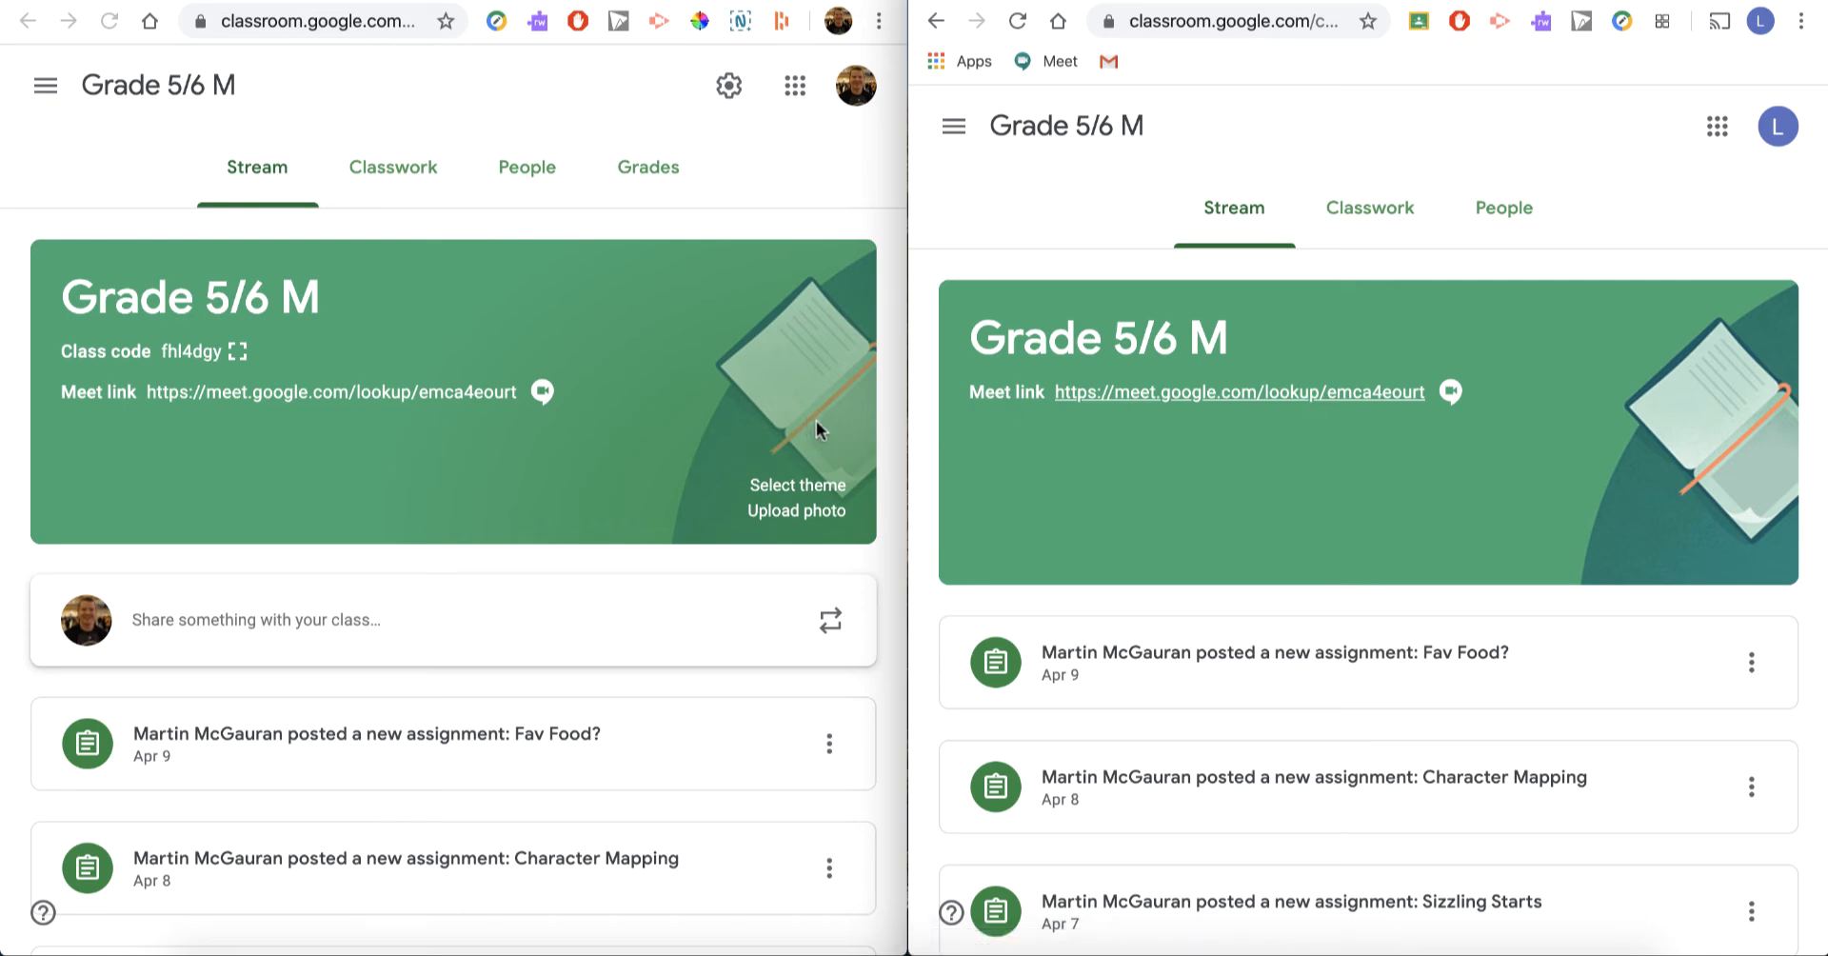
mouse_move(769, 641)
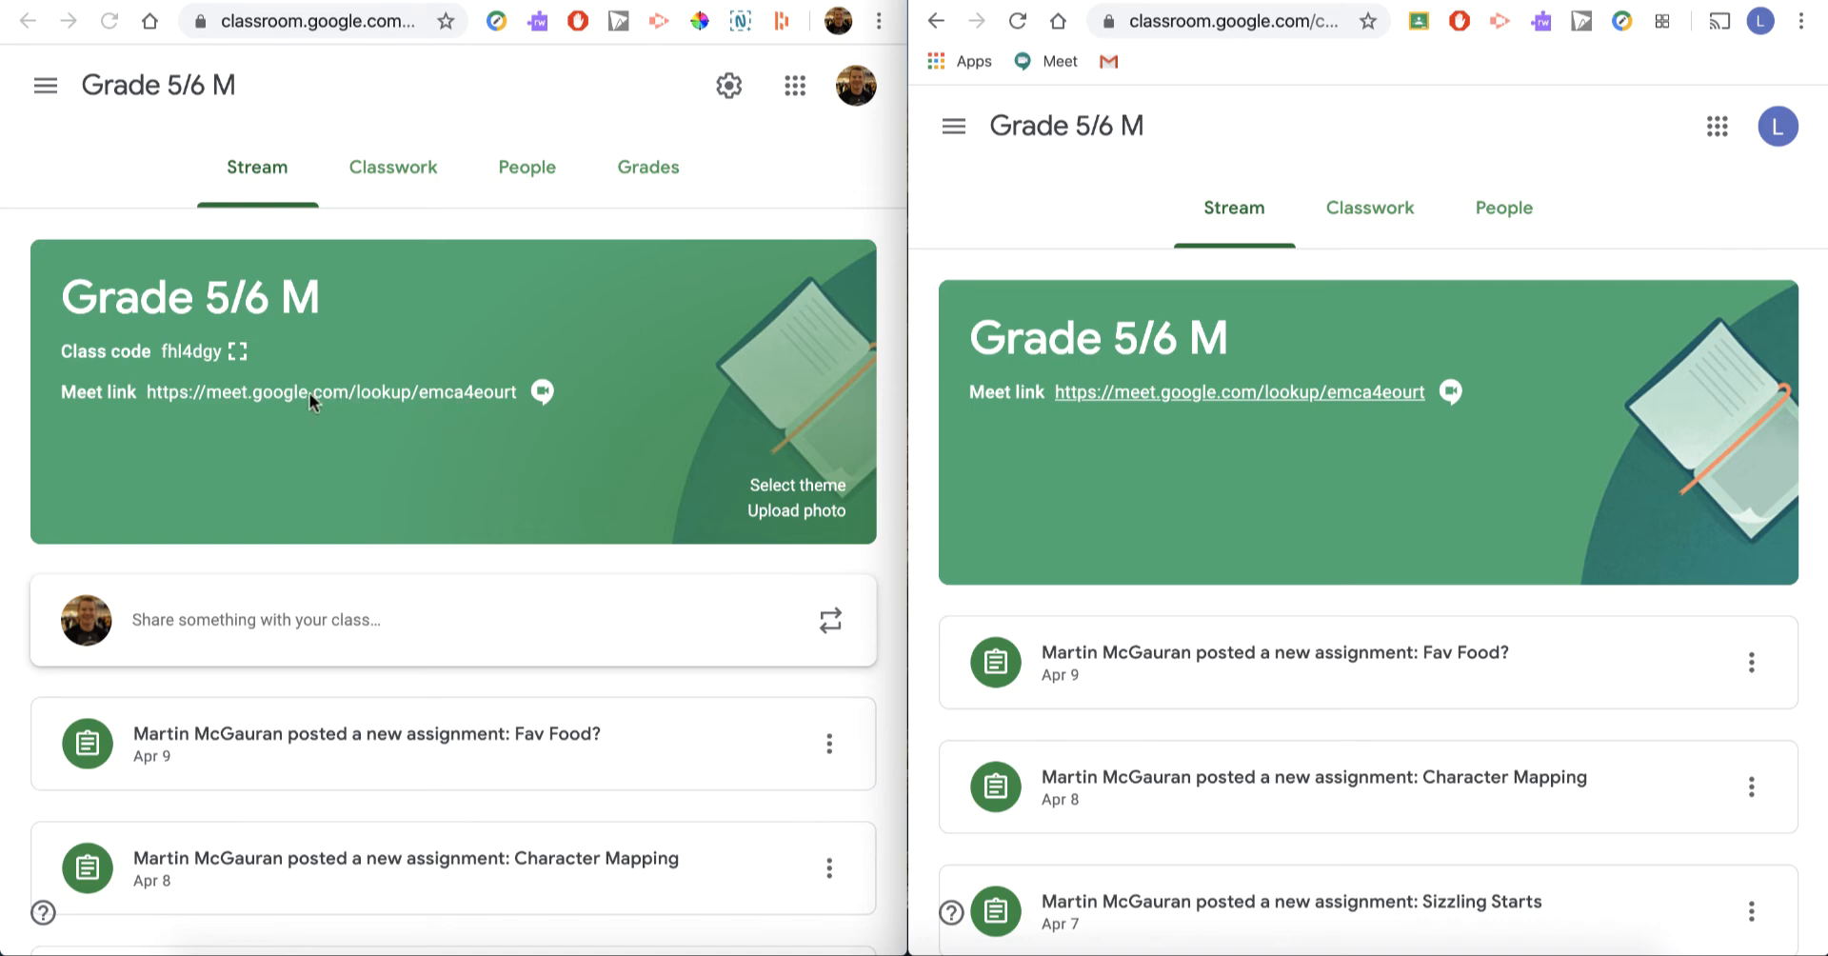
mouse_move(353, 402)
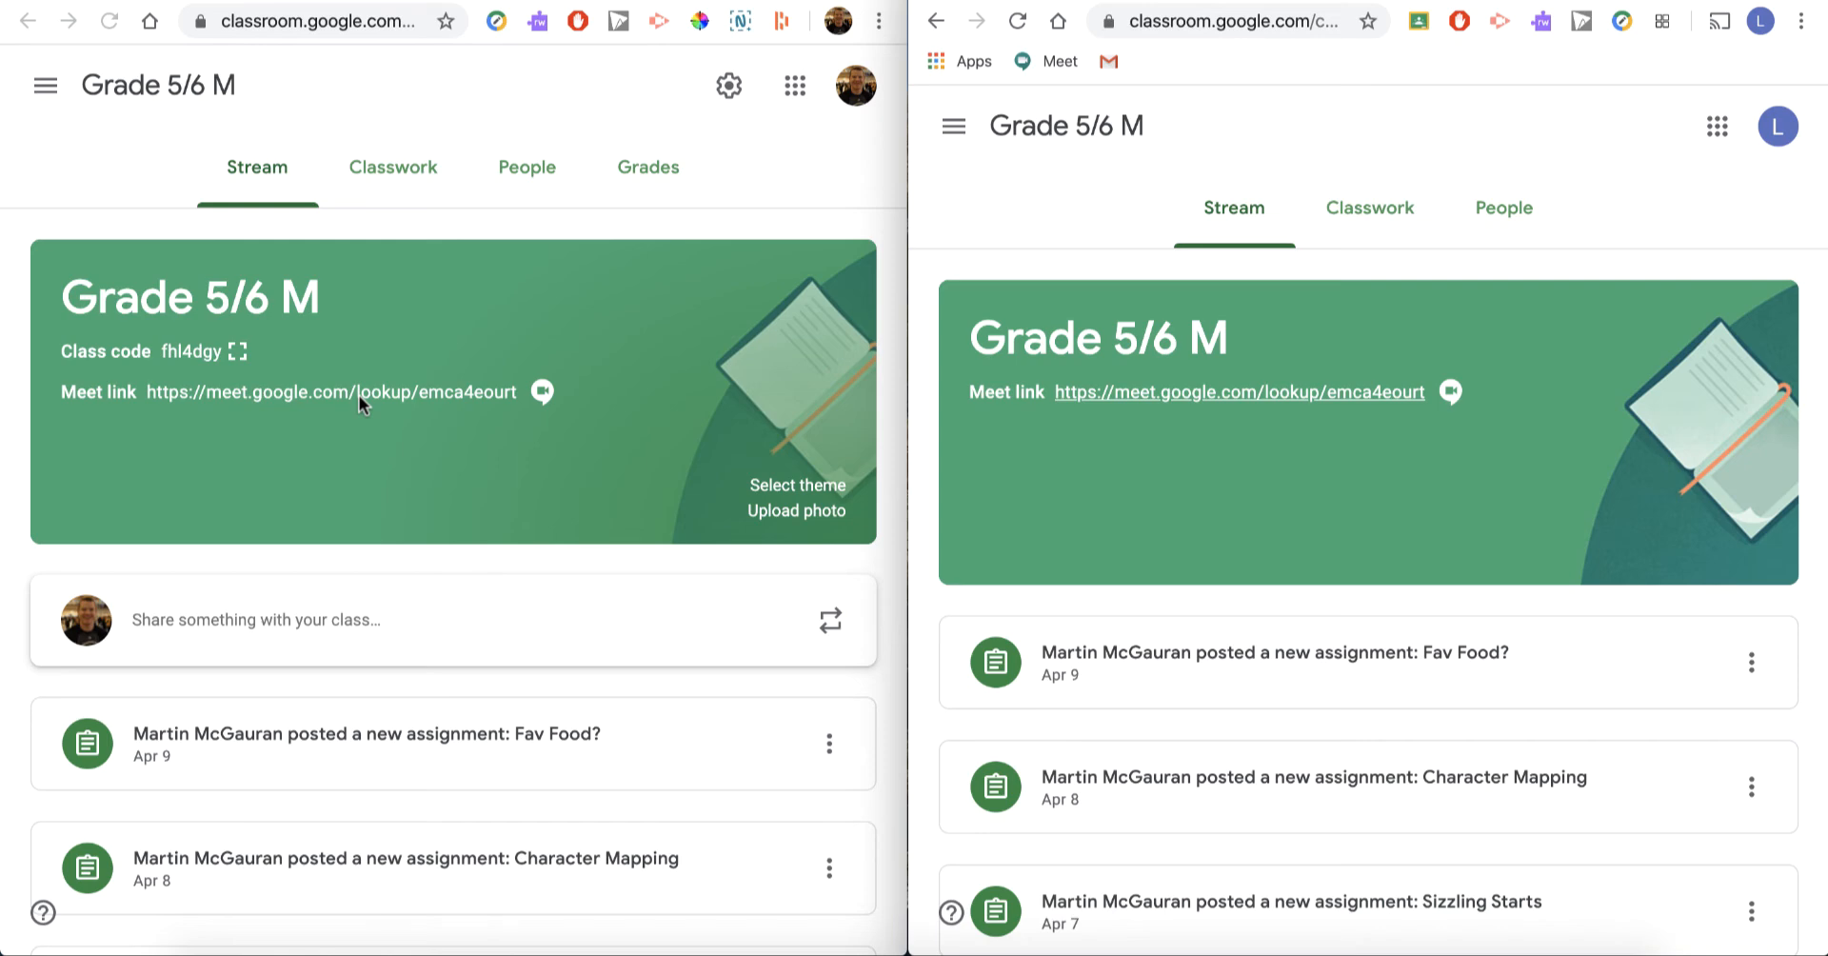
mouse_move(290, 365)
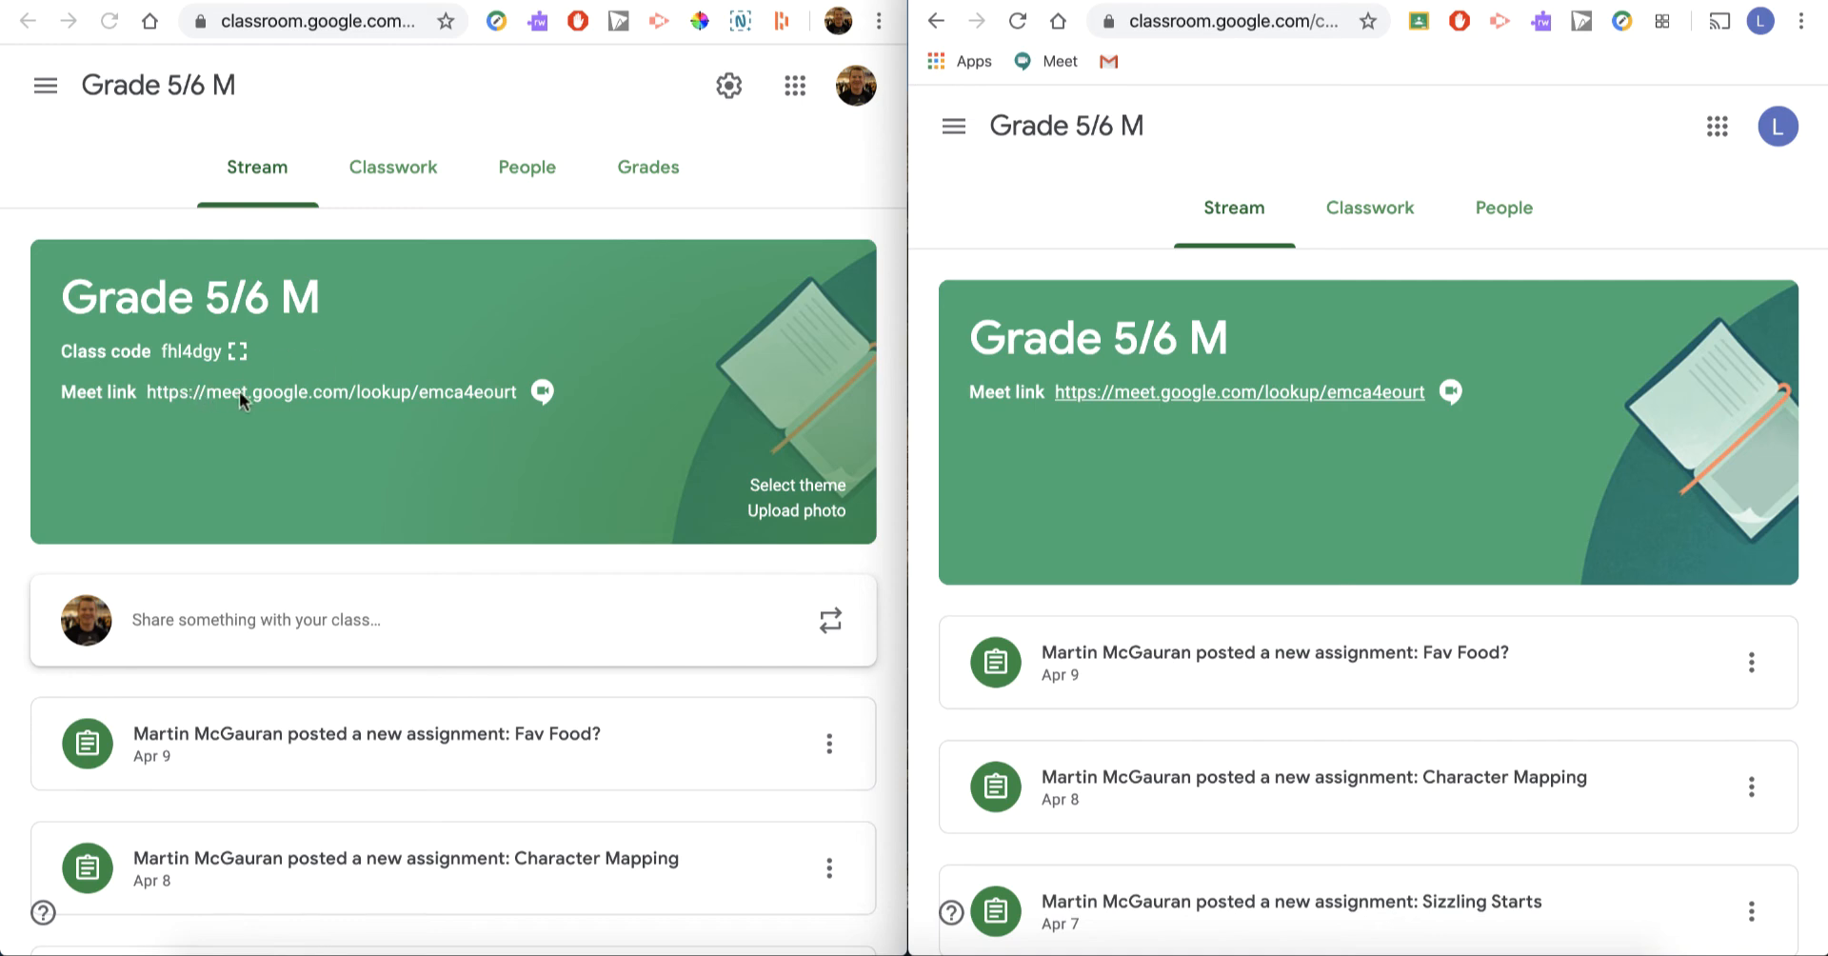
mouse_move(375, 408)
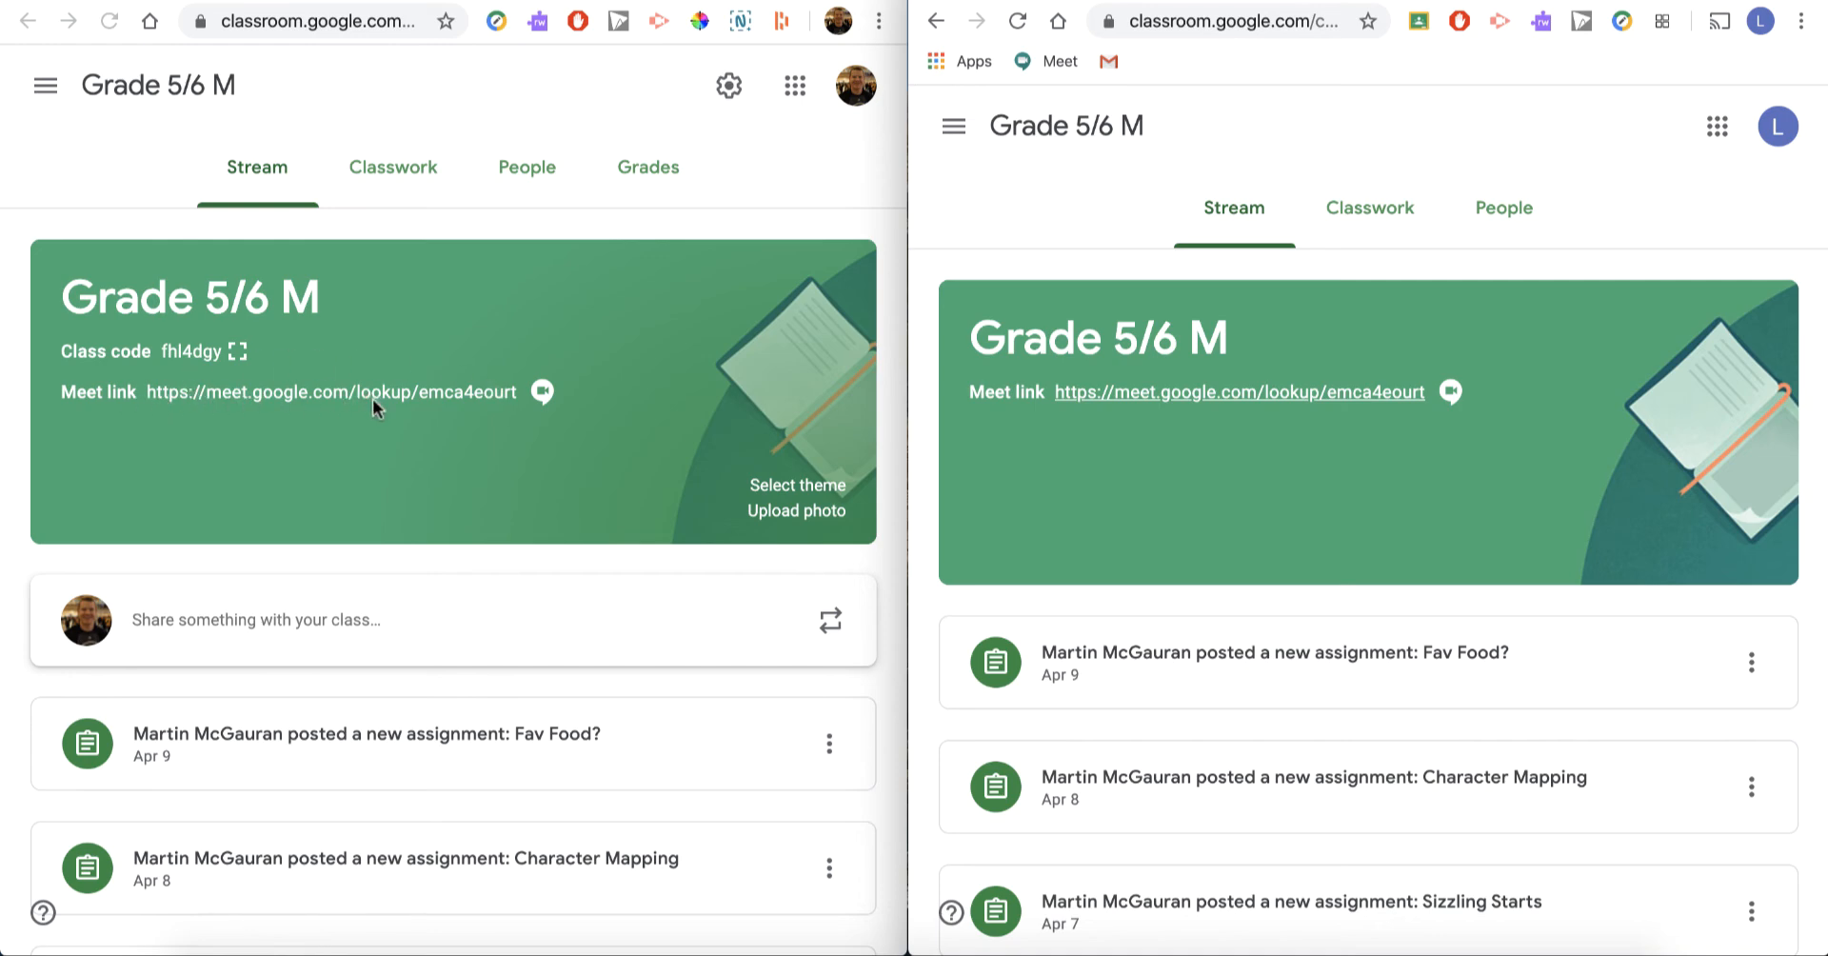
mouse_move(400, 404)
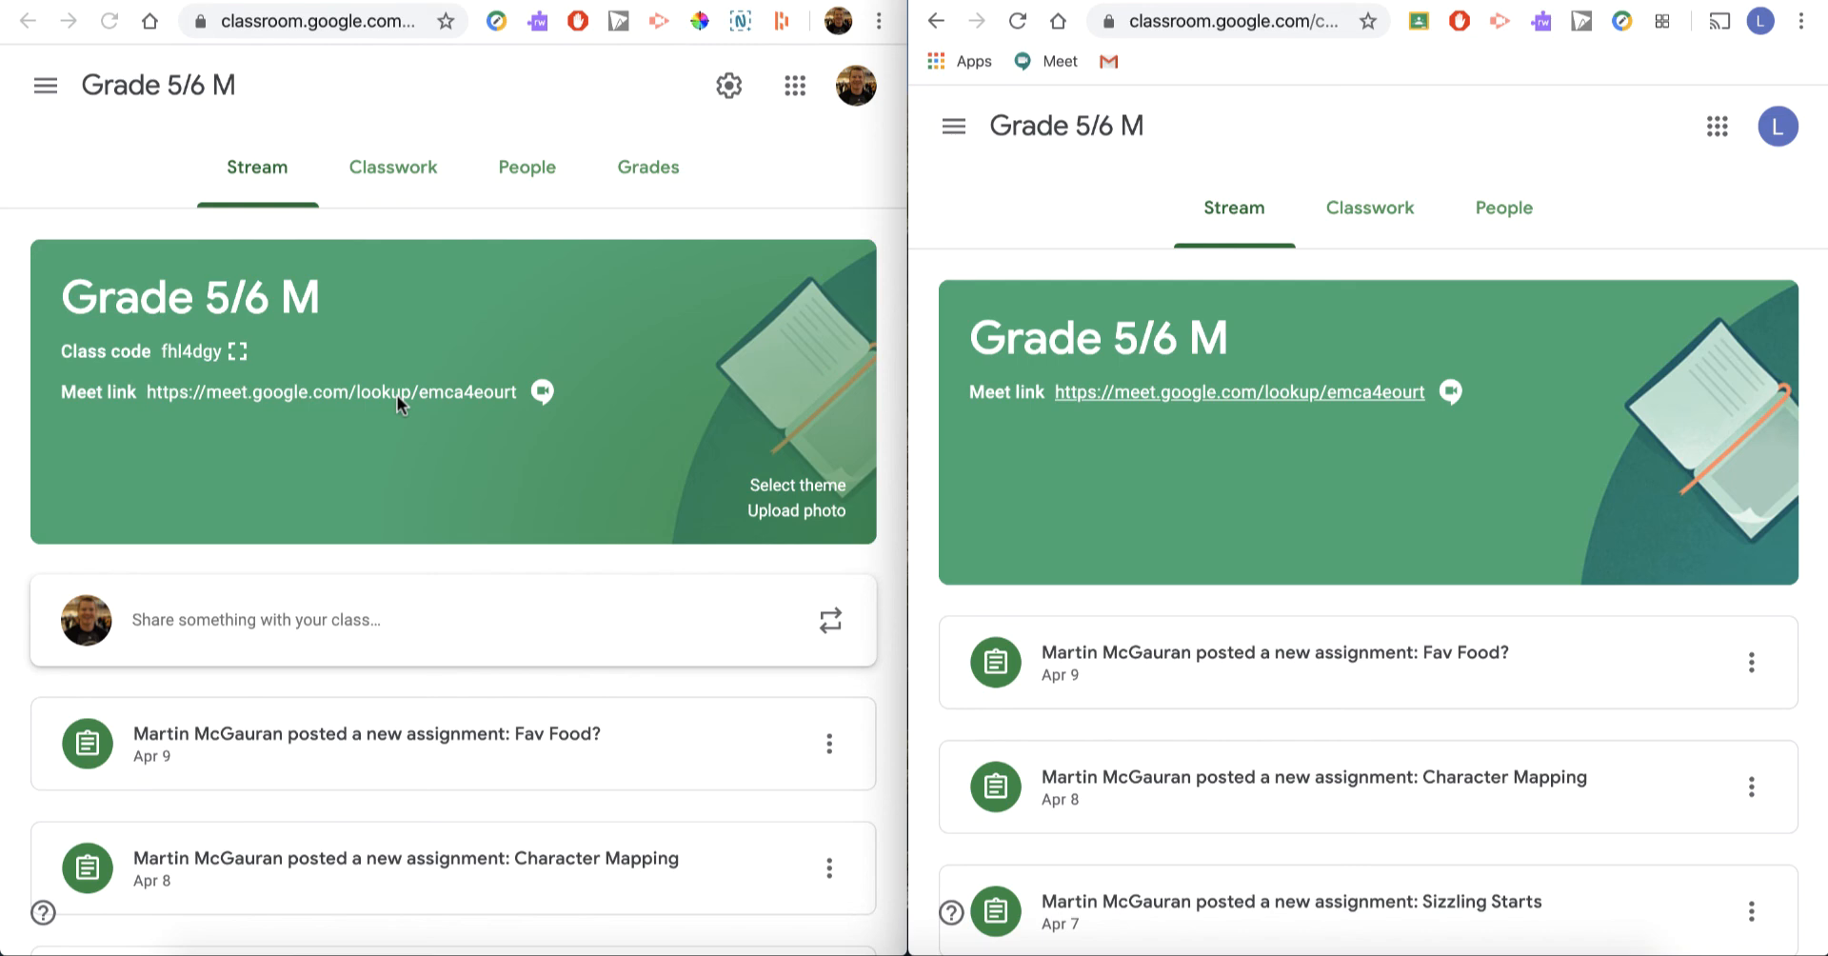
mouse_move(426, 452)
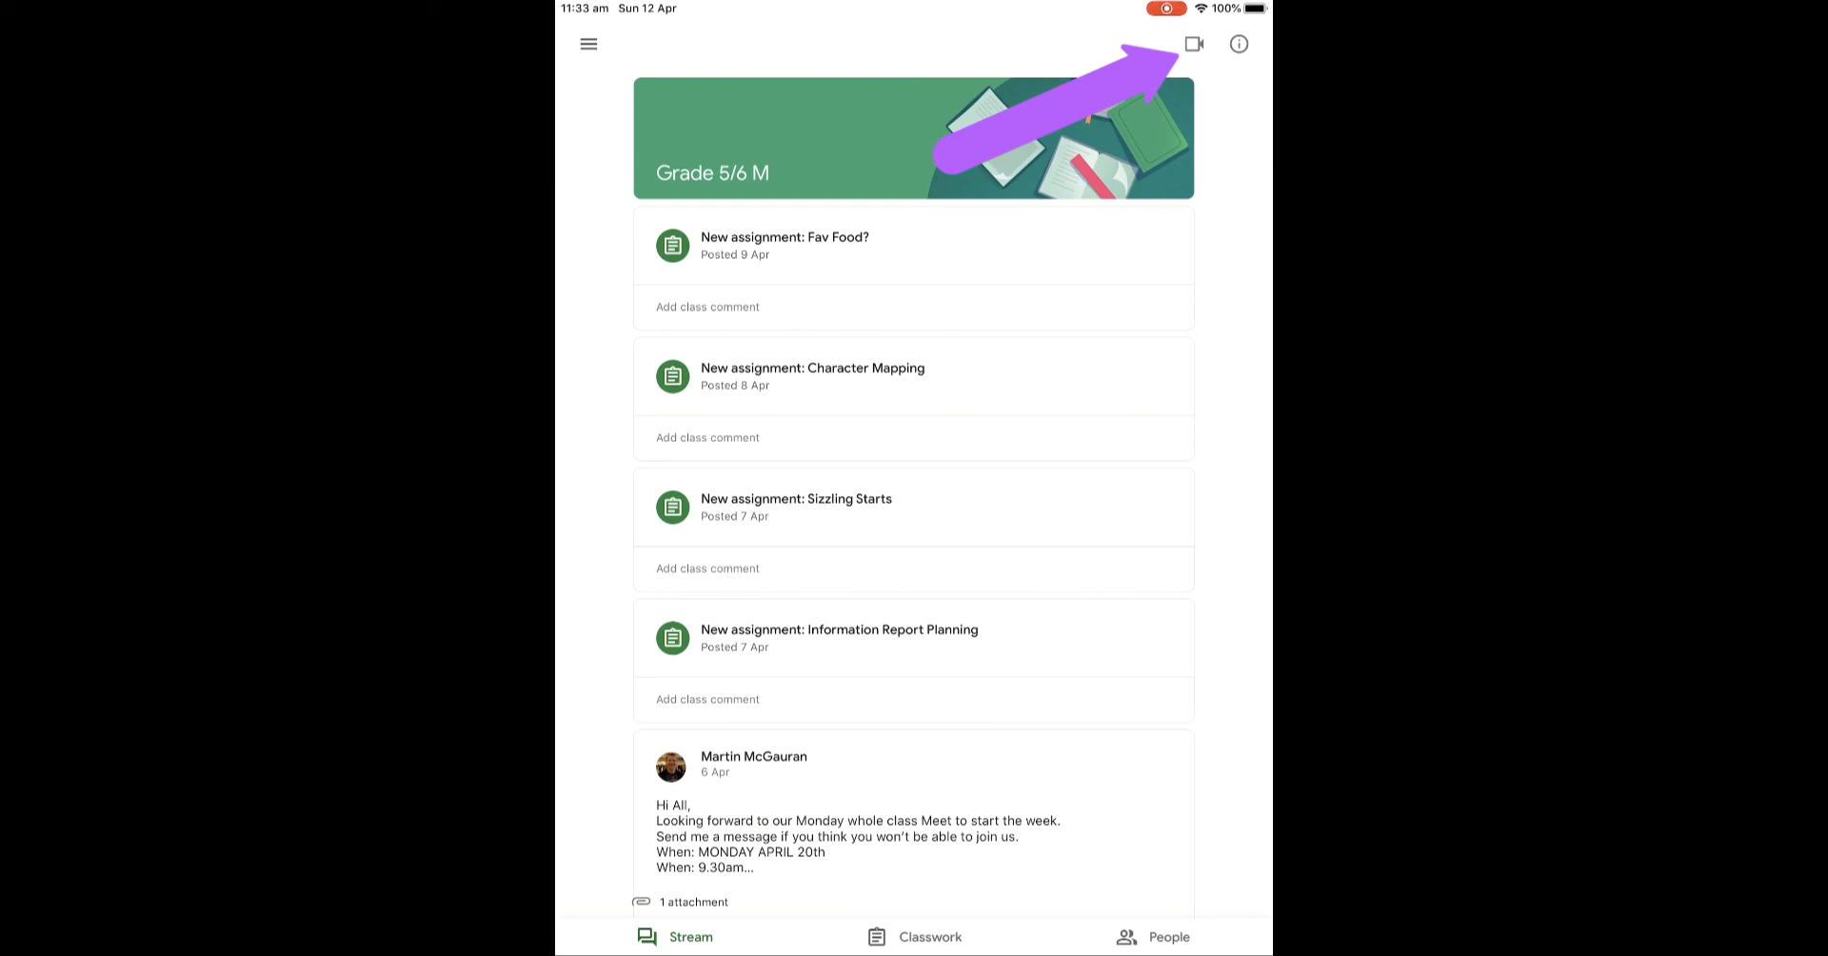
- From the iPad app's video camera icon, join the Grade 5/6 M call as the student
click(1194, 44)
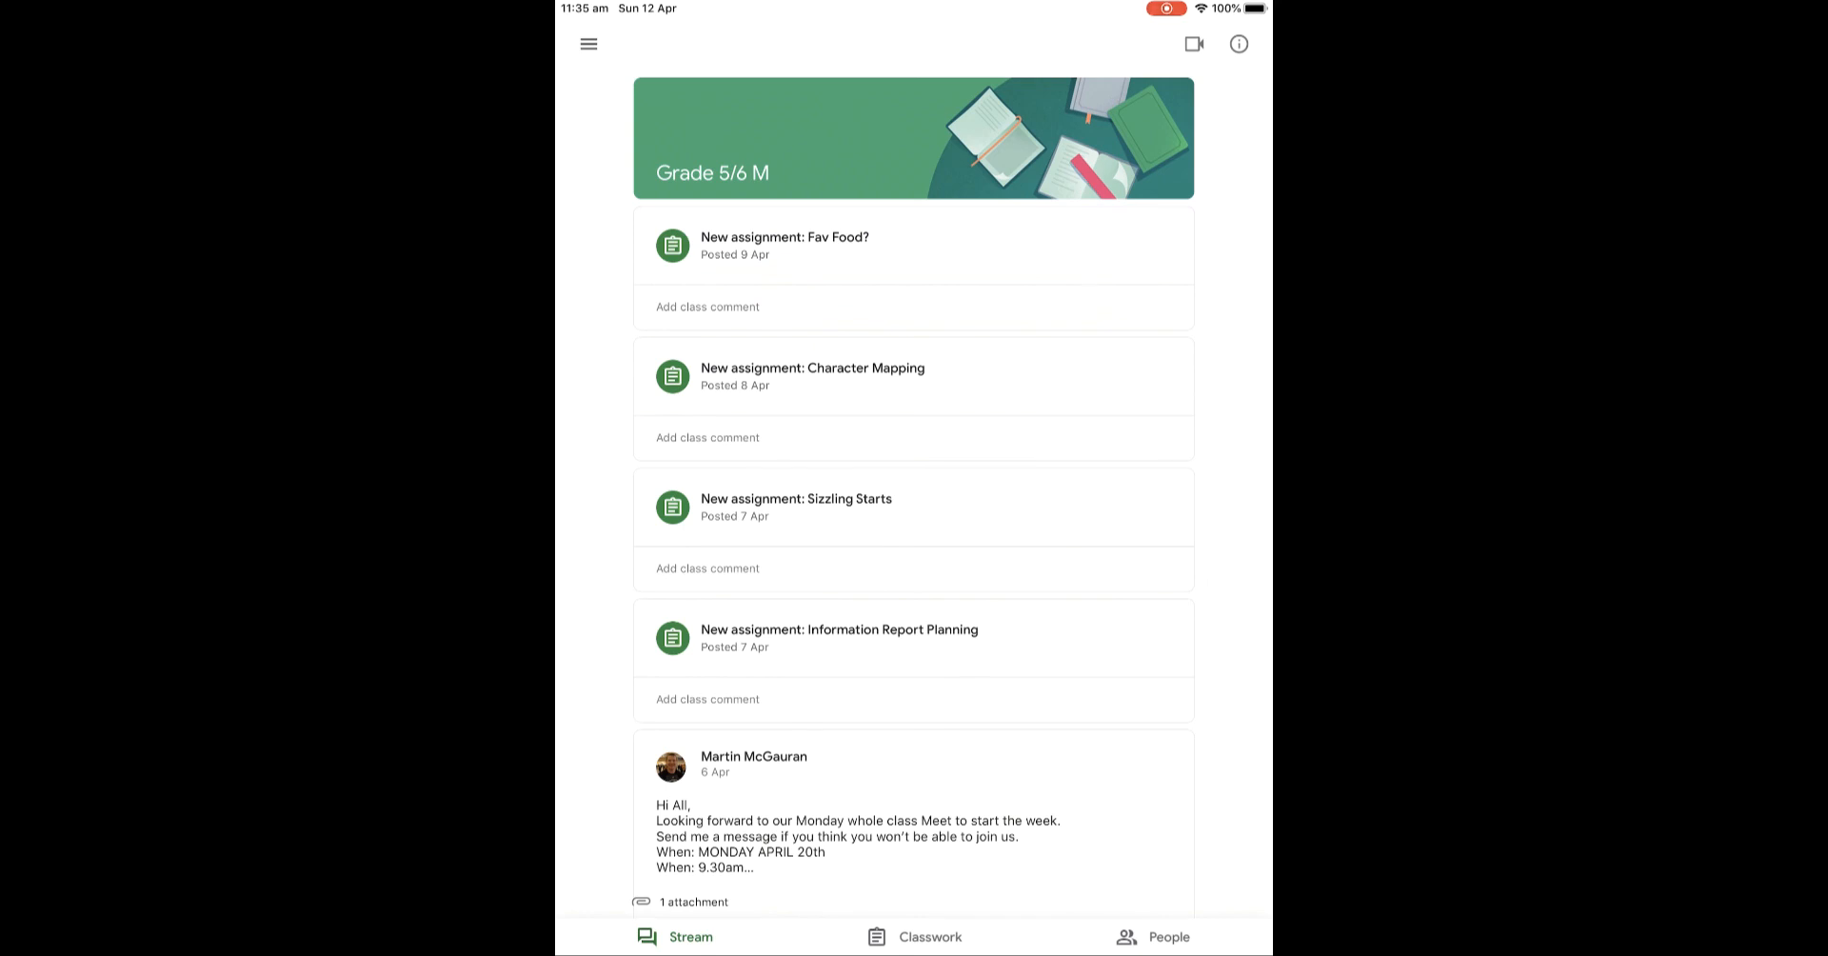
click(1193, 45)
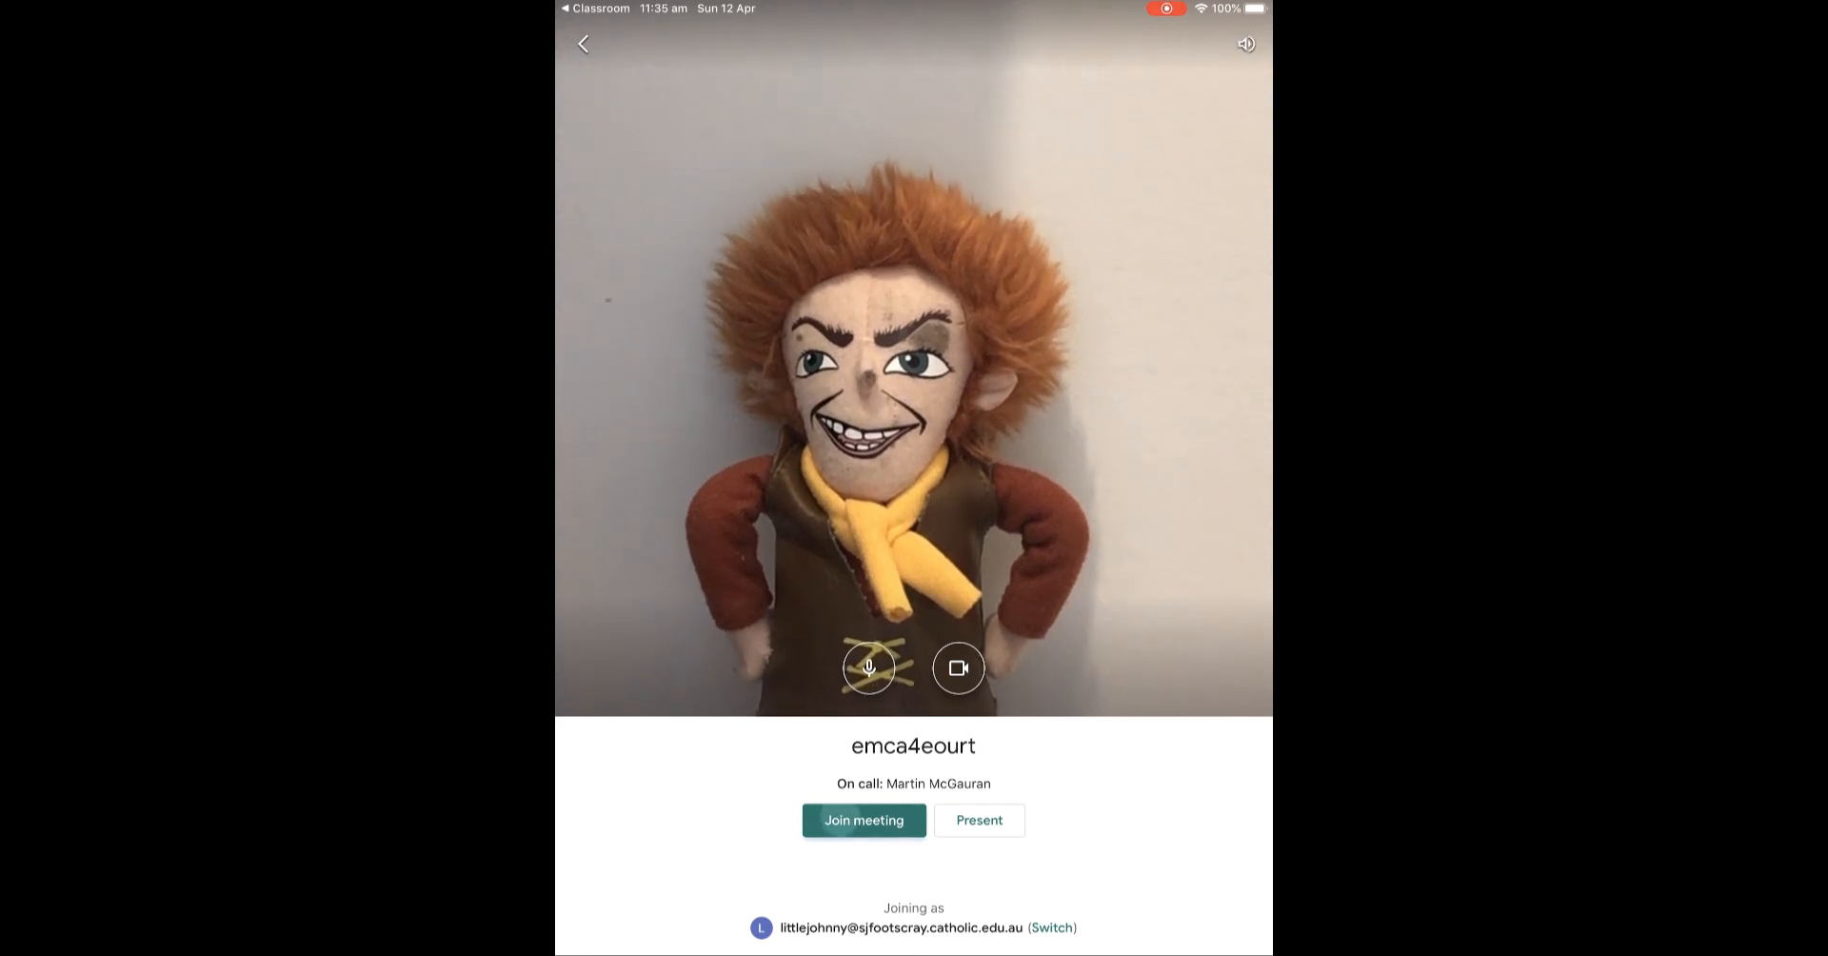
click(863, 820)
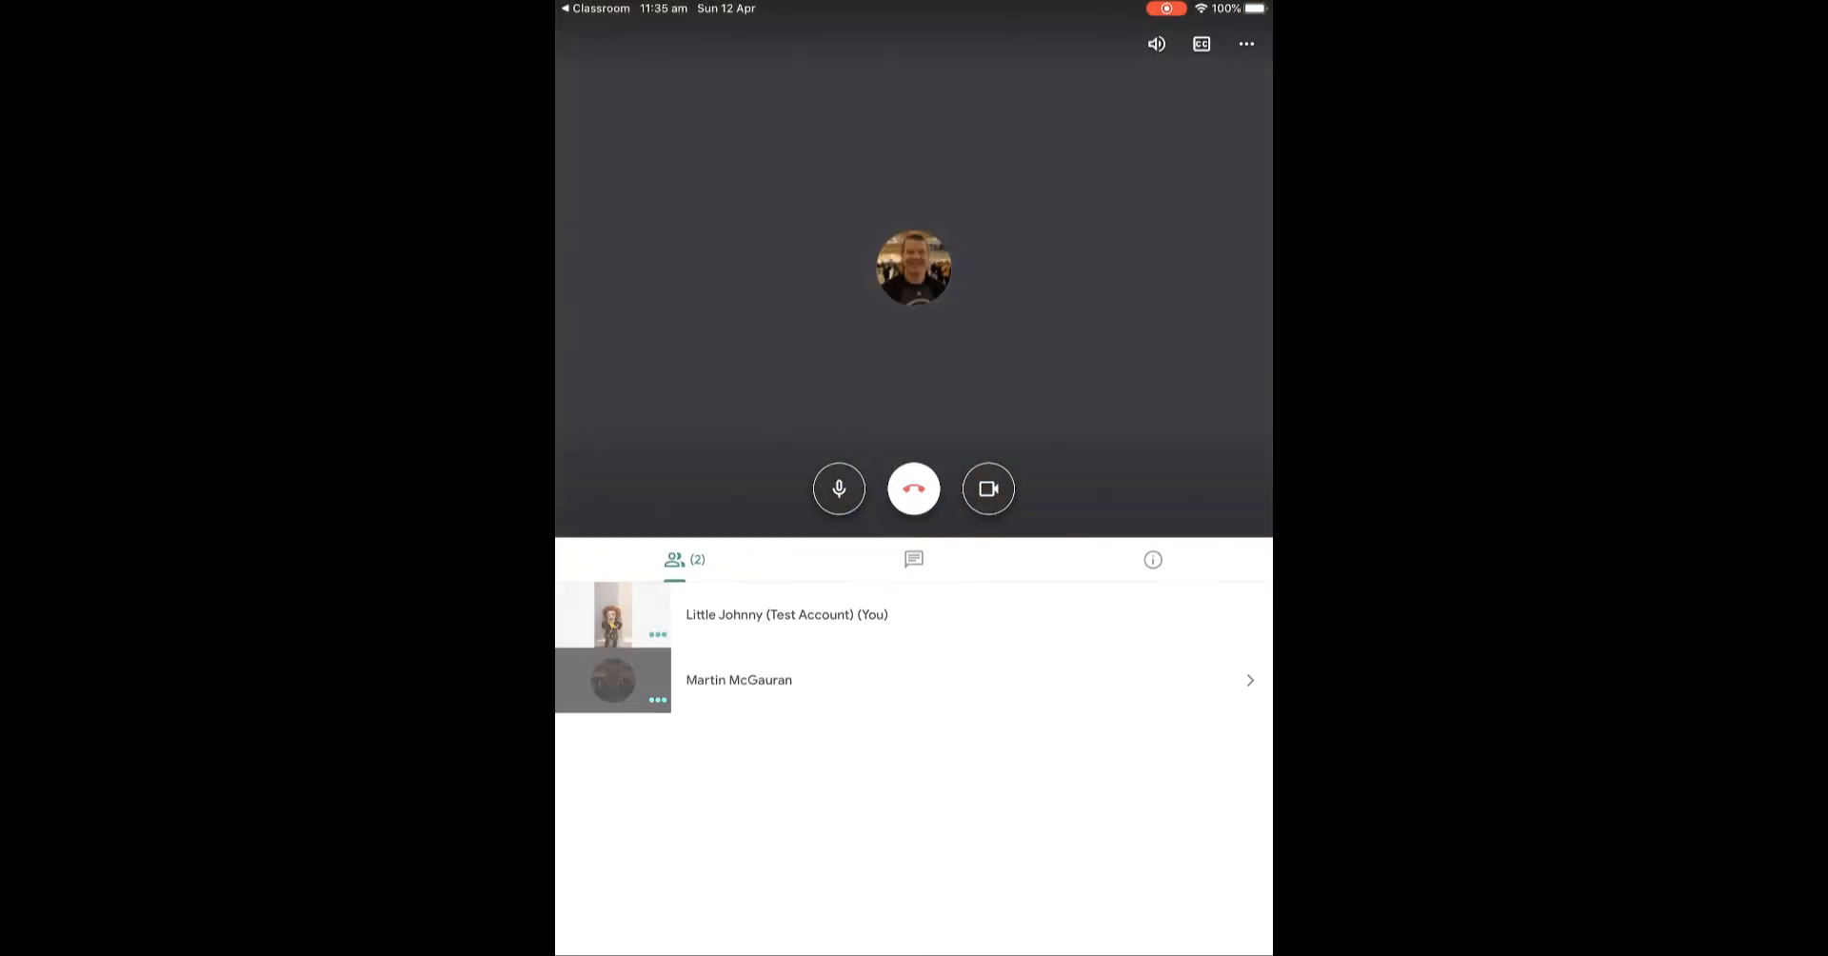